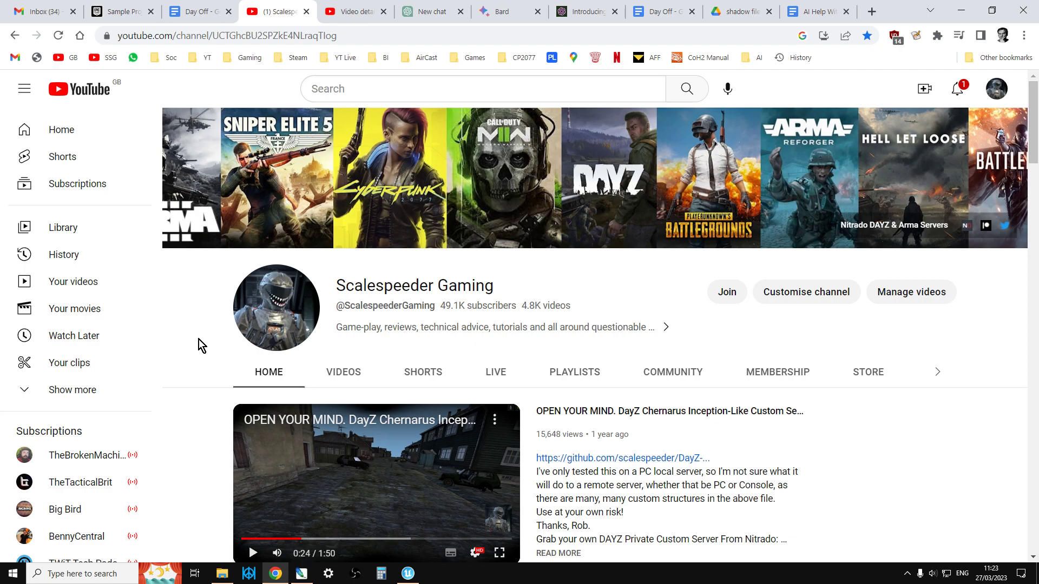
mouse_move(218, 345)
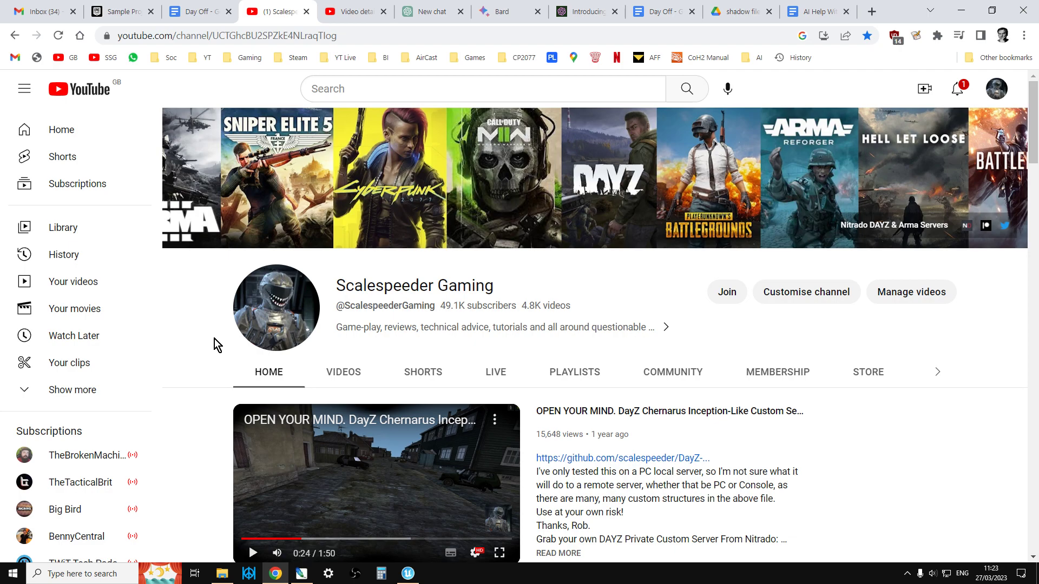
Scroll through the details page of the unlisted DayZ/Fortnite video to review title, description and thumbnail
scroll(down, 3)
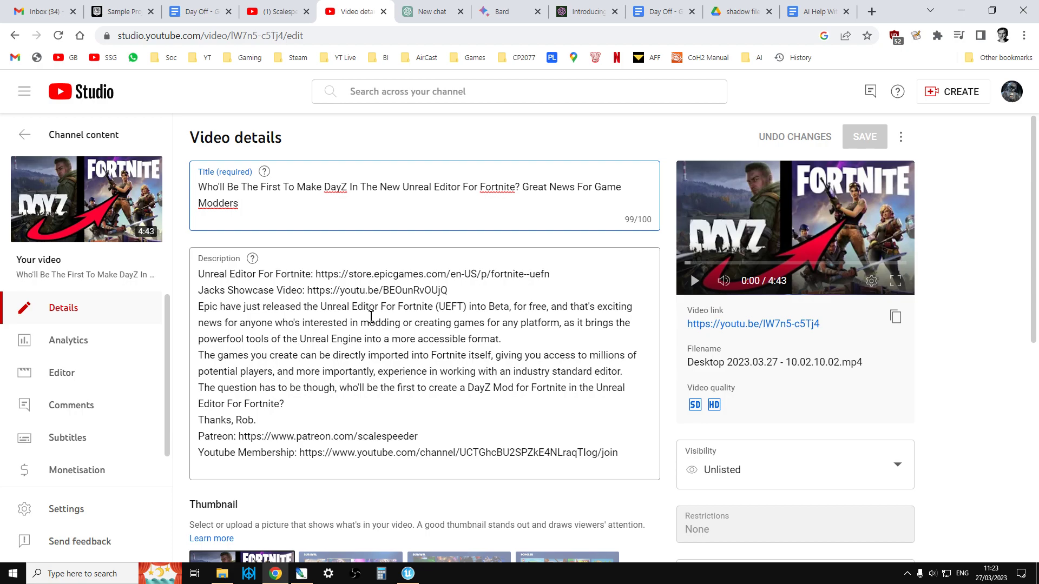
scroll(down, 3)
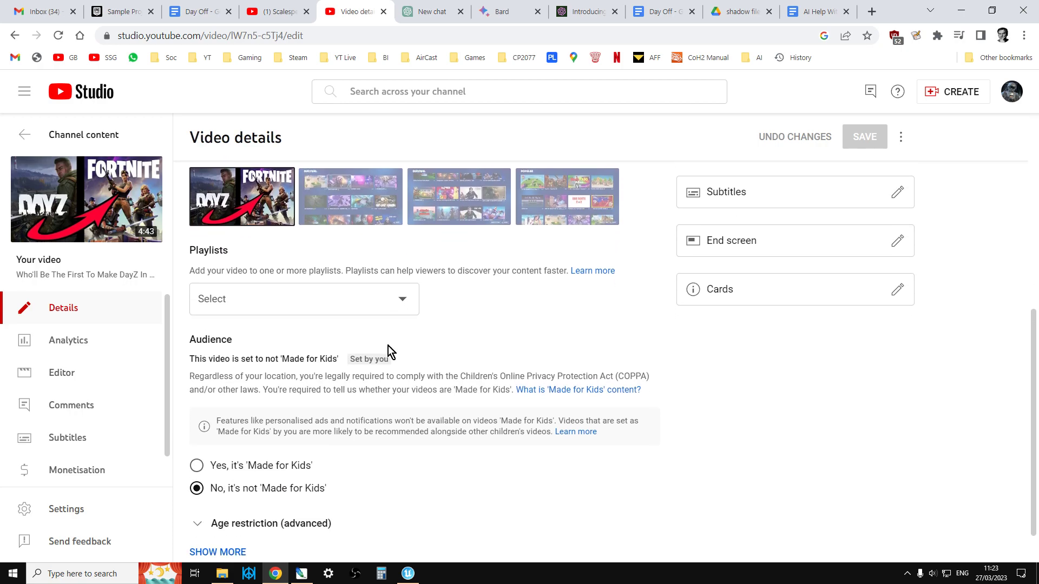
scroll(down, 3)
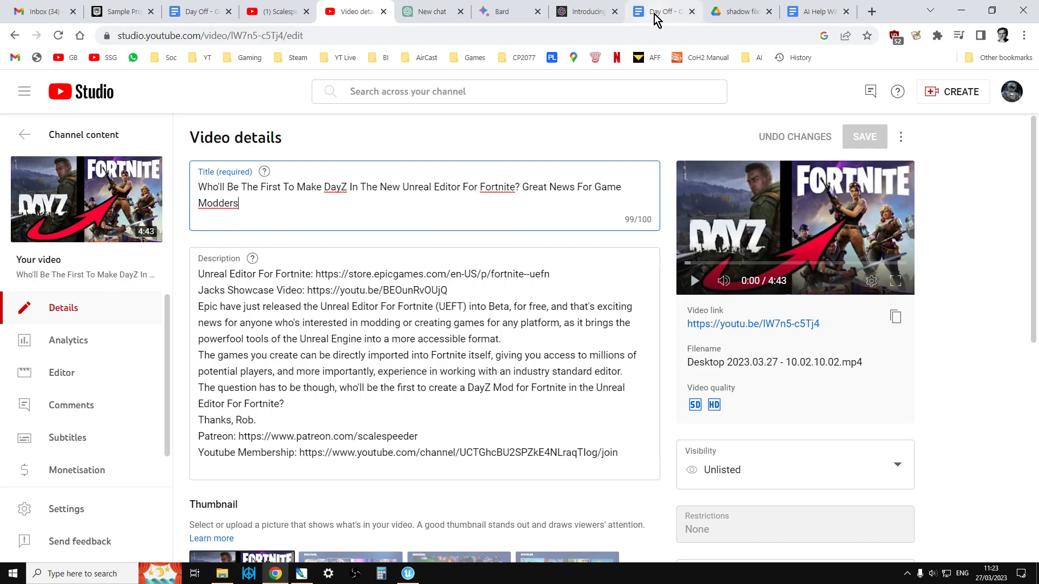
Bring up the 'AI Help With YouTube Titles & Descriptions' document with its prompts
click(808, 11)
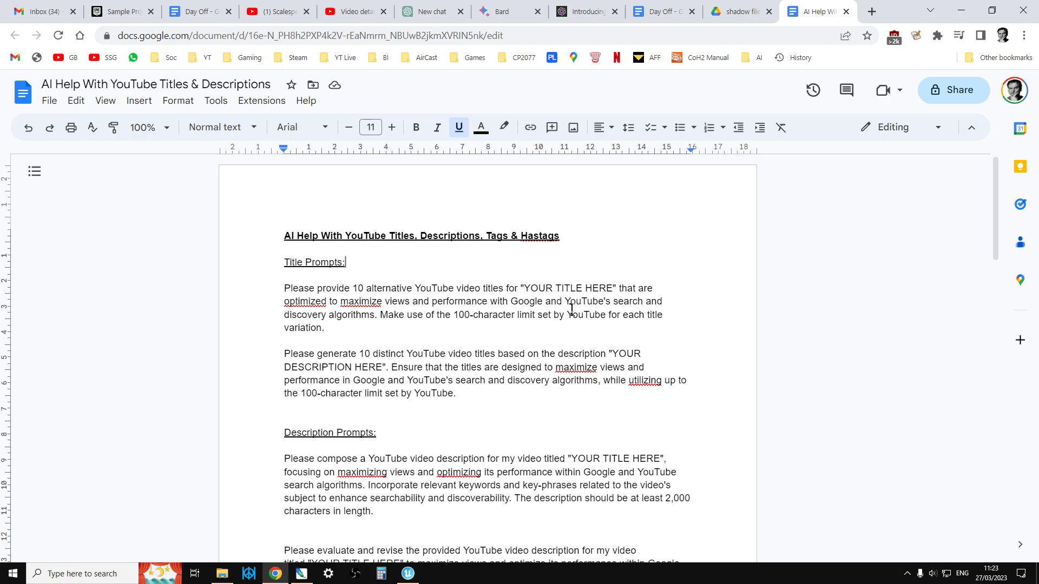
mouse_move(713, 310)
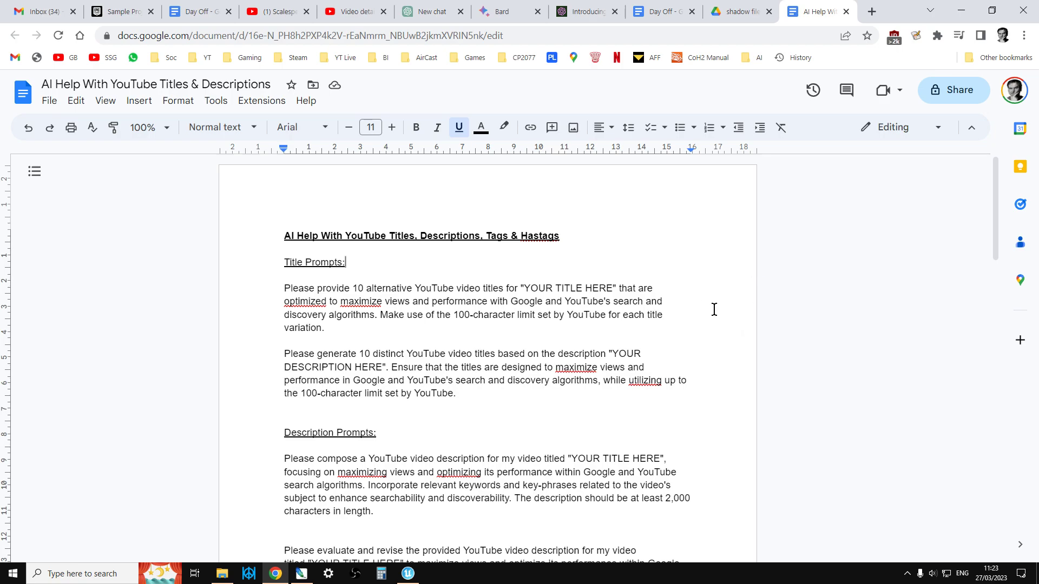
Confirm the new ChatGPT chat is set to the GPT-4 model
click(430, 11)
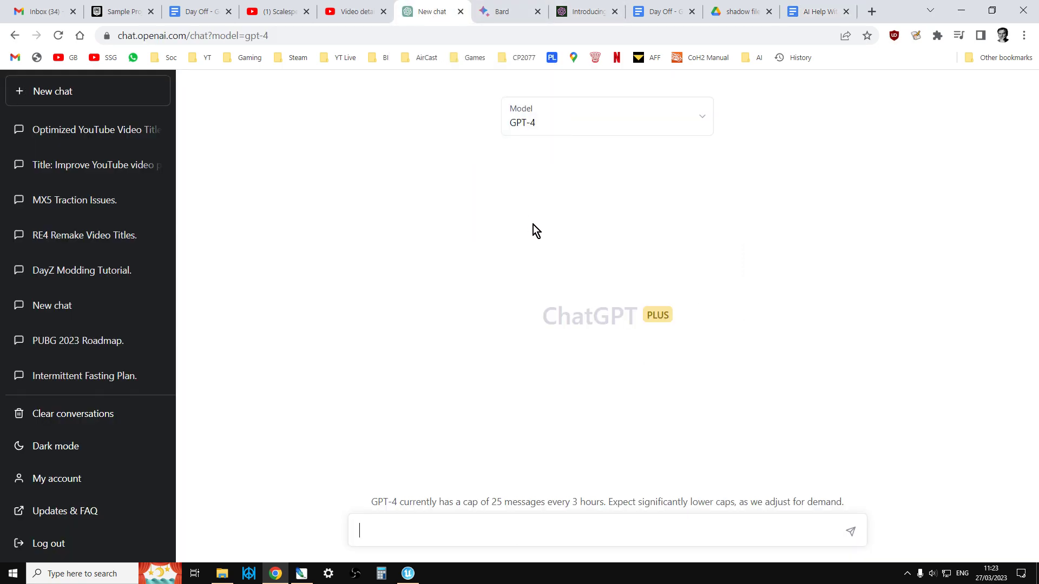
mouse_move(580, 191)
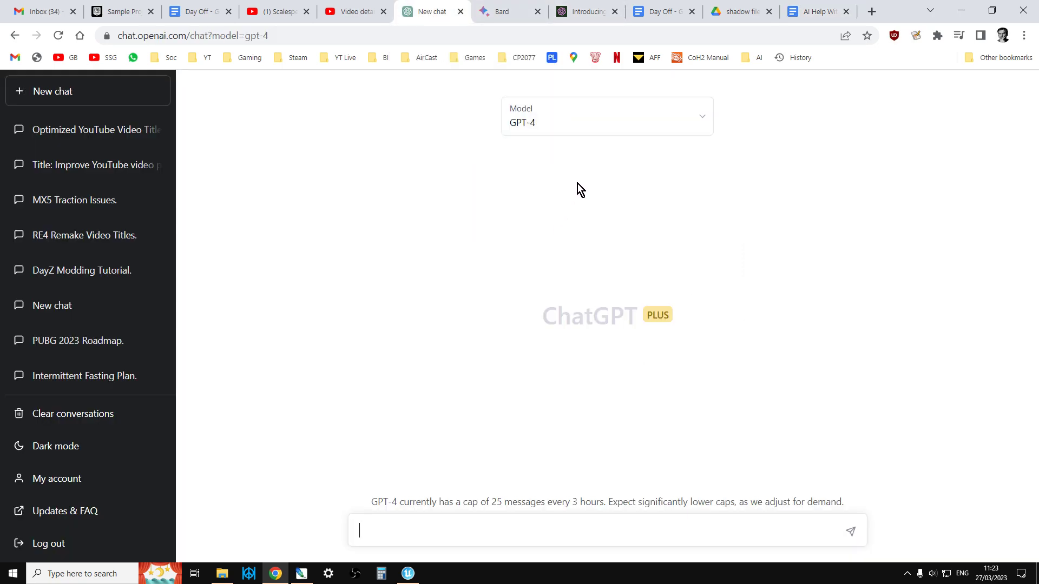
click(606, 116)
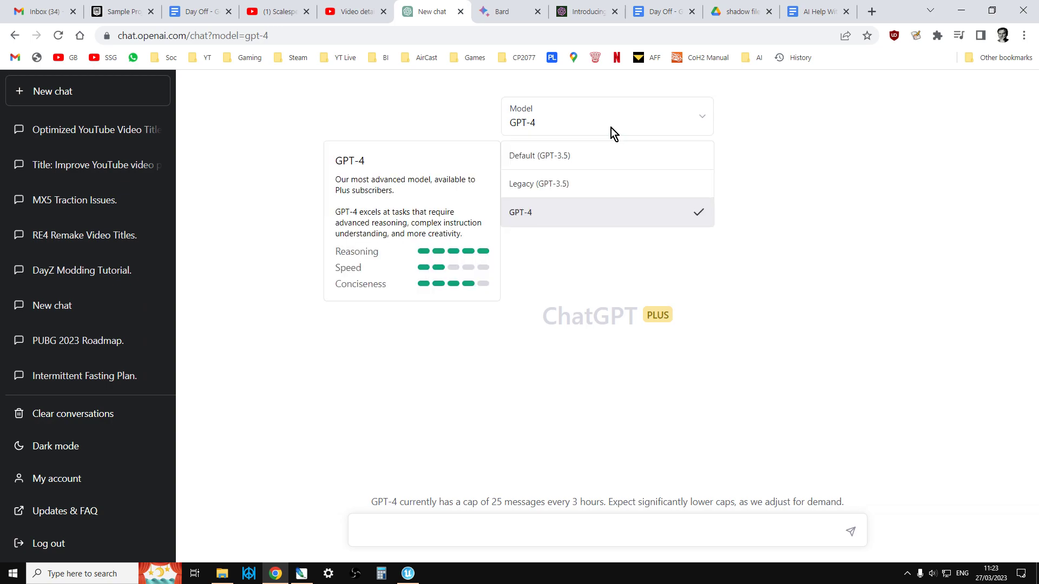
click(521, 212)
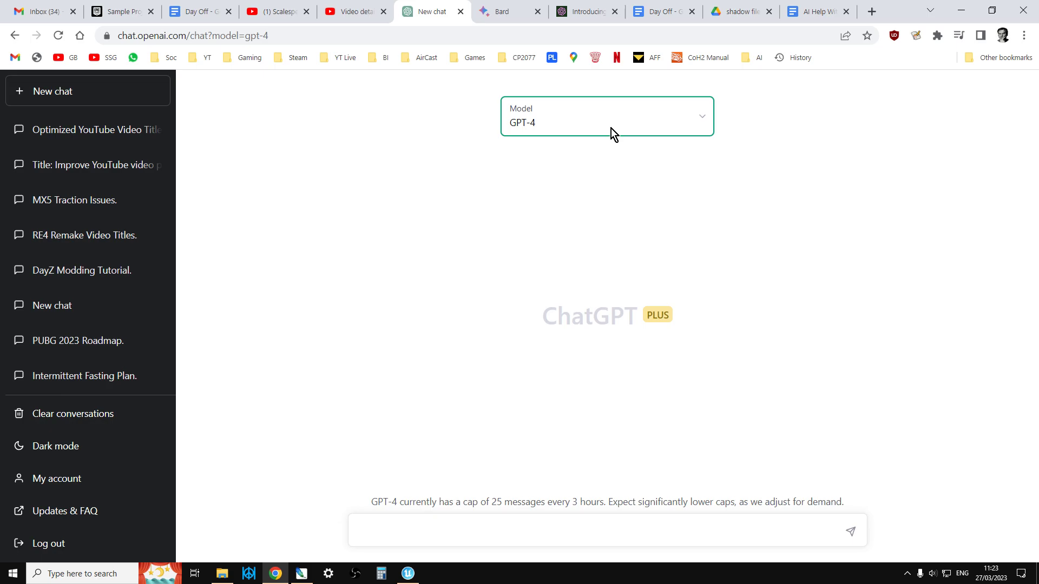
click(606, 115)
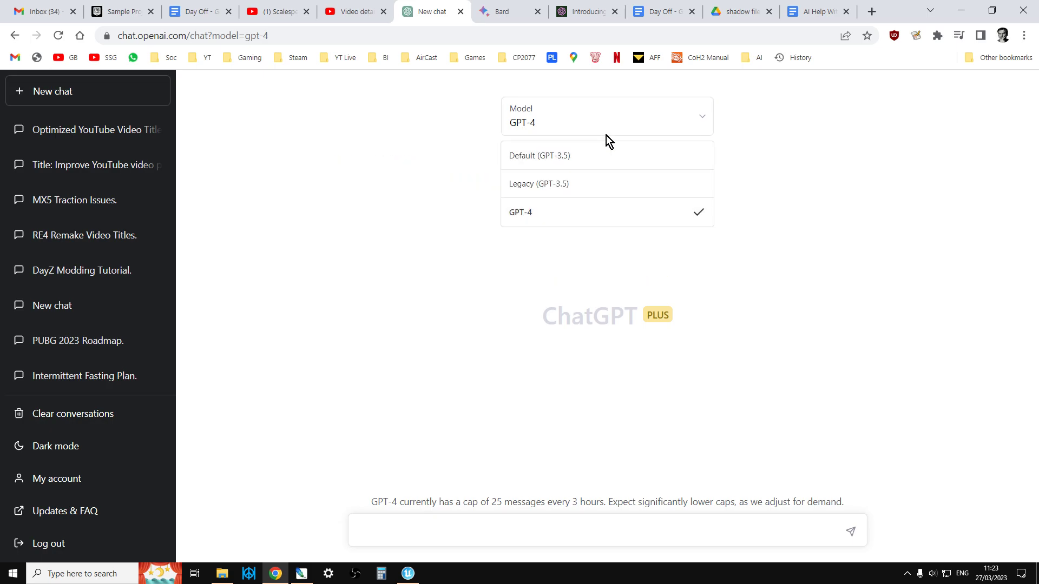
click(606, 115)
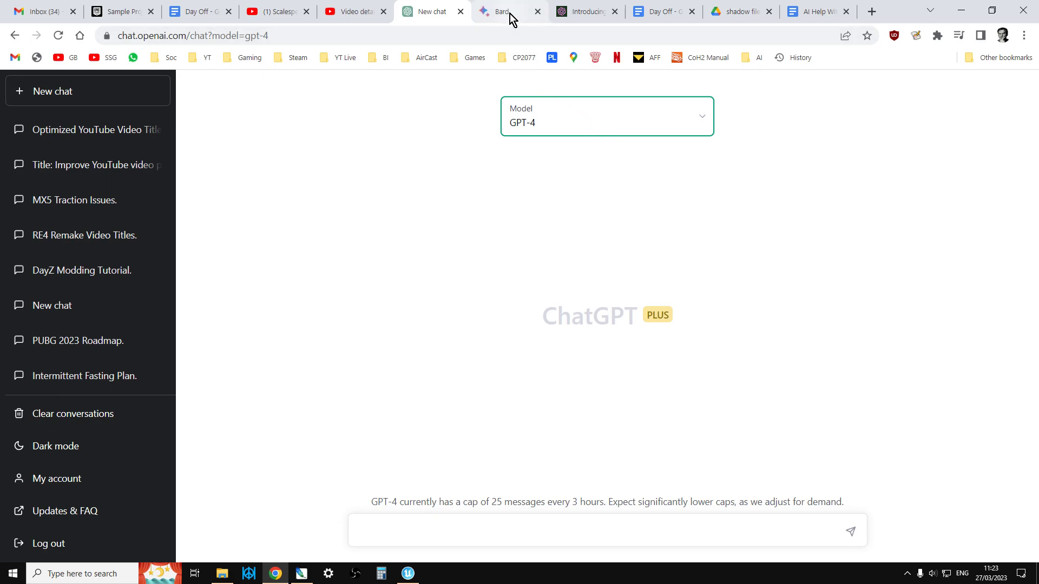
Check Bard's empty prompt page, then return to the video's YouTube Studio details
click(500, 11)
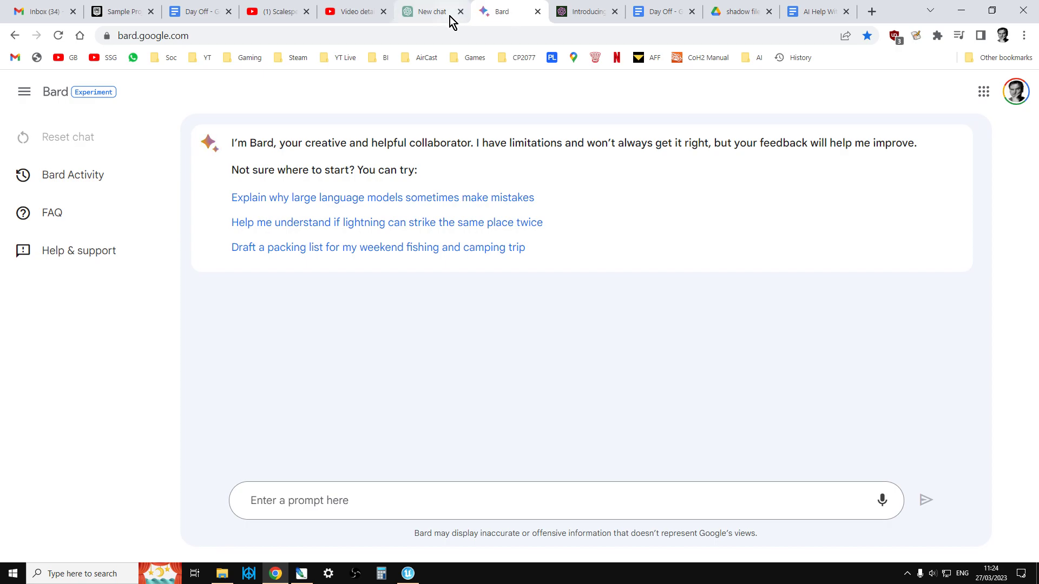
click(427, 11)
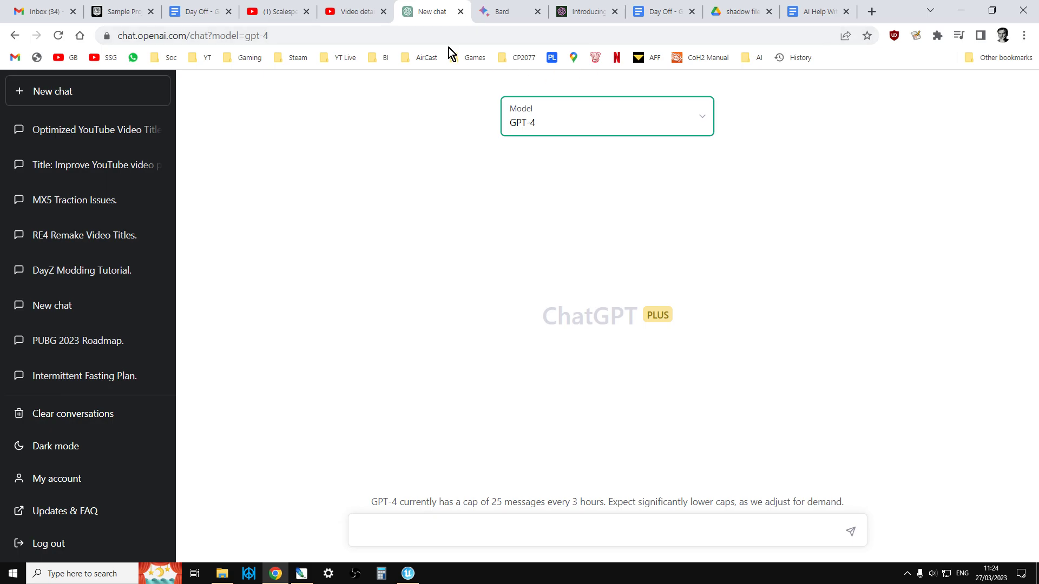
click(353, 10)
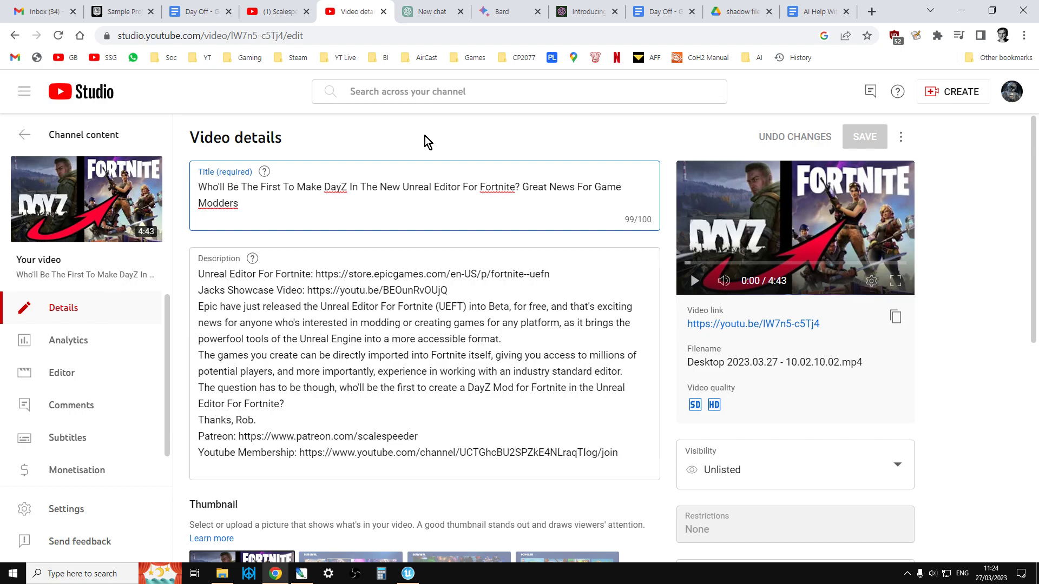
mouse_move(392, 163)
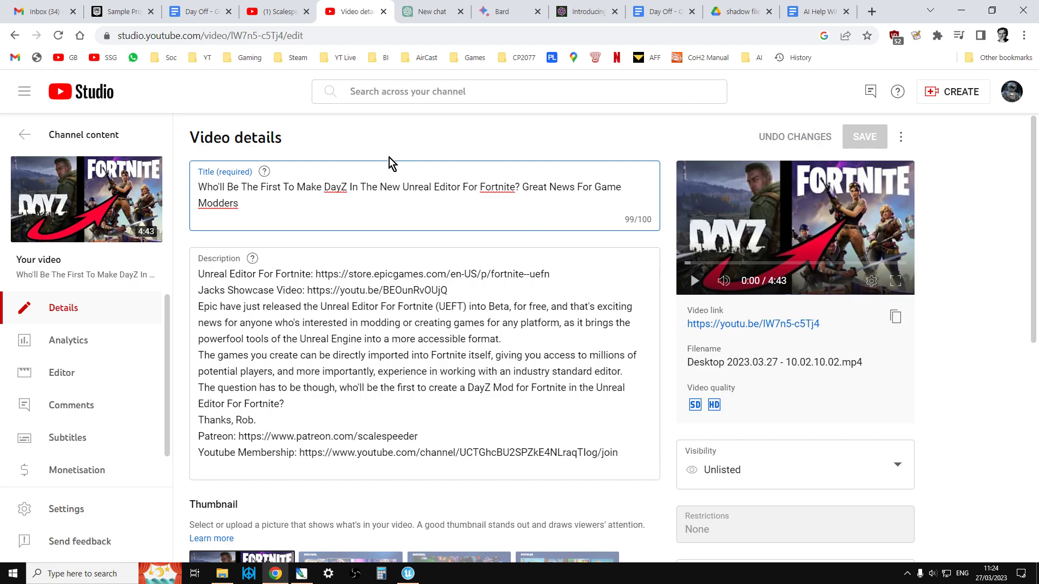
mouse_move(778, 31)
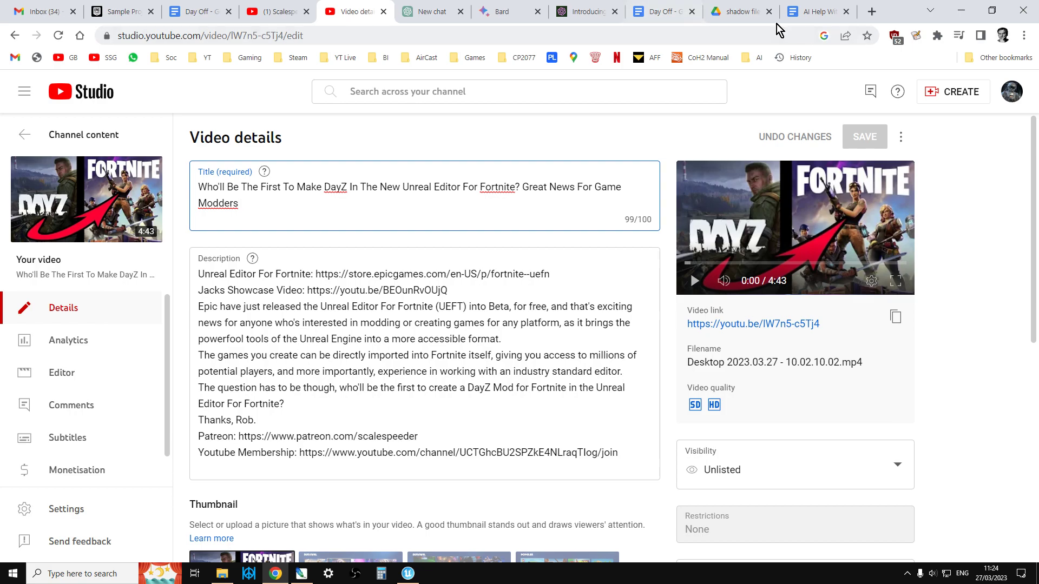
Select the first title prompt paragraph in the Docs document, ready to copy it
click(815, 11)
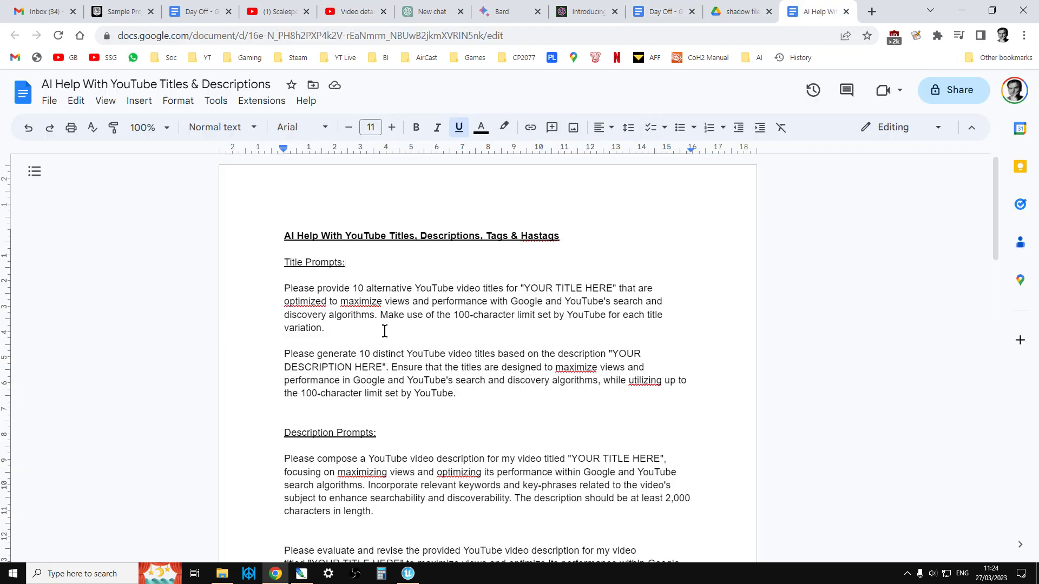
click(459, 127)
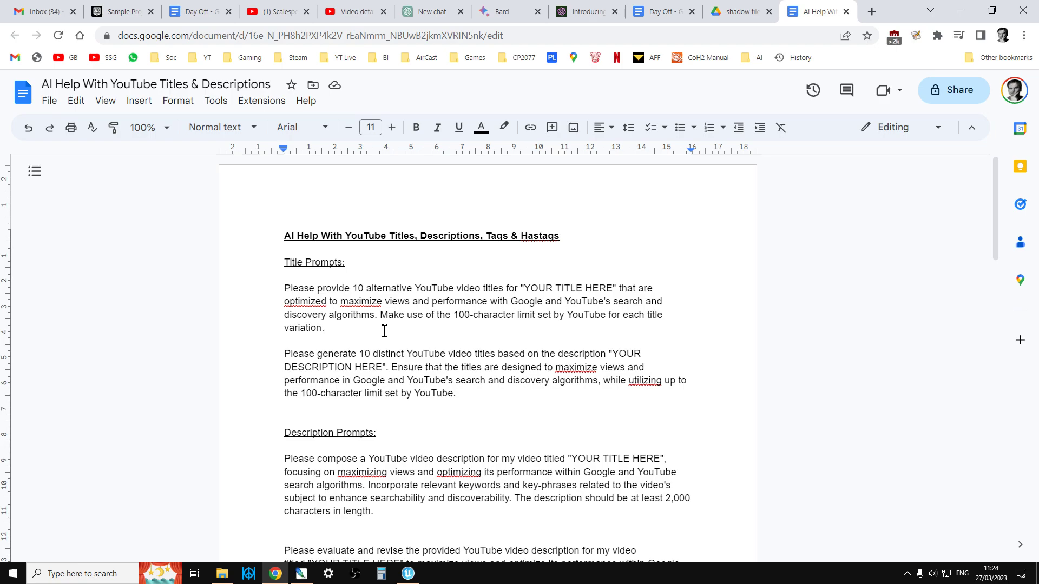
mouse_move(373, 330)
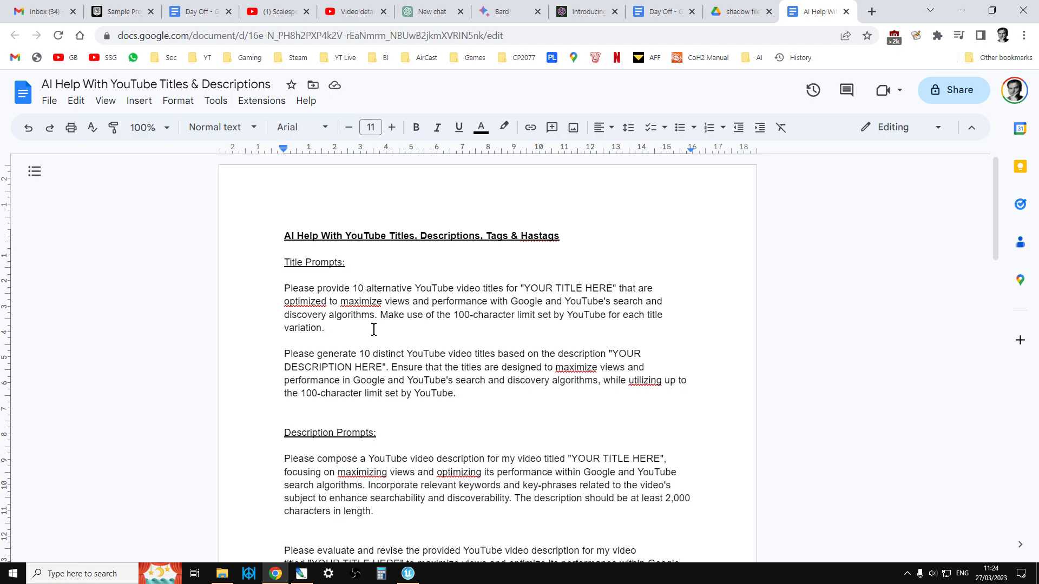
drag(283, 288, 324, 328)
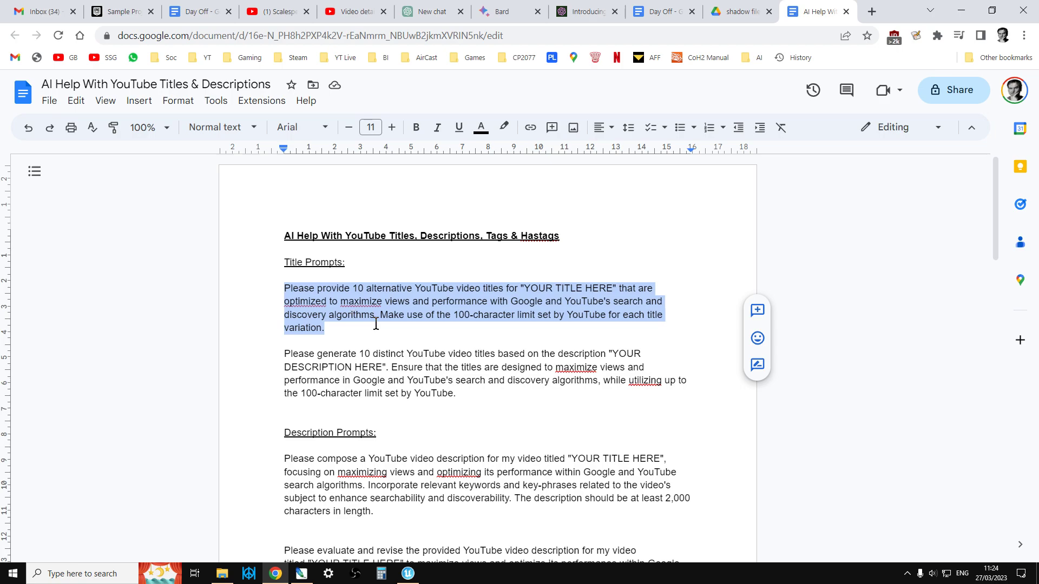
right_click(374, 324)
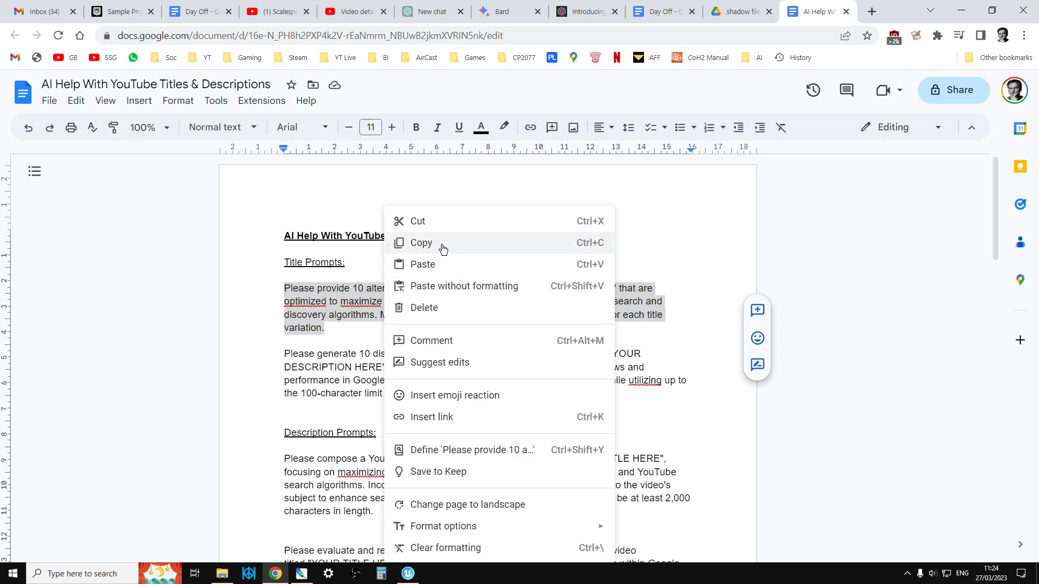
Paste the 10-alternative-titles prompt into ChatGPT and copy the video's title from Studio
click(428, 11)
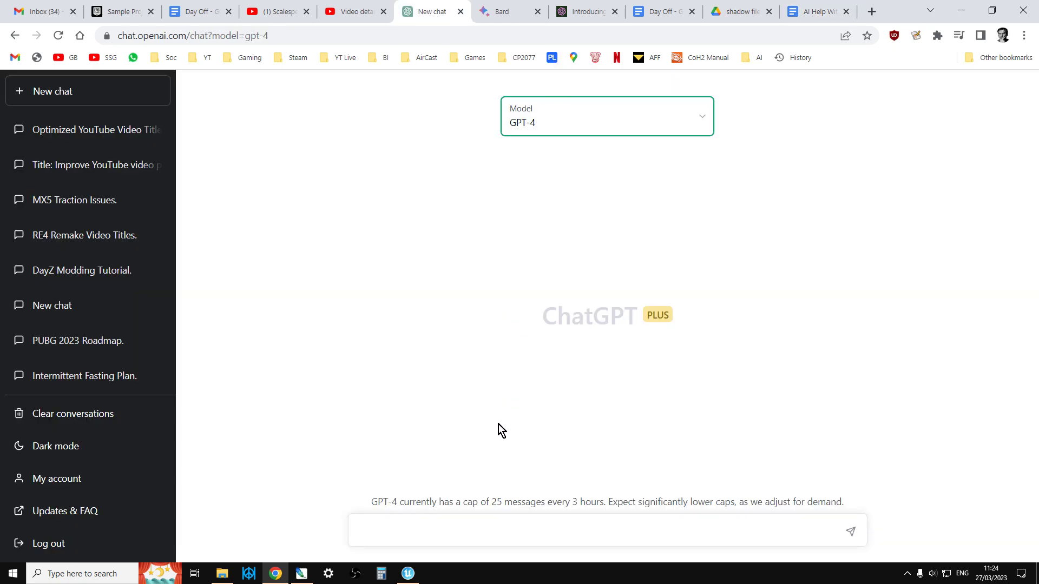
text(Please provide 10 alternative YouTube video titles for "YOUR TITLE HERE" that are optimized to maximize views and performance with Google and YouTube's search and discovery algorithms. Make use of the 100-character limit set by YouTube for each title variation.)
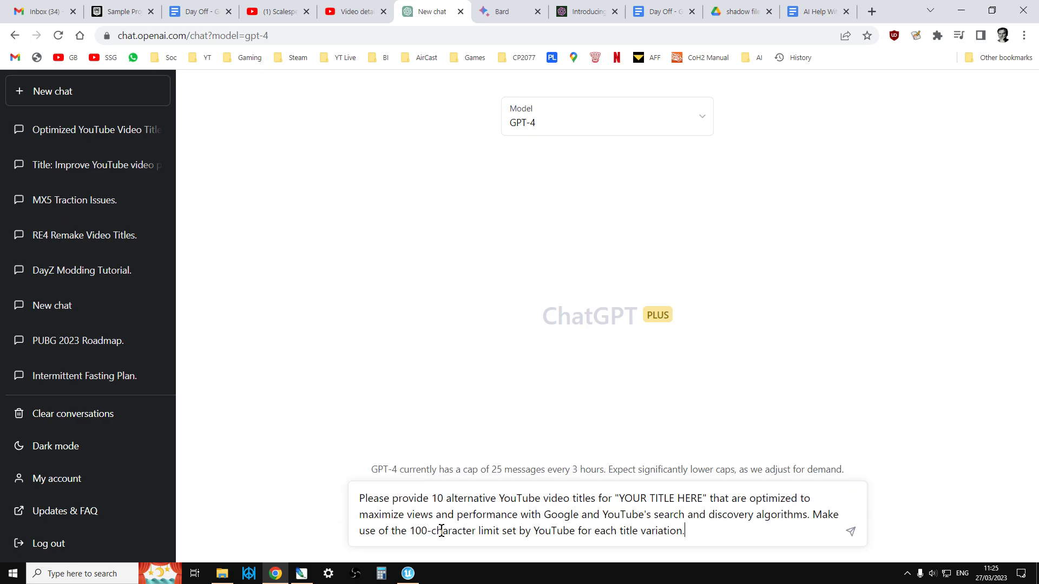
click(272, 11)
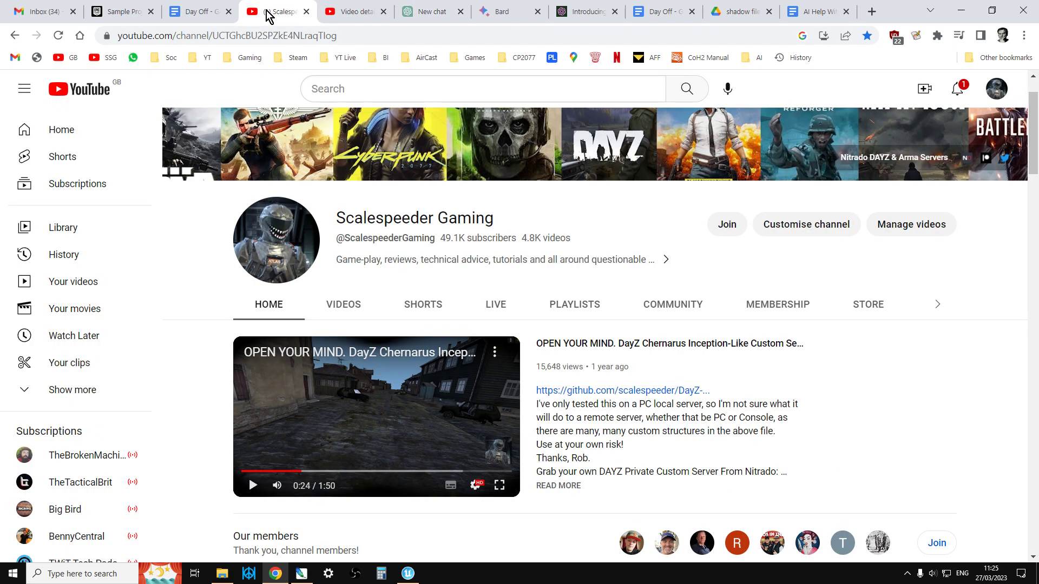
click(349, 11)
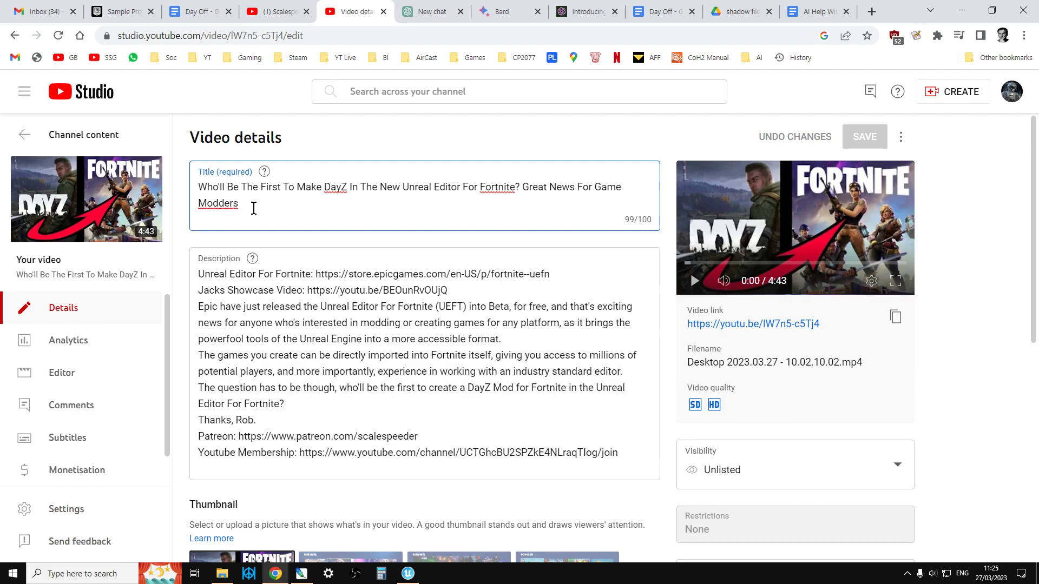
right_click(219, 199)
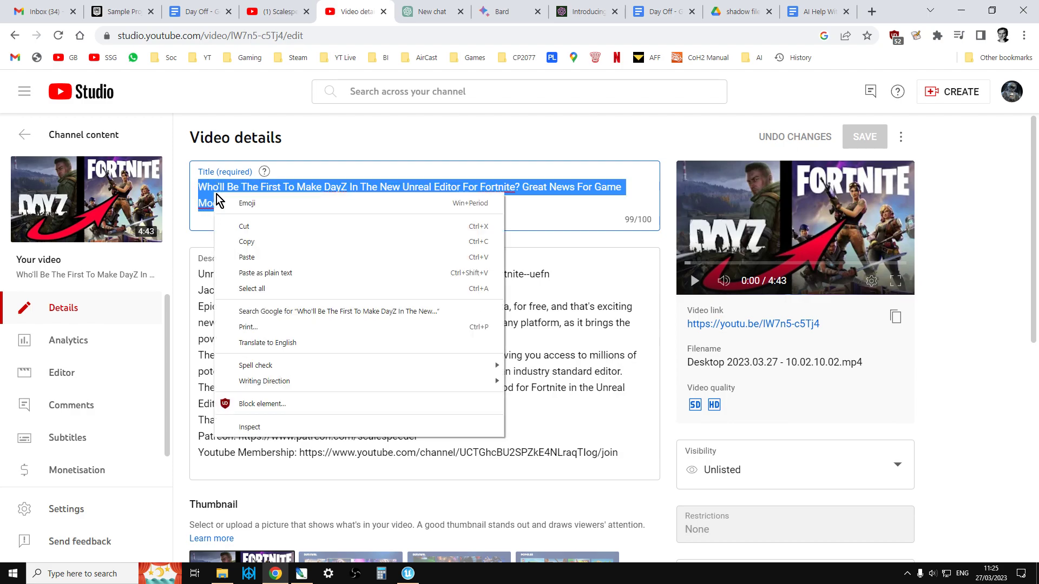
mouse_move(269, 246)
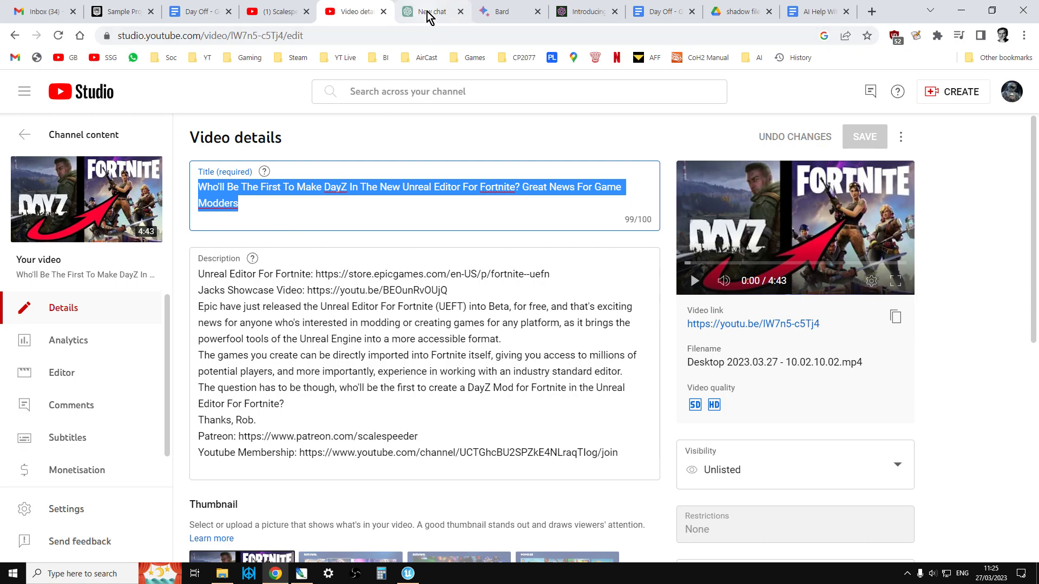
Replace 'YOUR TITLE HERE' with 'Who'll Be The First To Make DayZ In The New Unreal Editor For Fortnite?...'
click(429, 11)
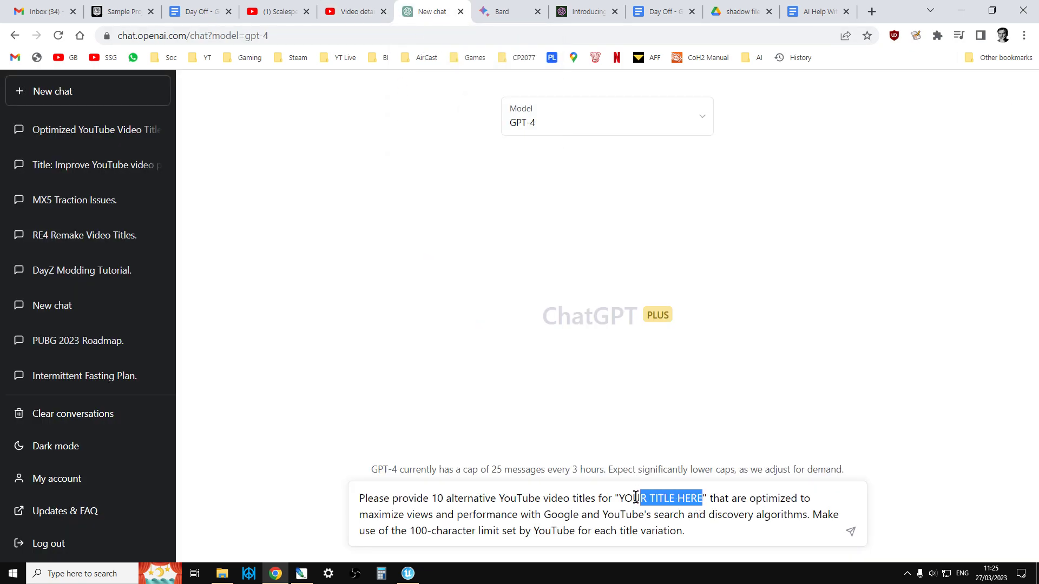
double_click(656, 498)
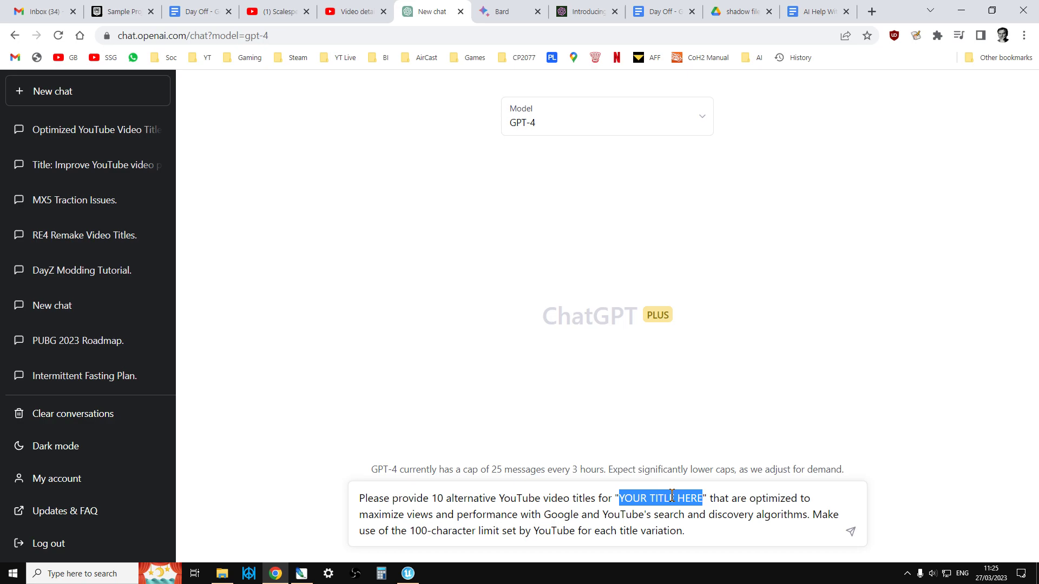
text(Who'll Be The First To Make DayZ In The New Unreal Editor For Fortnite? Great News For Game Modders)
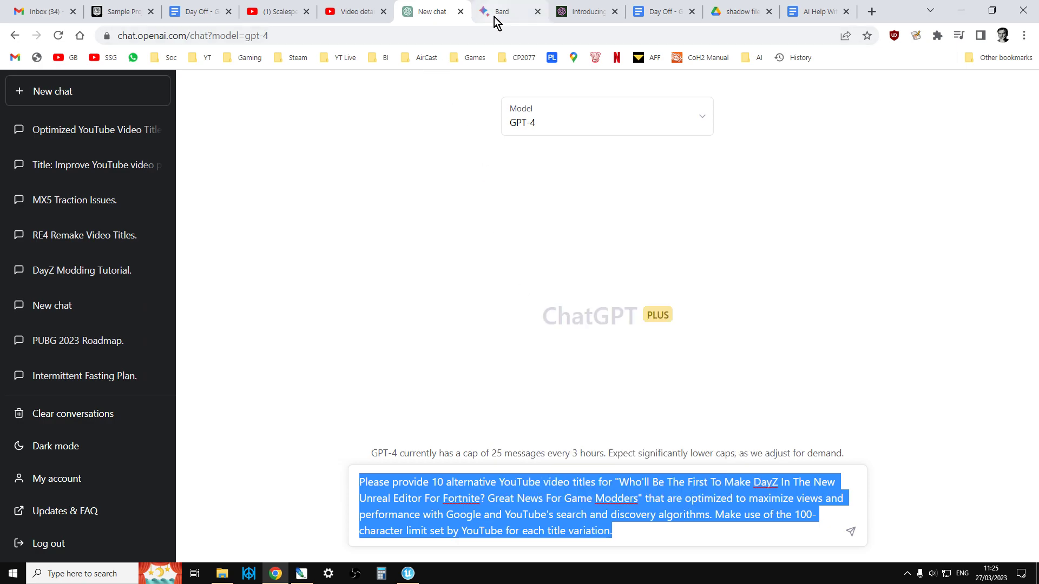
Watch Bard start answering the title request, then ChatGPT's first generated titles
click(503, 11)
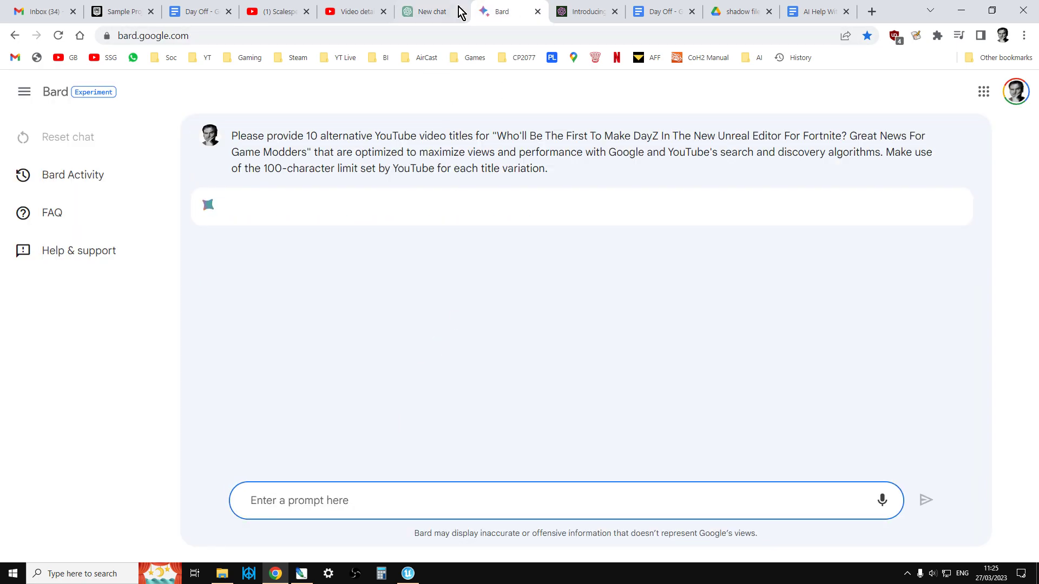
click(429, 11)
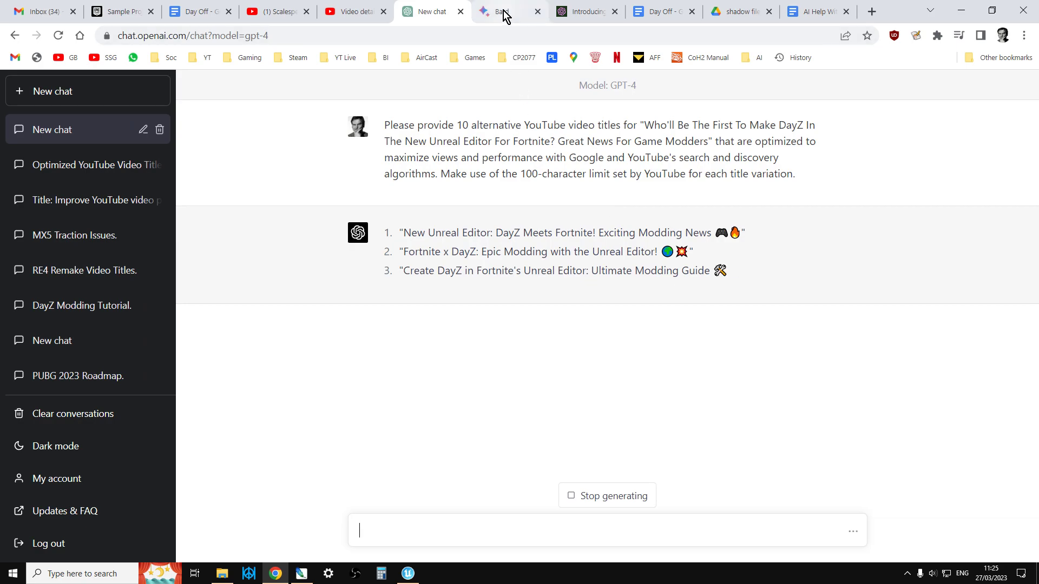
Read Bard's ten titles, beginning with 'Unreal Editor for Fortnite: DayZ Mod is Possible?'
click(504, 11)
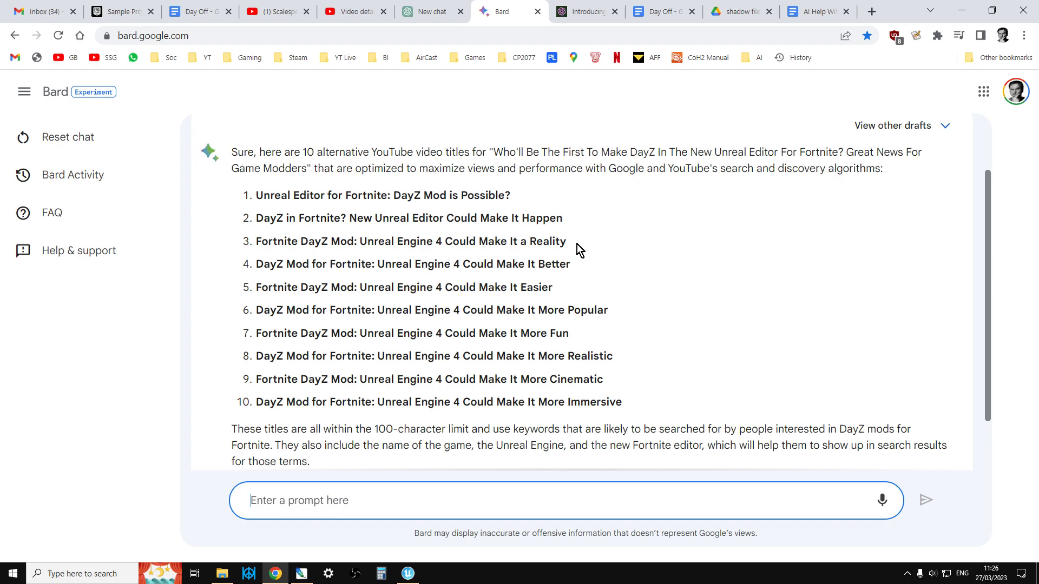
mouse_move(636, 247)
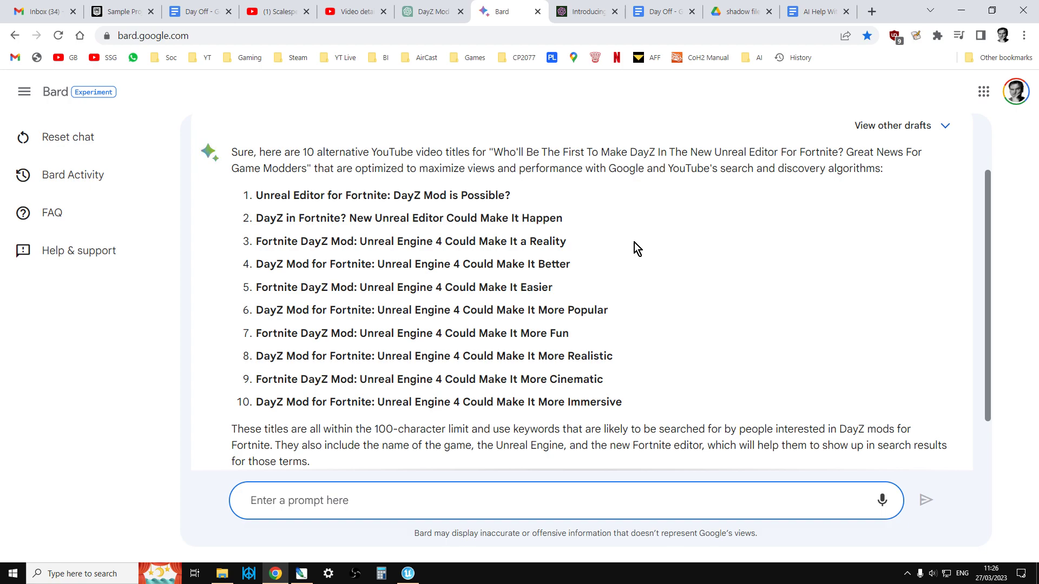
mouse_move(609, 274)
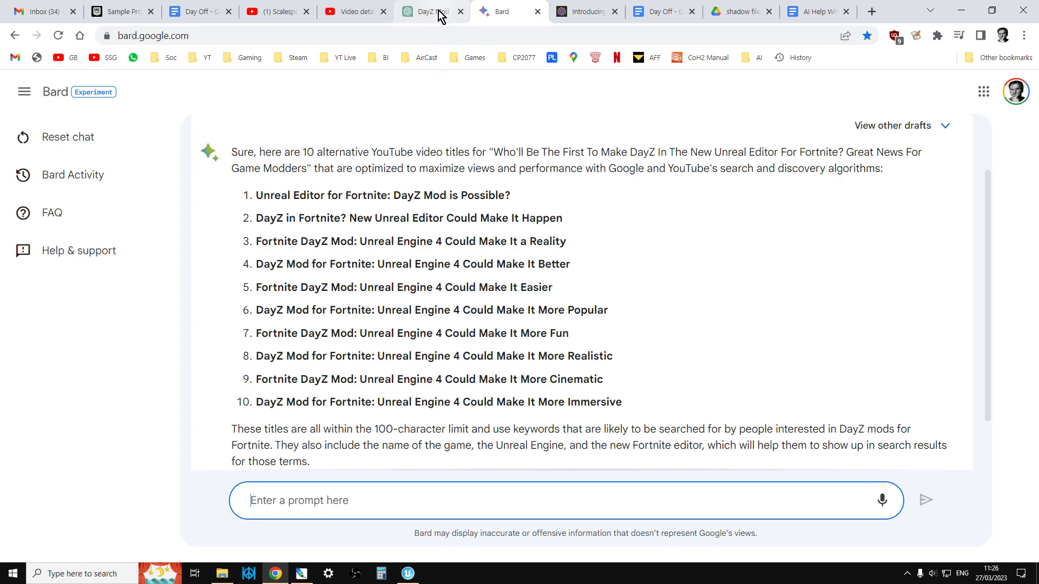
Review ChatGPT's finished list of ten emoji-decorated alternative titles
click(428, 10)
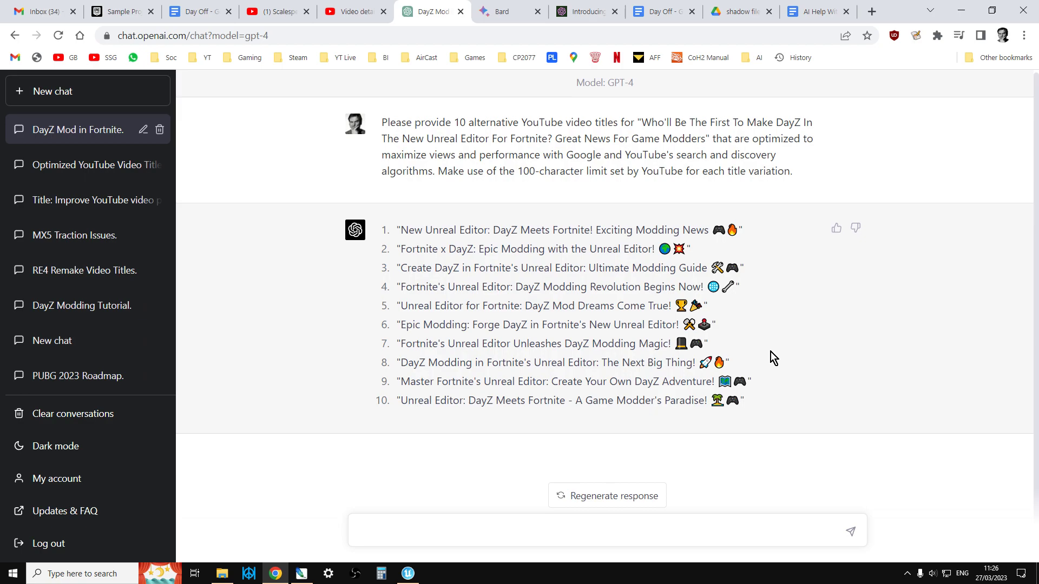
click(359, 530)
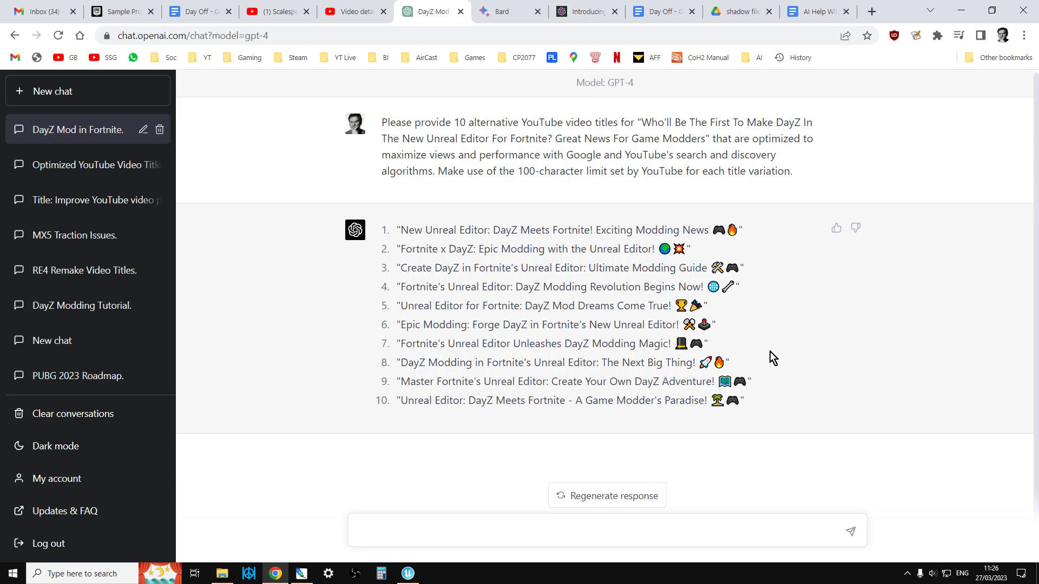
mouse_move(742, 318)
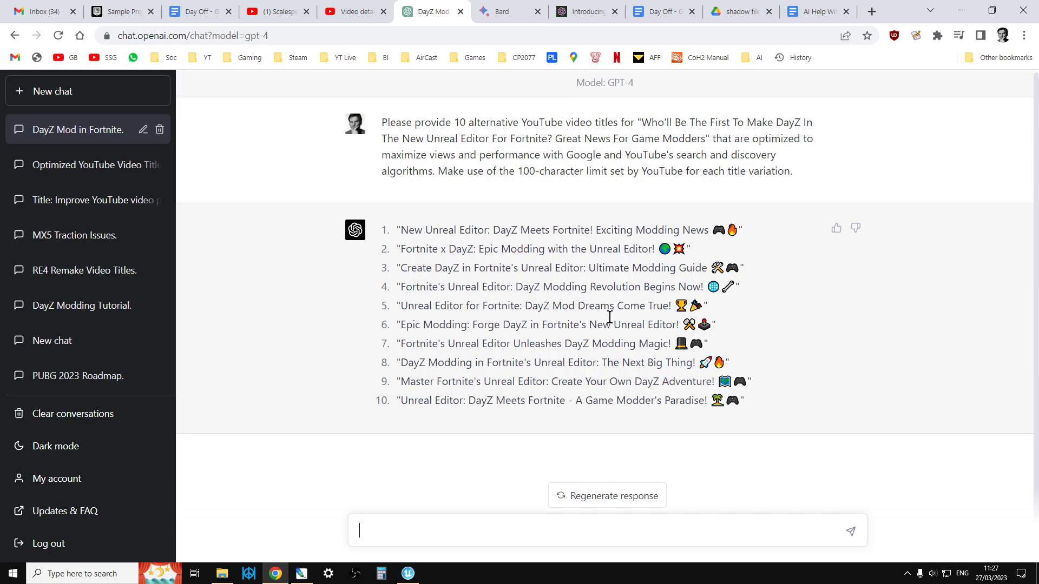
mouse_move(574, 379)
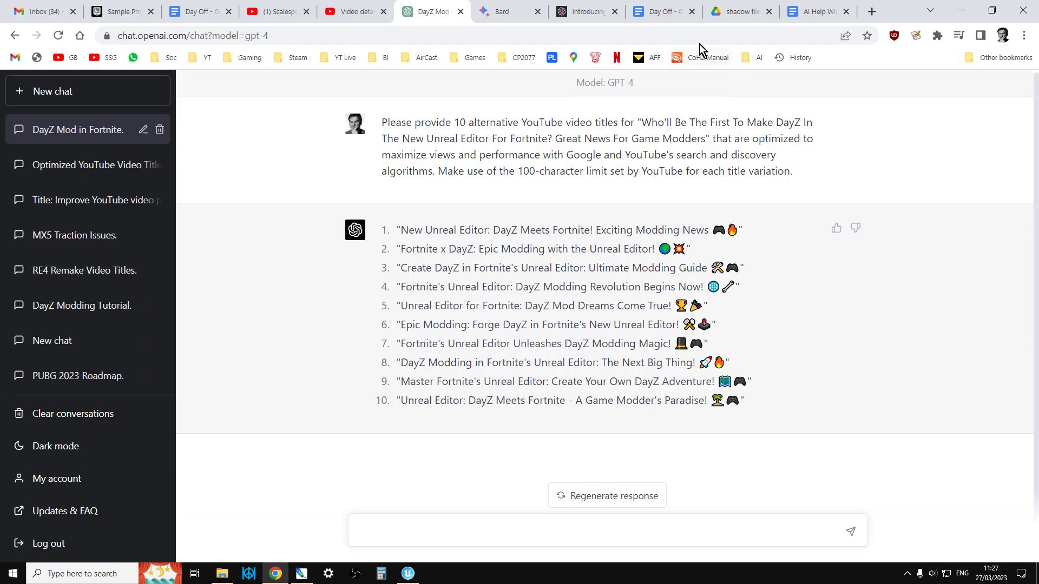
Select the second, description-based title prompt in the Docs document for copying
click(815, 10)
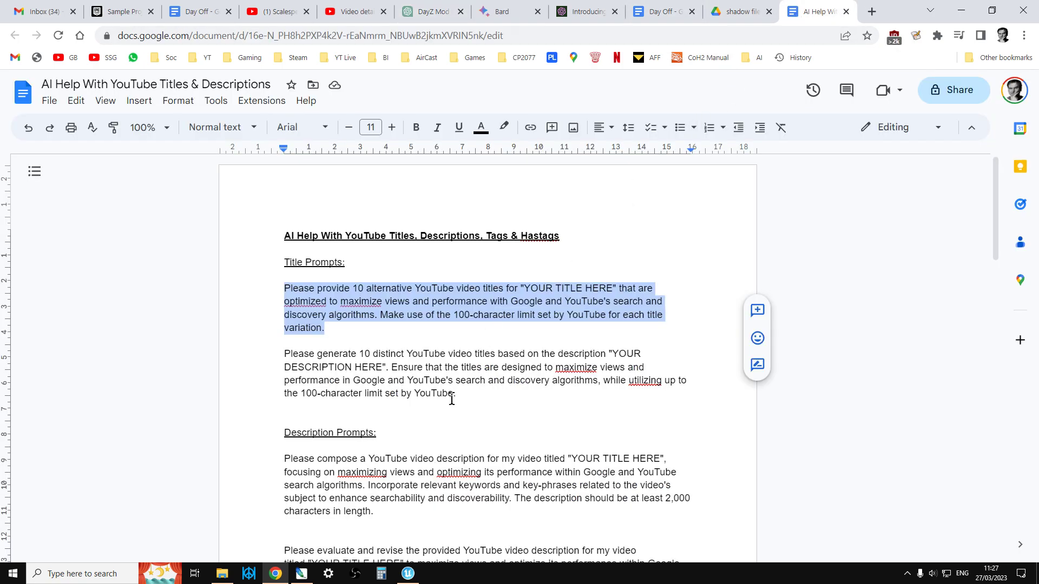
click(440, 384)
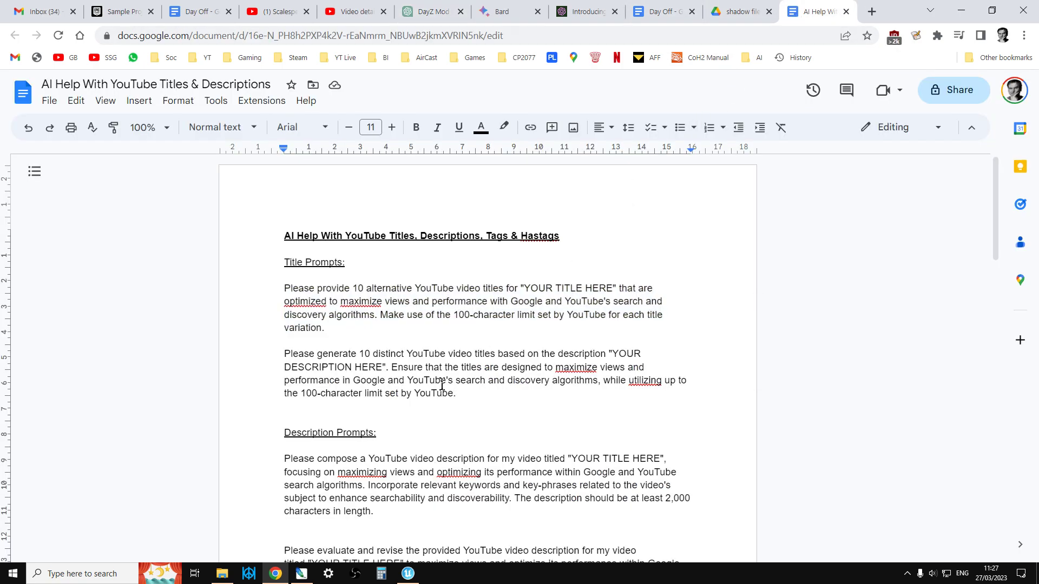
mouse_move(462, 363)
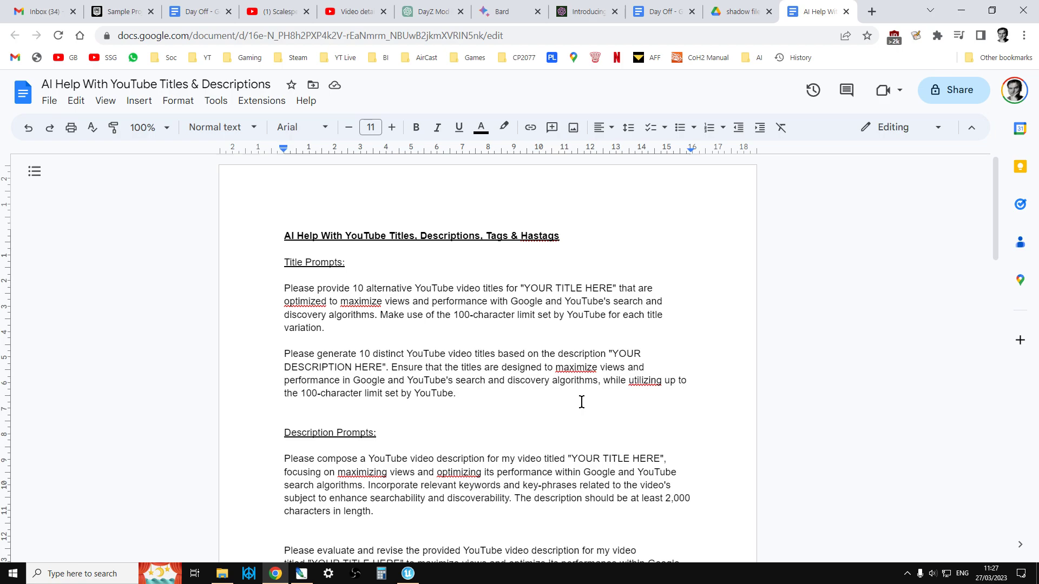
drag(368, 380, 456, 393)
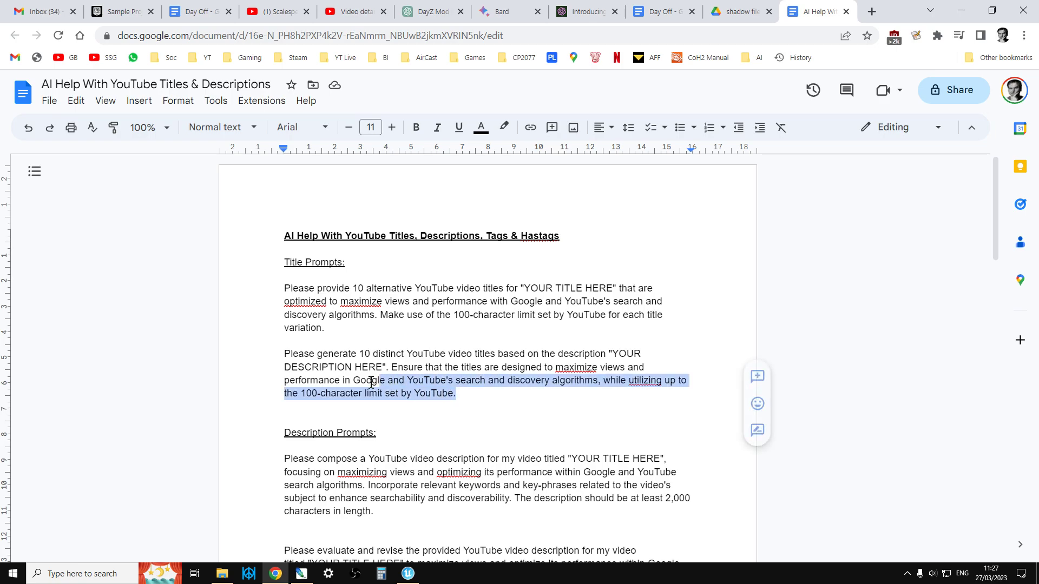
right_click(369, 380)
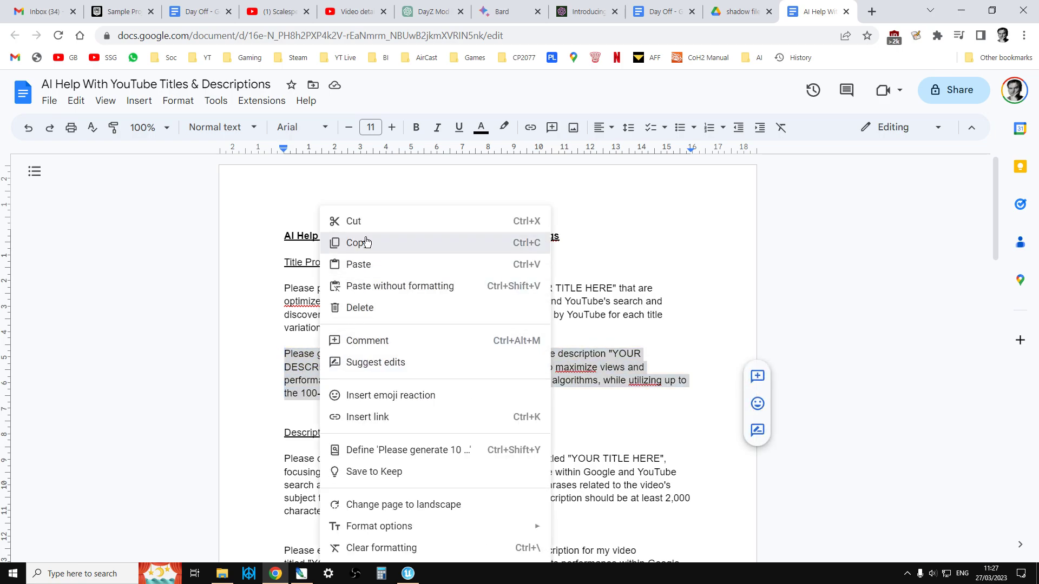
Paste the description-based prompt into ChatGPT and fill its placeholder with the video's real description
click(428, 10)
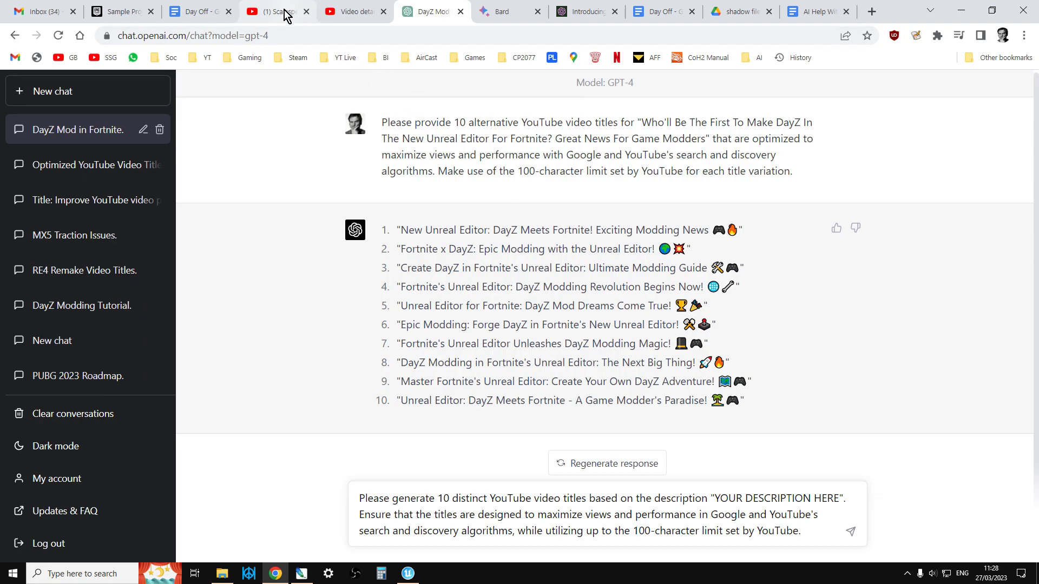
click(355, 11)
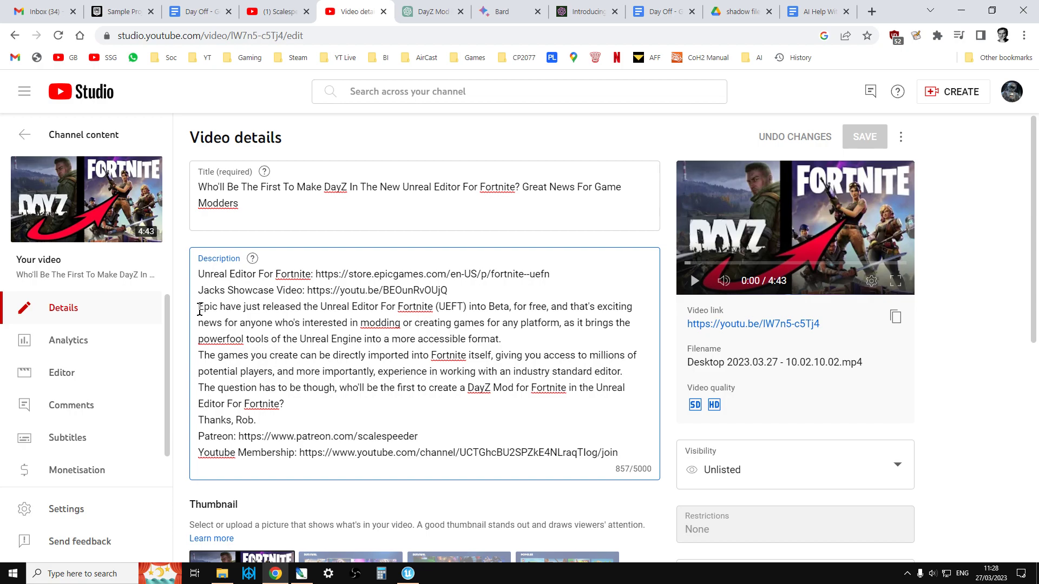
right_click(411, 323)
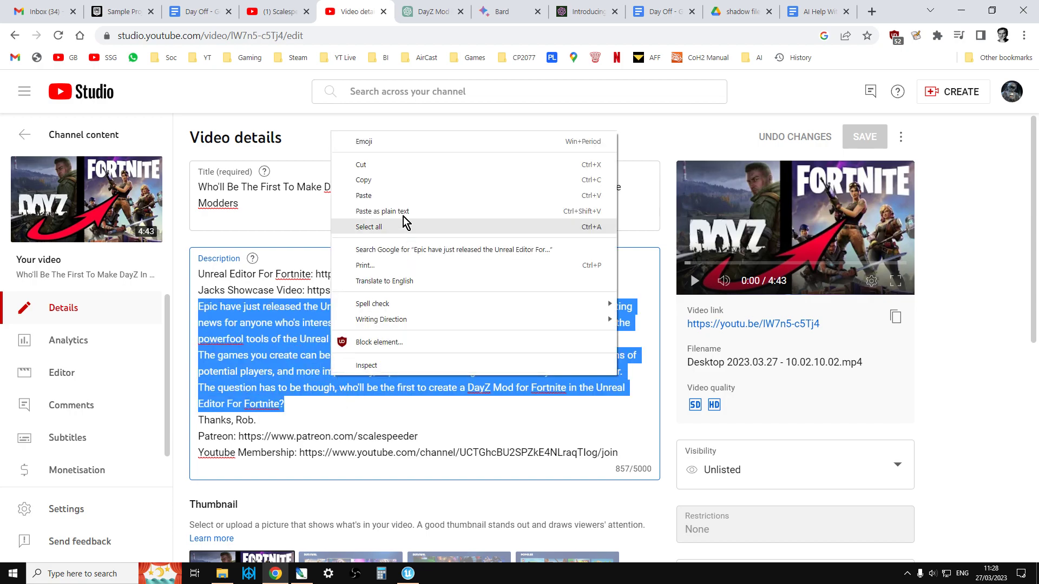
click(428, 11)
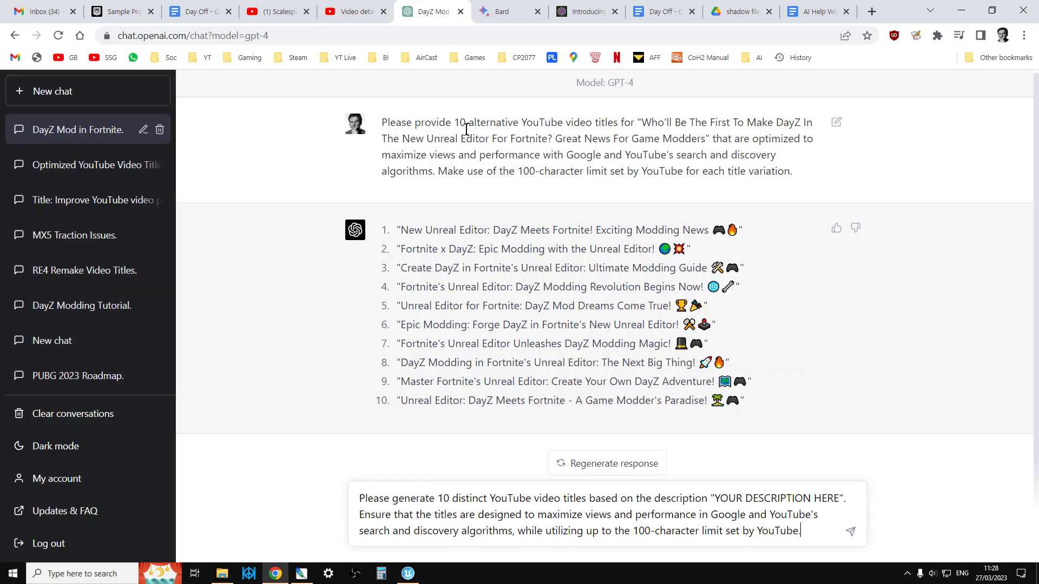
drag(733, 498, 839, 498)
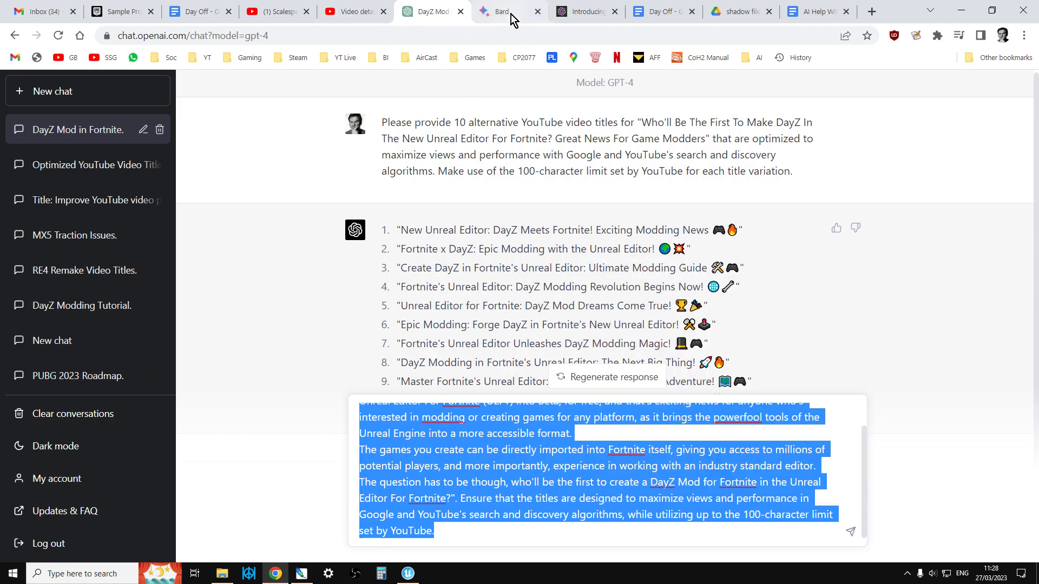
Send the same description-based title request to Bard
click(506, 11)
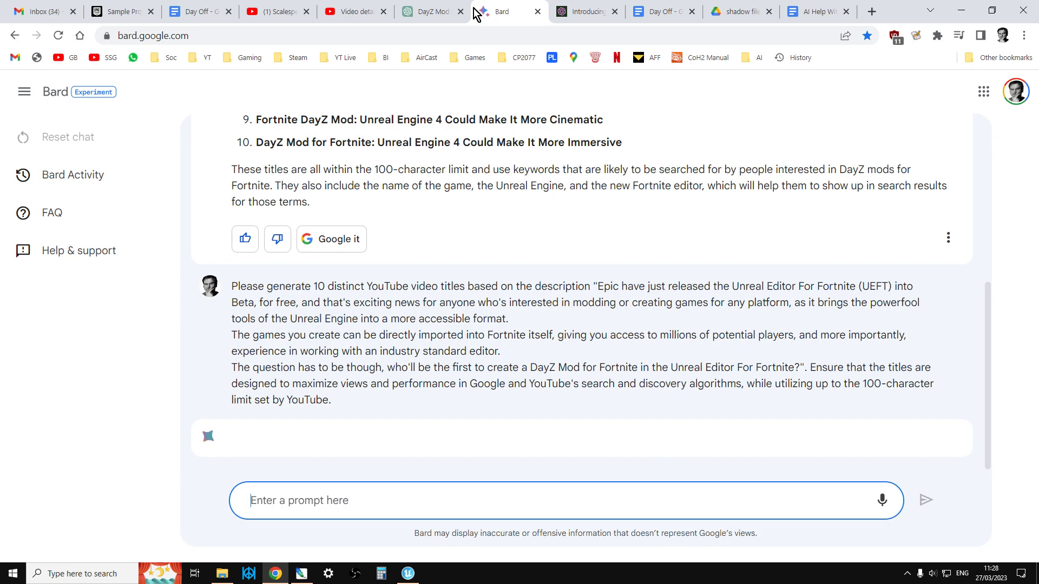
Check ChatGPT's progress, then read Bard's ten titles beginning "Unreal Editor For Fortnite:"
click(431, 11)
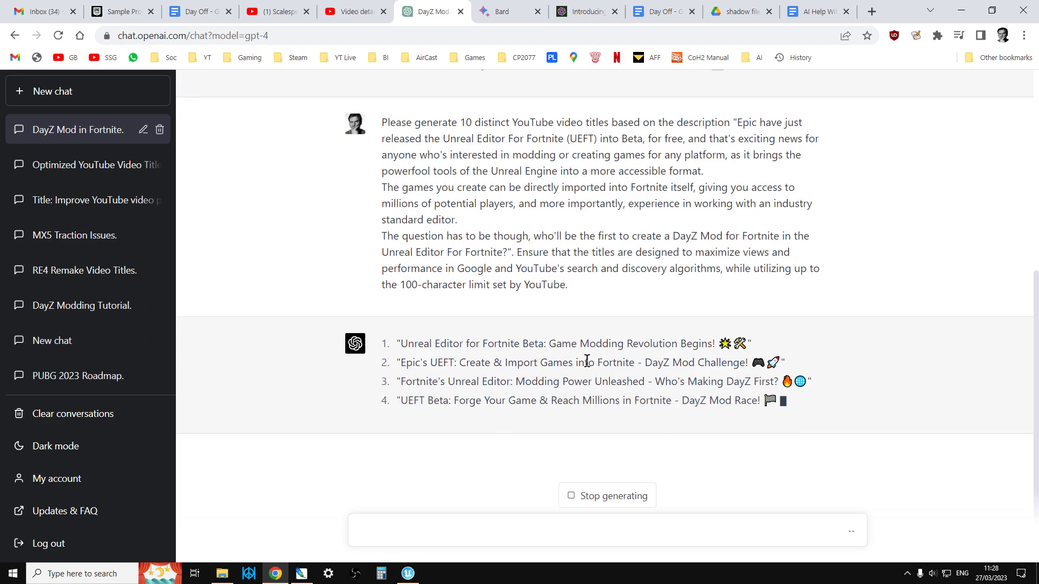
click(509, 11)
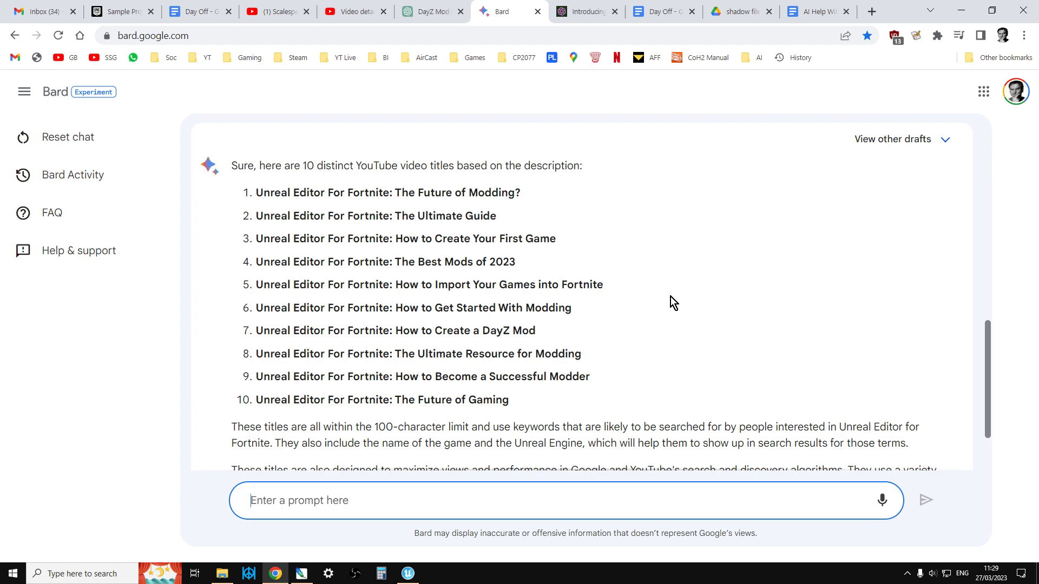
mouse_move(550, 331)
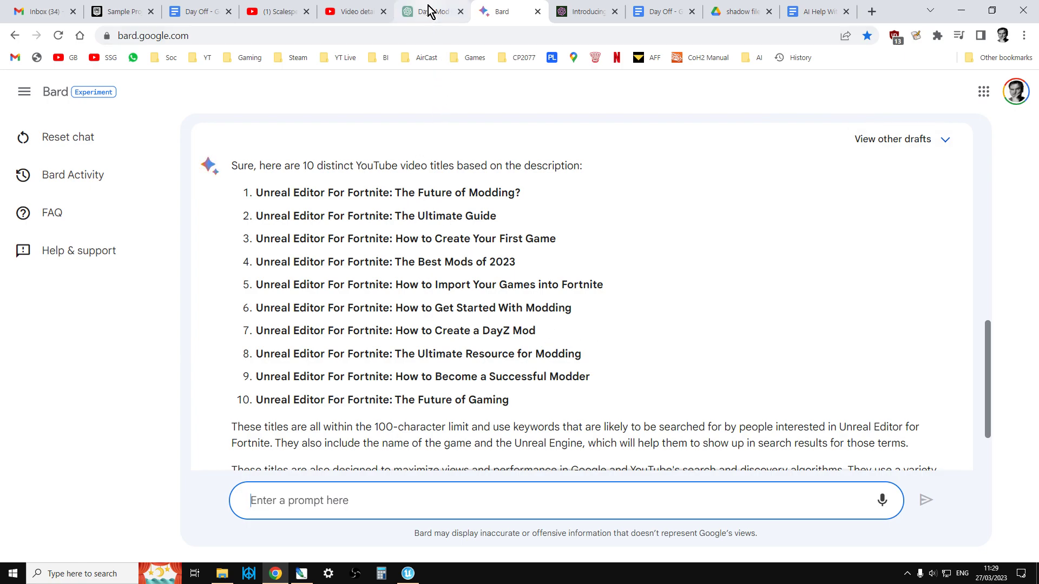
Review ChatGPT's ten description-based titles and select the fifth one for copying
click(427, 11)
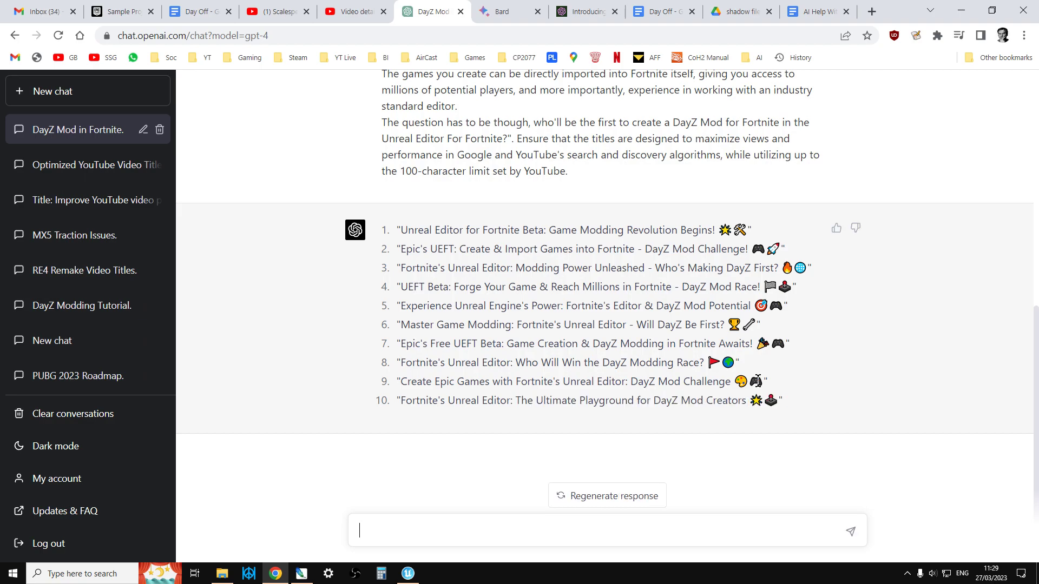
mouse_move(759, 378)
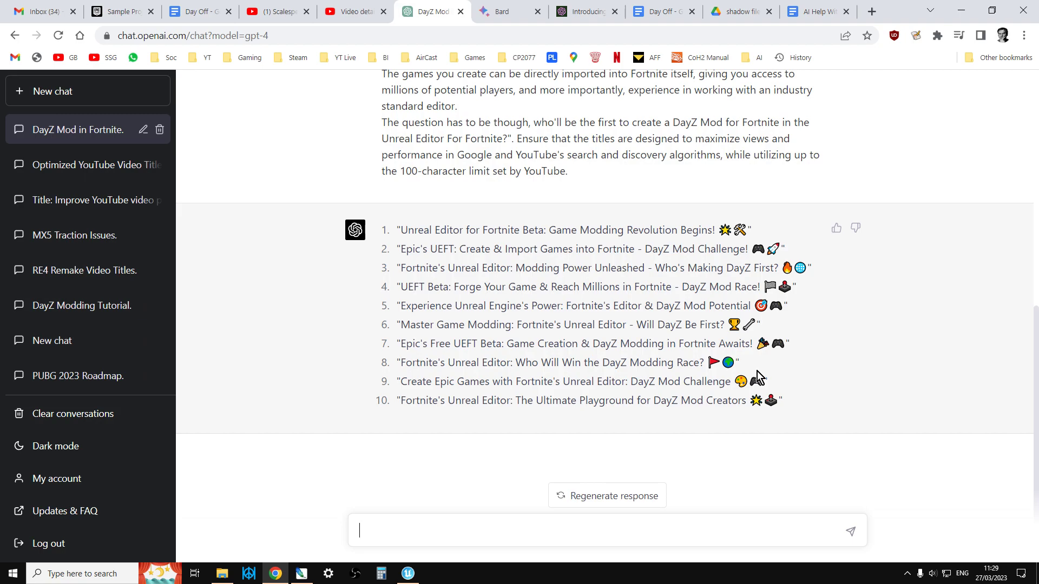
mouse_move(579, 300)
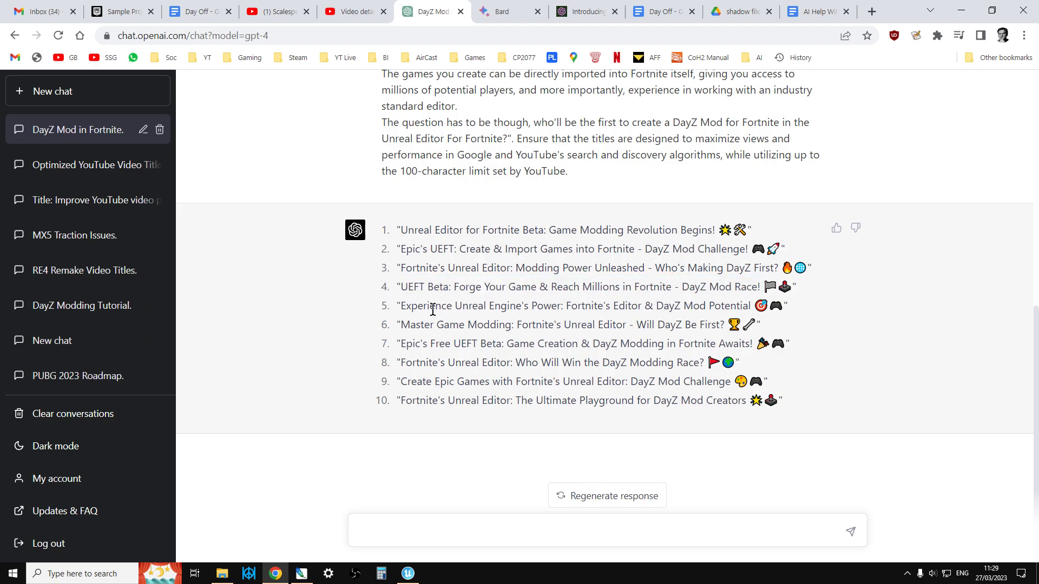
drag(406, 305, 699, 306)
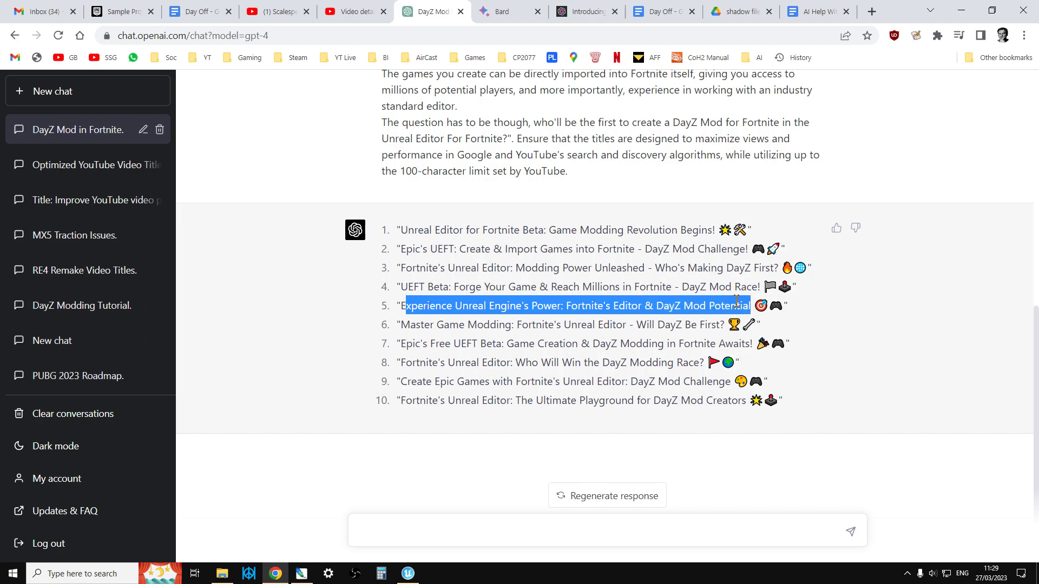
Add "!" to the end of the video title in YouTube Studio, then return to the prompts document
click(353, 11)
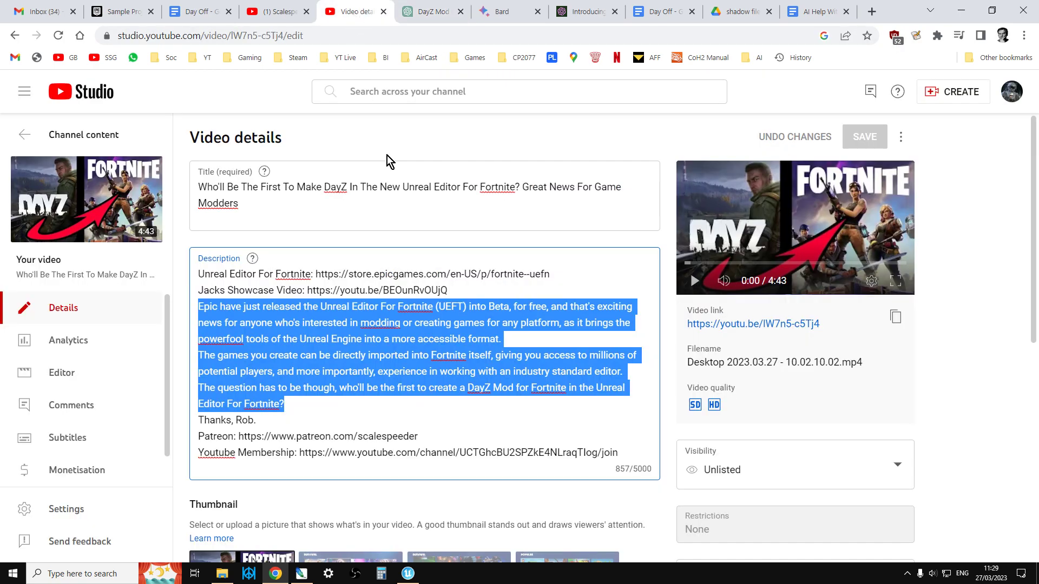
click(382, 206)
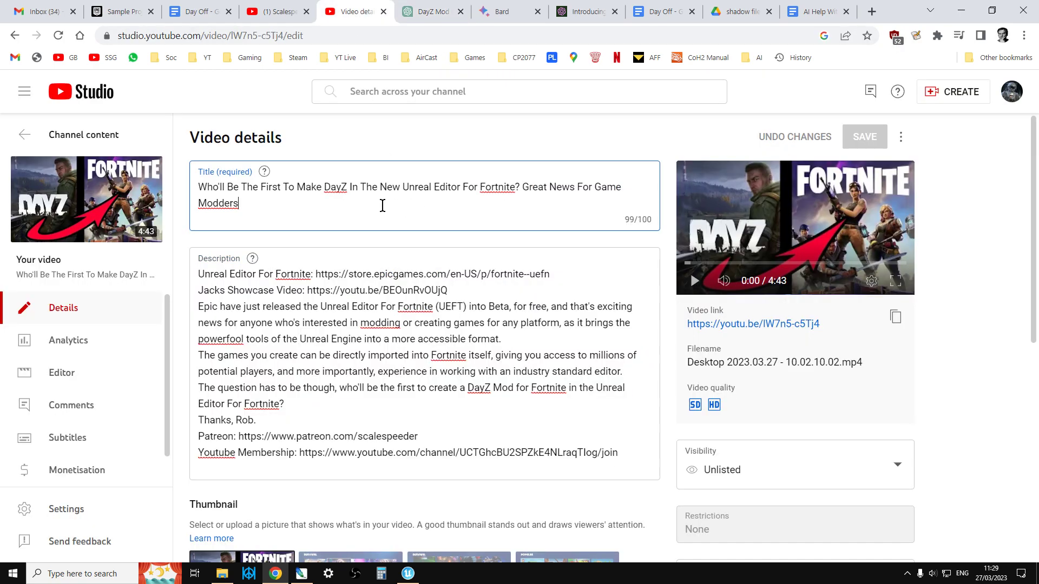
mouse_move(314, 208)
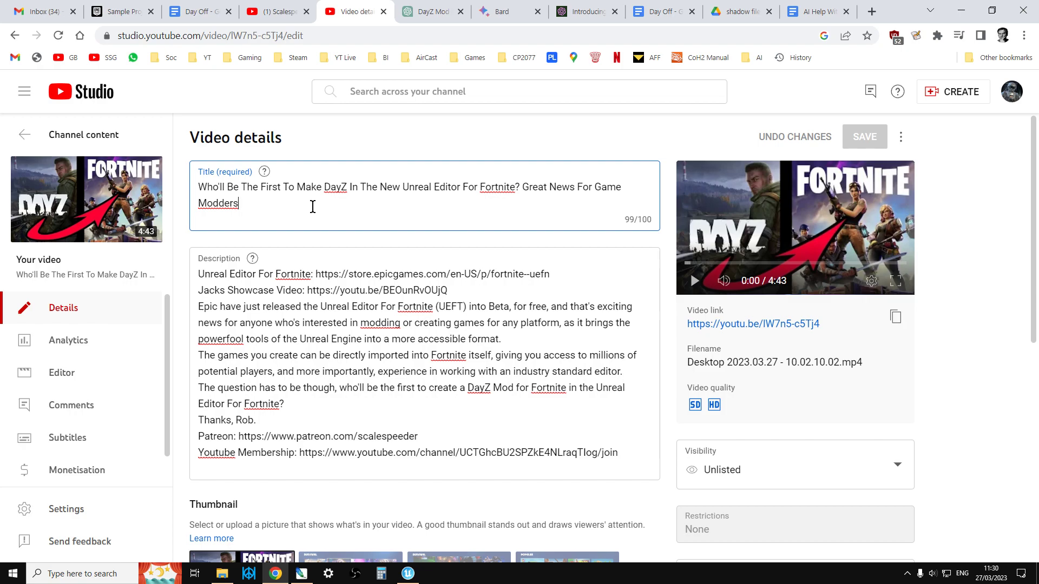
text(!)
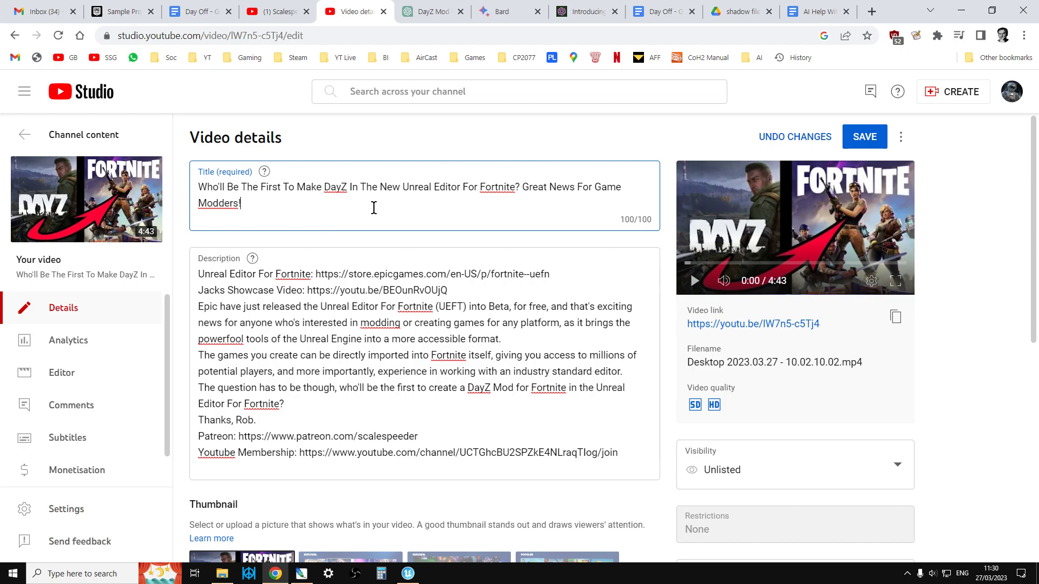
click(815, 10)
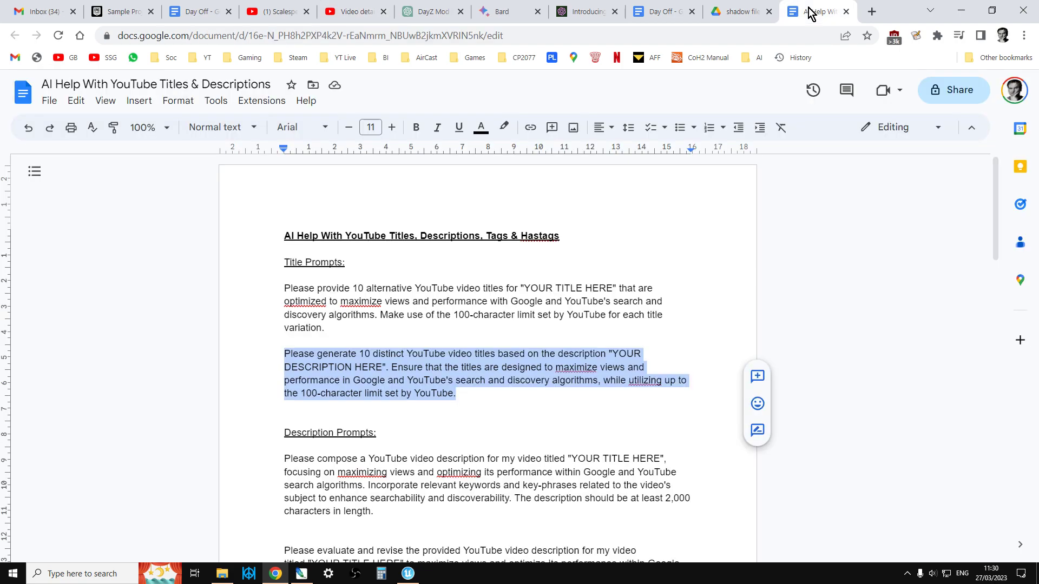
Scroll the AI Help doc to the Description Prompts and locate the 'Please evaluate and revise…' paragraph
scroll(down, 3)
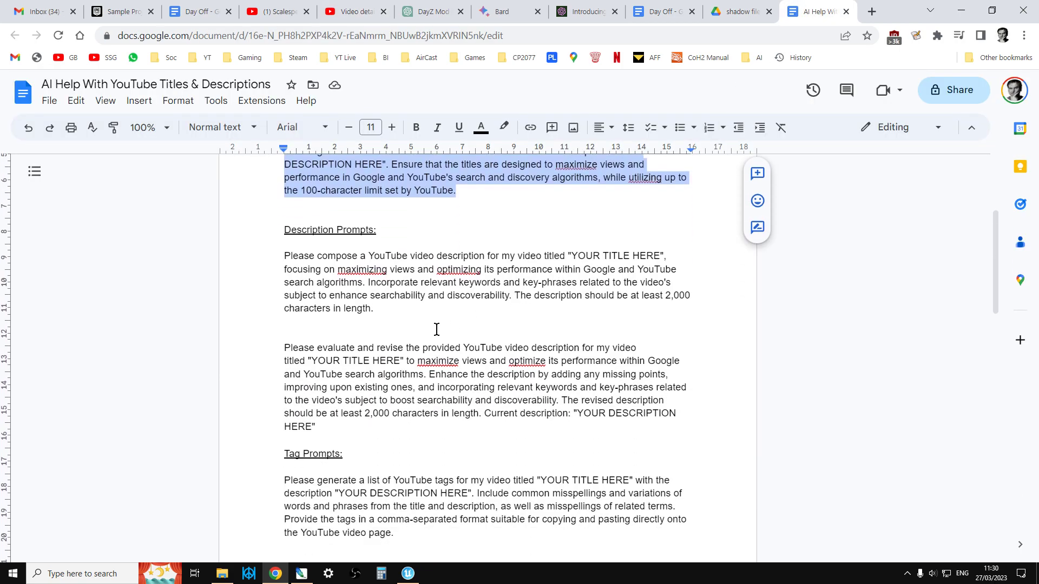
click(376, 308)
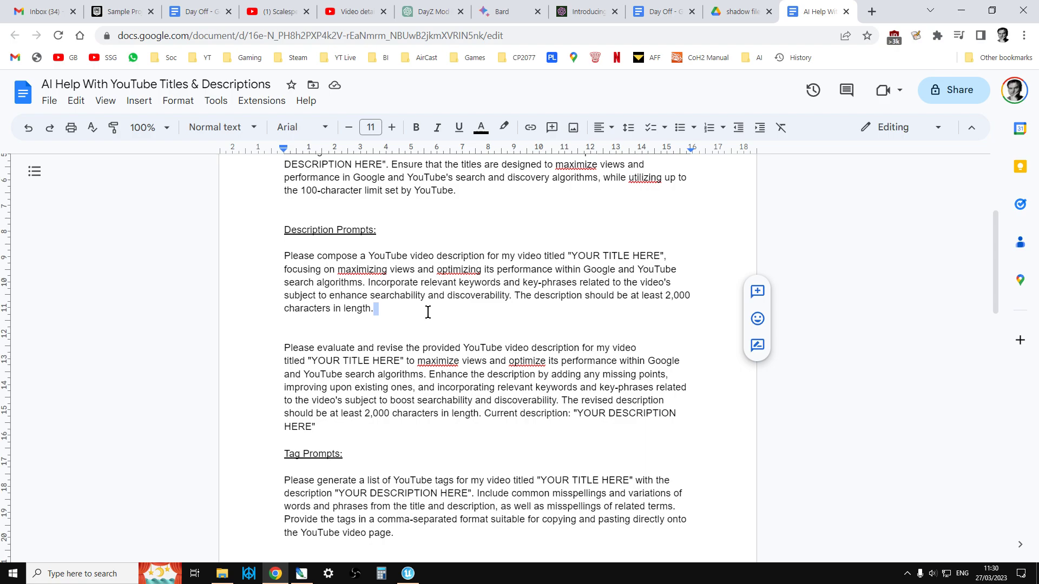
mouse_move(499, 310)
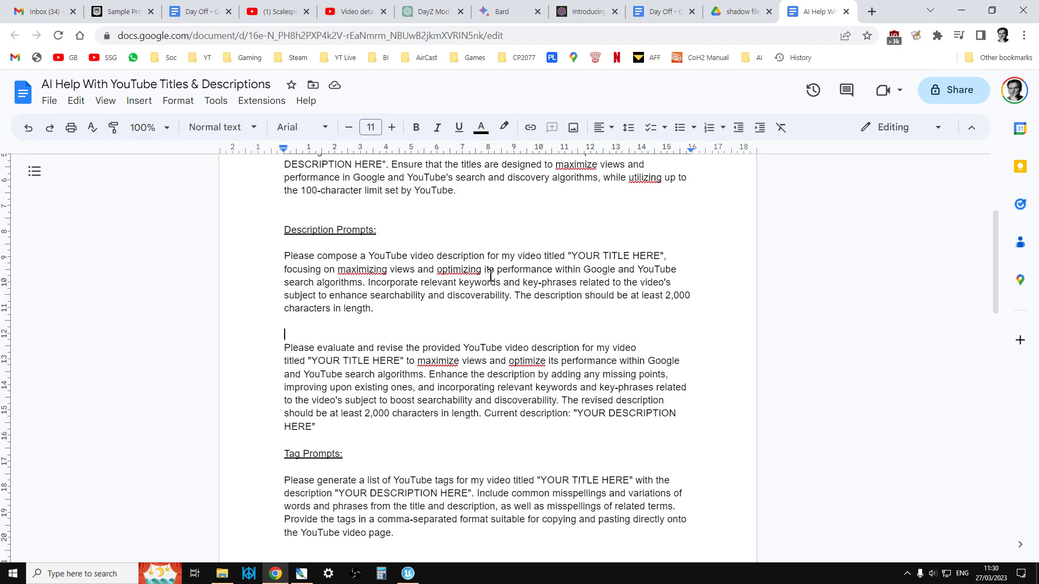
mouse_move(500, 416)
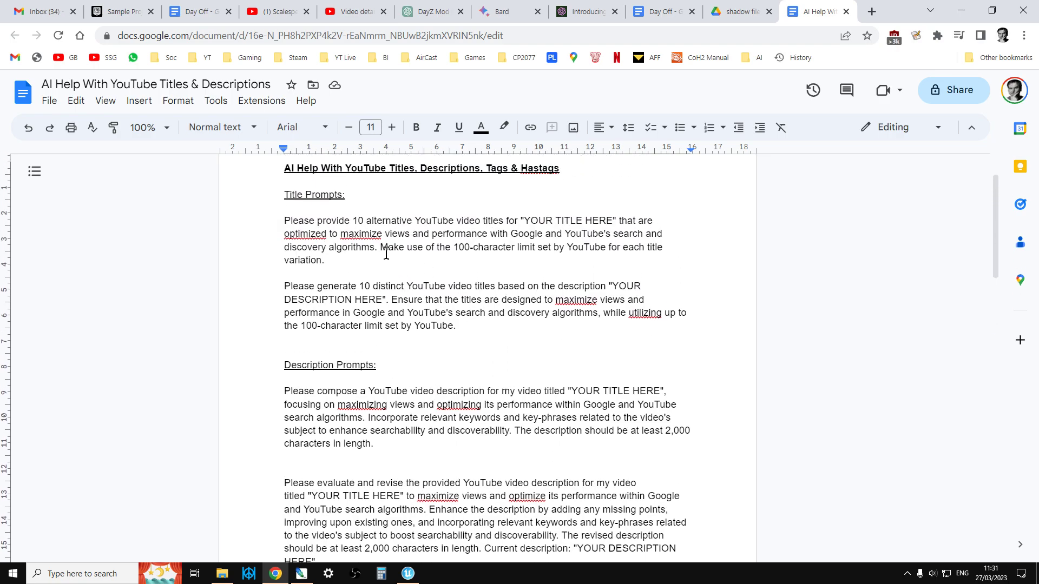
scroll(down, 3)
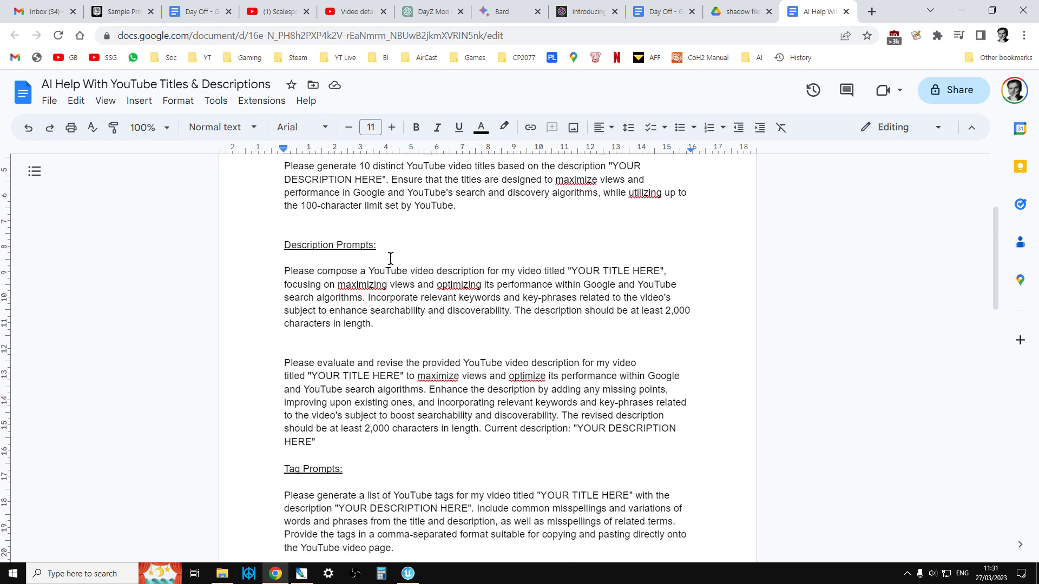
scroll(down, 3)
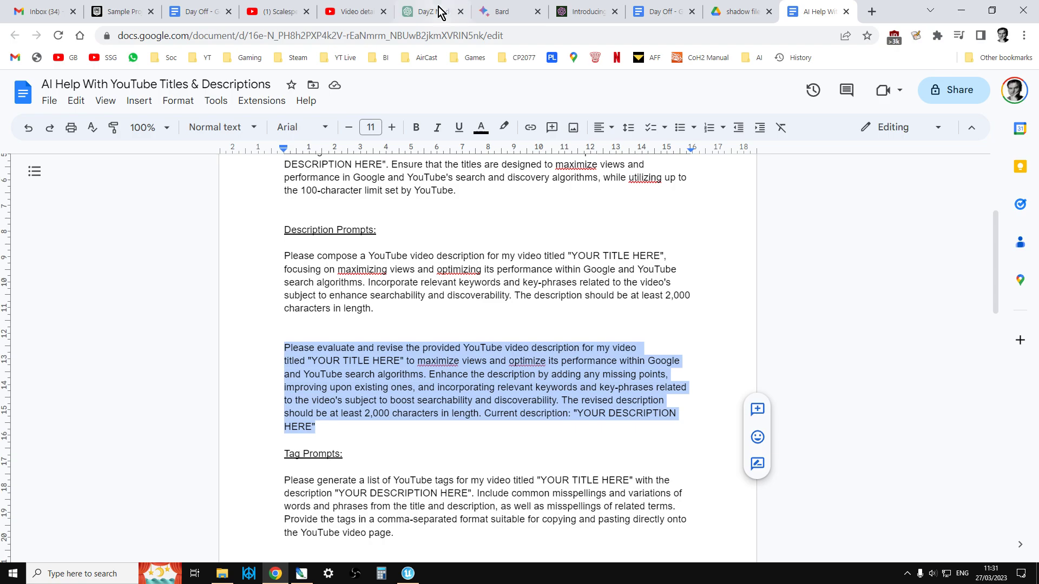
Fill the revision prompt's title and description placeholders with the video's real text from YouTube Studio
click(424, 10)
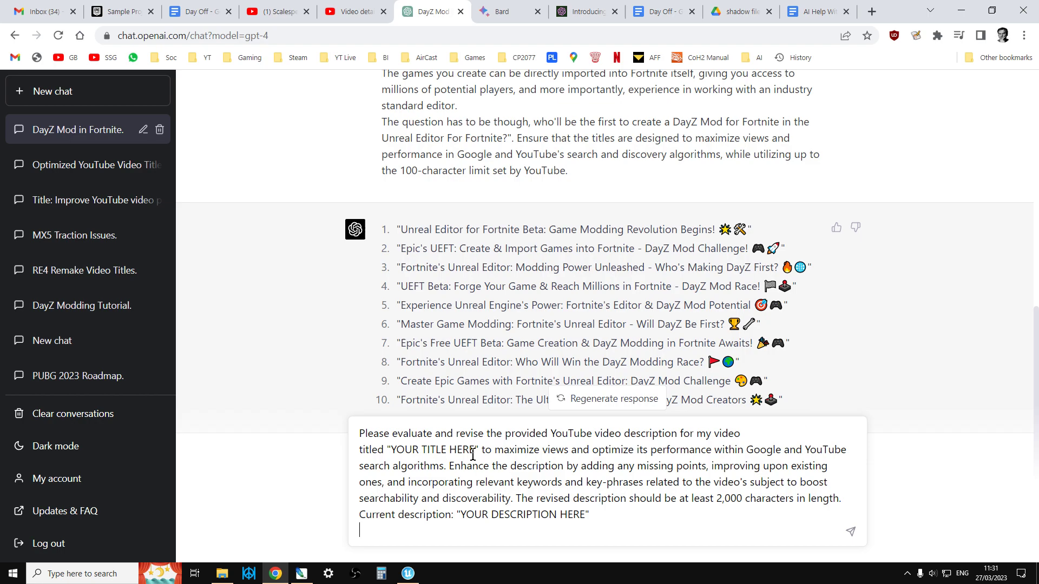
double_click(433, 449)
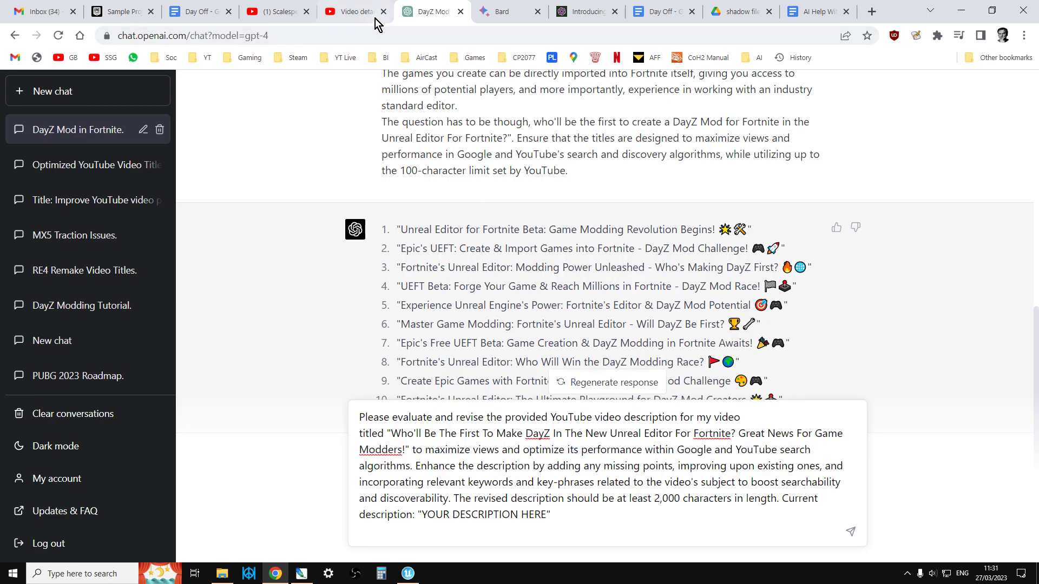
click(349, 10)
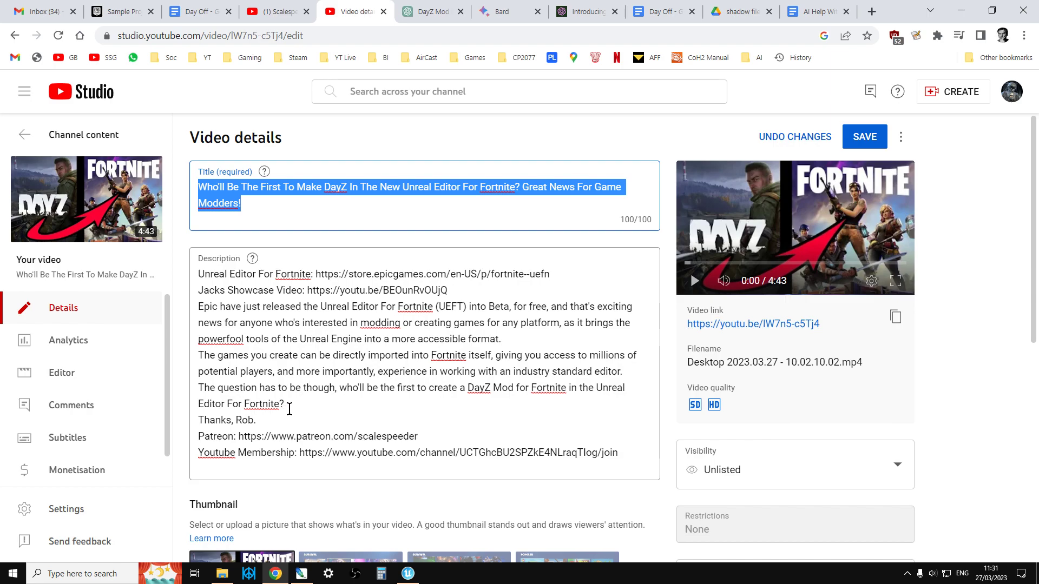
mouse_move(201, 313)
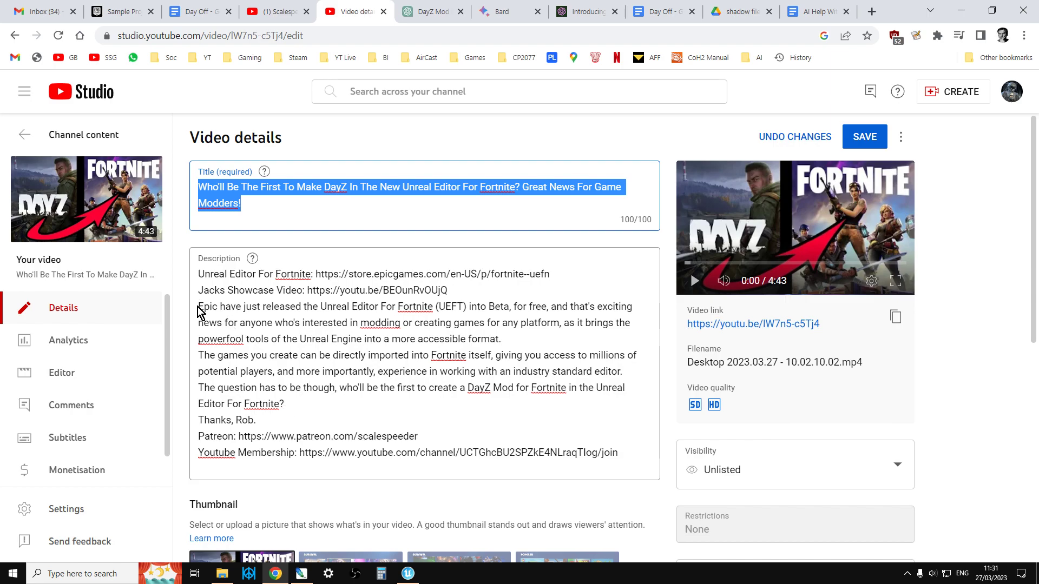
click(199, 308)
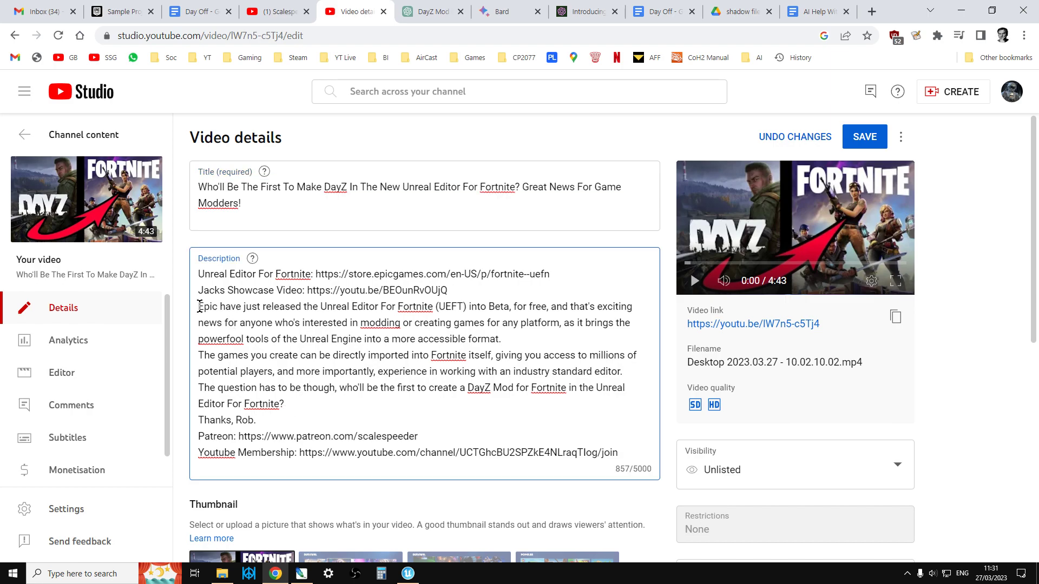
drag(198, 306, 284, 403)
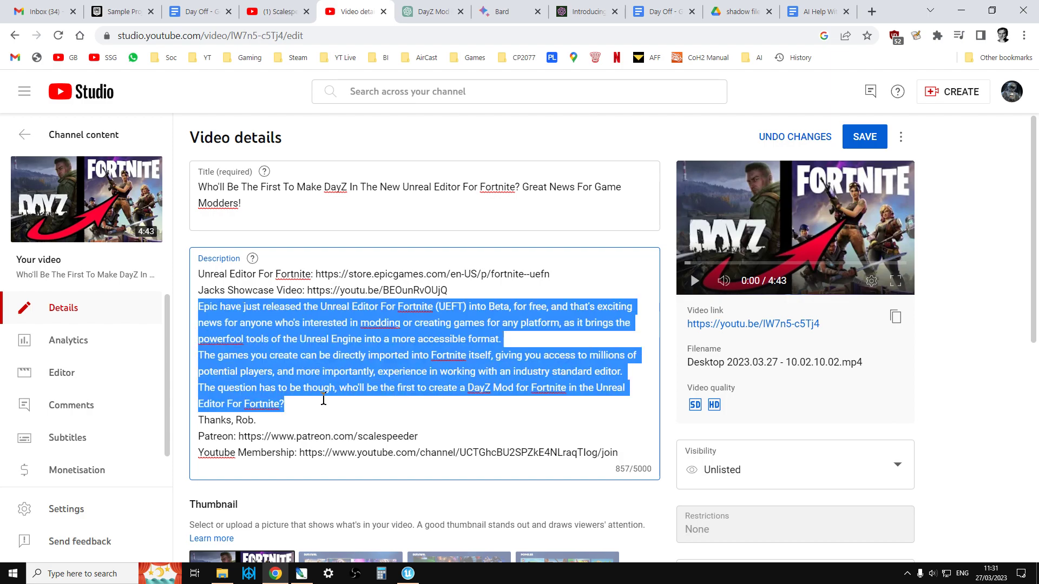
right_click(324, 399)
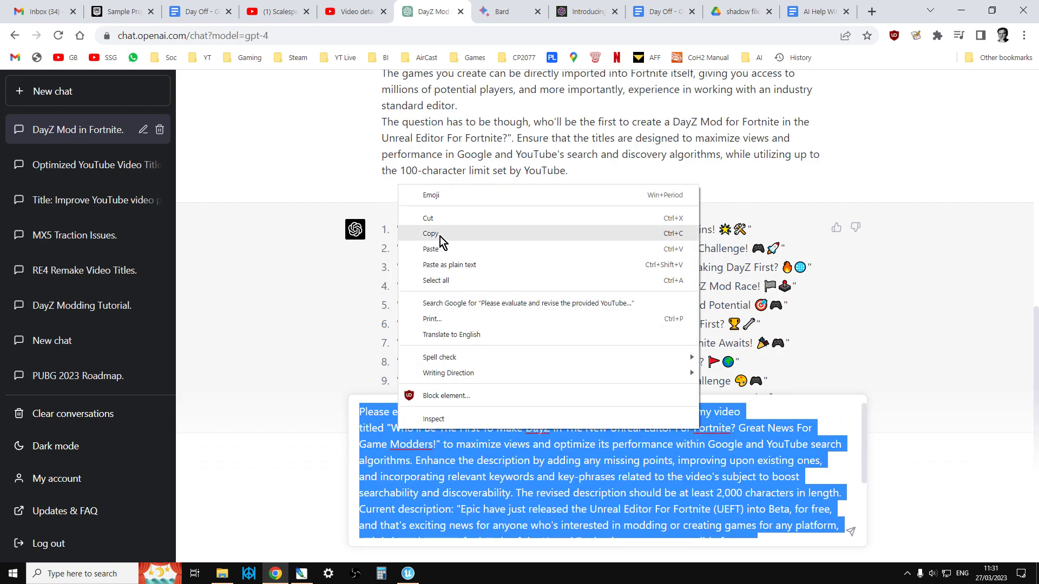
click(502, 11)
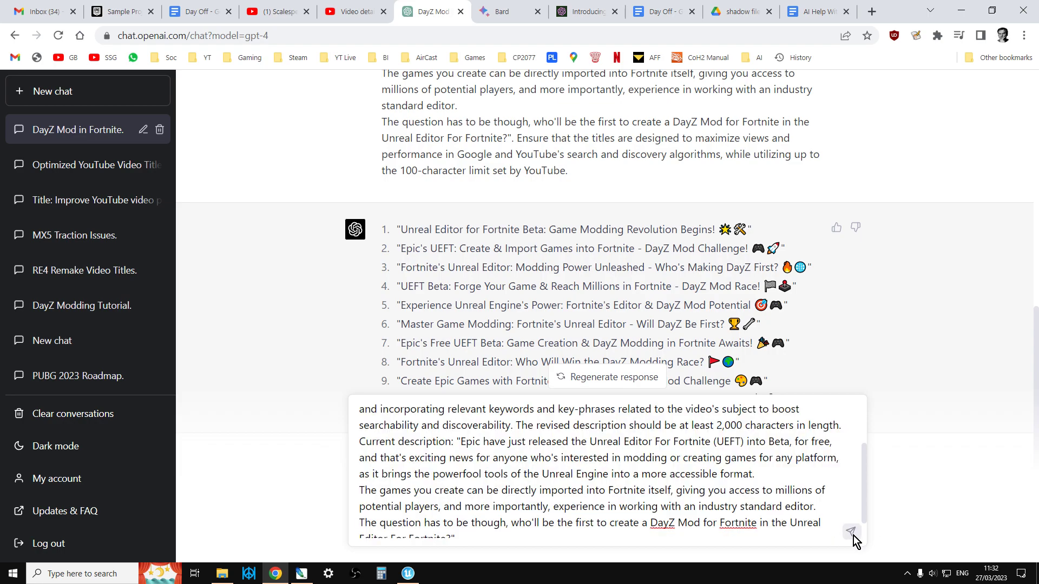
Send the revision prompt to ChatGPT and read Bard's revised description and optimisation tips
click(853, 531)
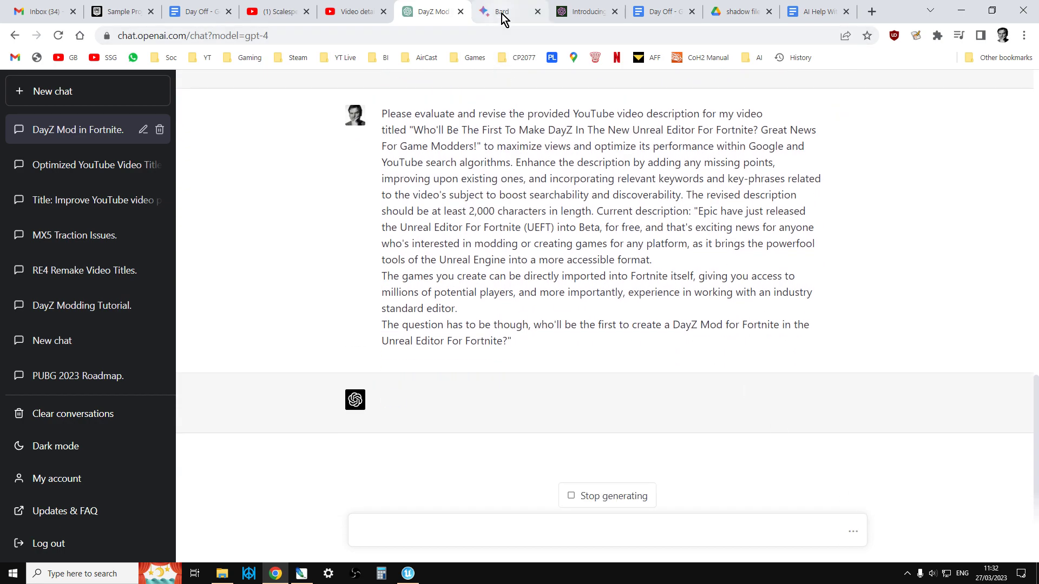
click(493, 11)
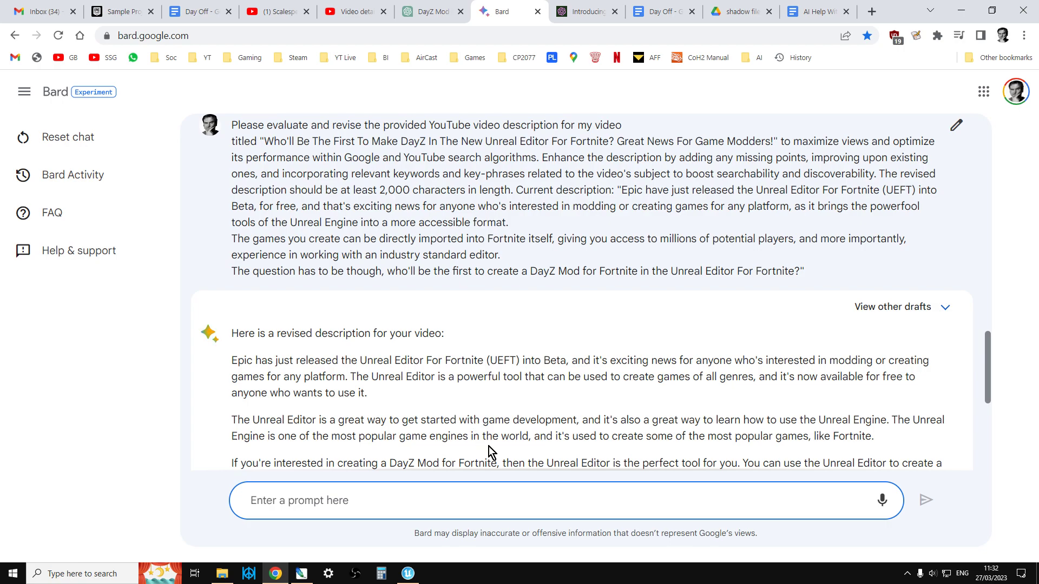
scroll(down, 3)
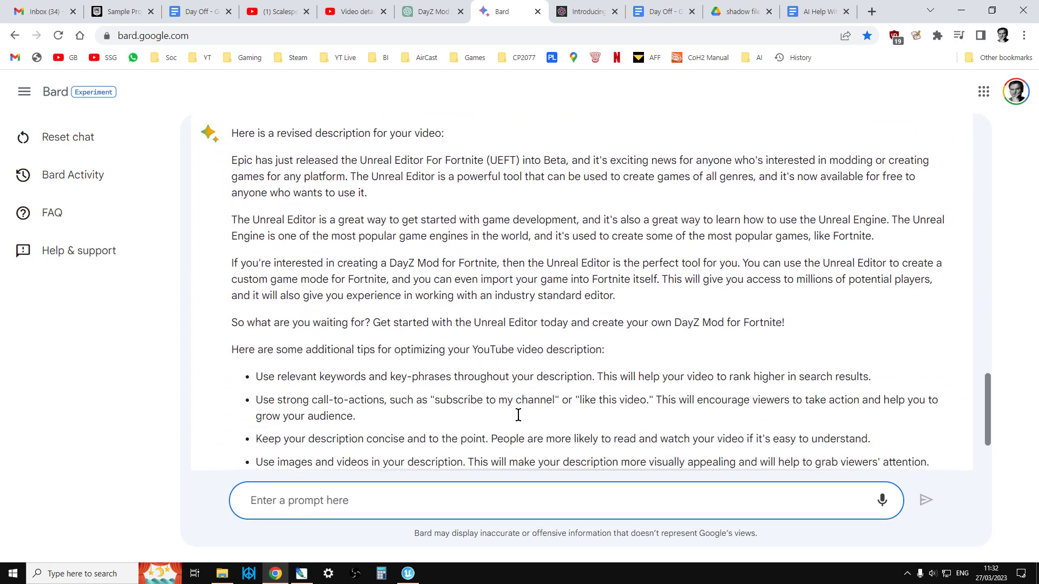
scroll(down, 3)
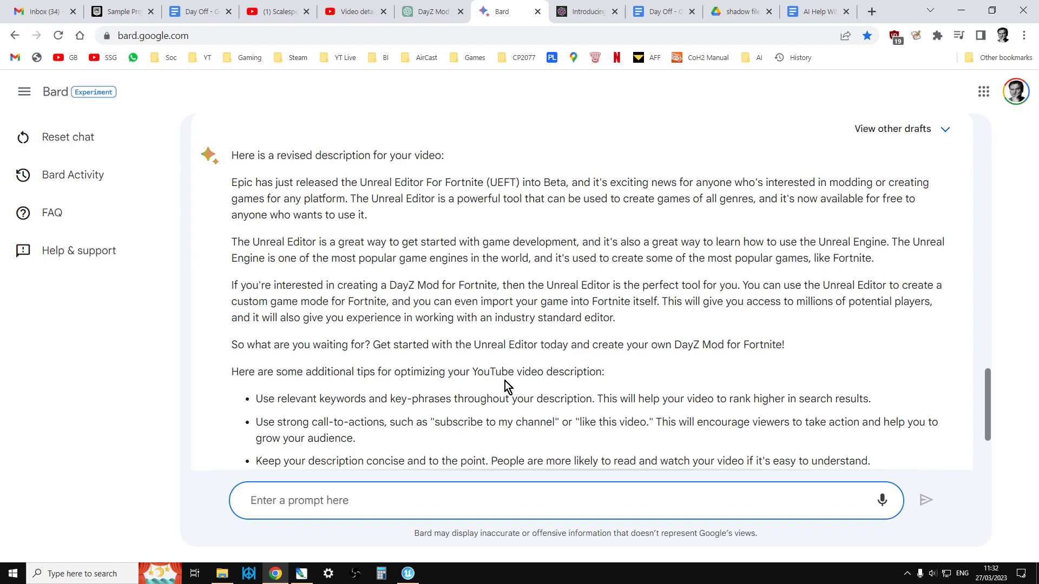
click(430, 11)
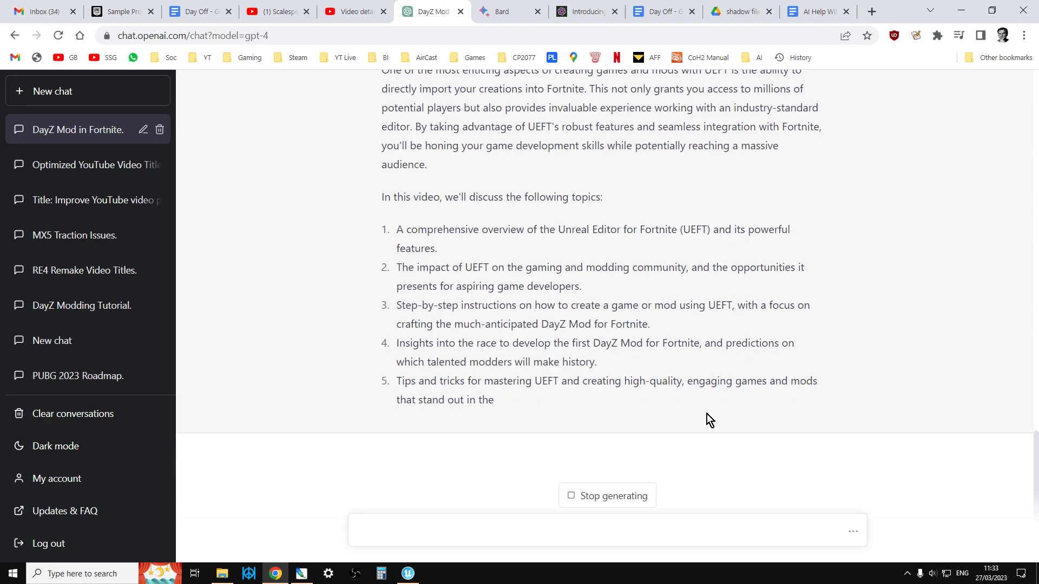
Watch ChatGPT's revised description listing five UEFT topics, then show the Day Off document
scroll(down, 3)
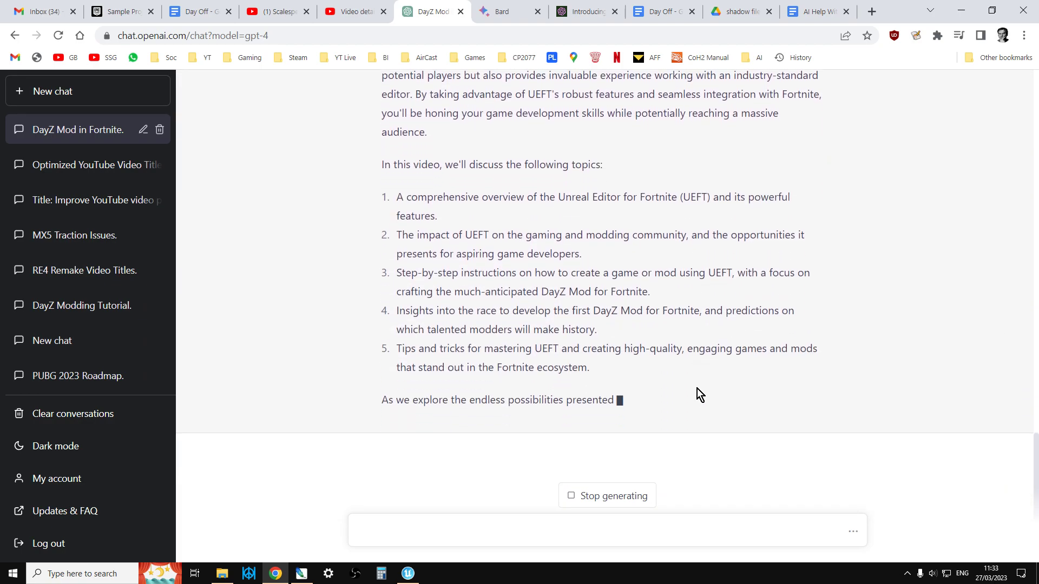
click(661, 11)
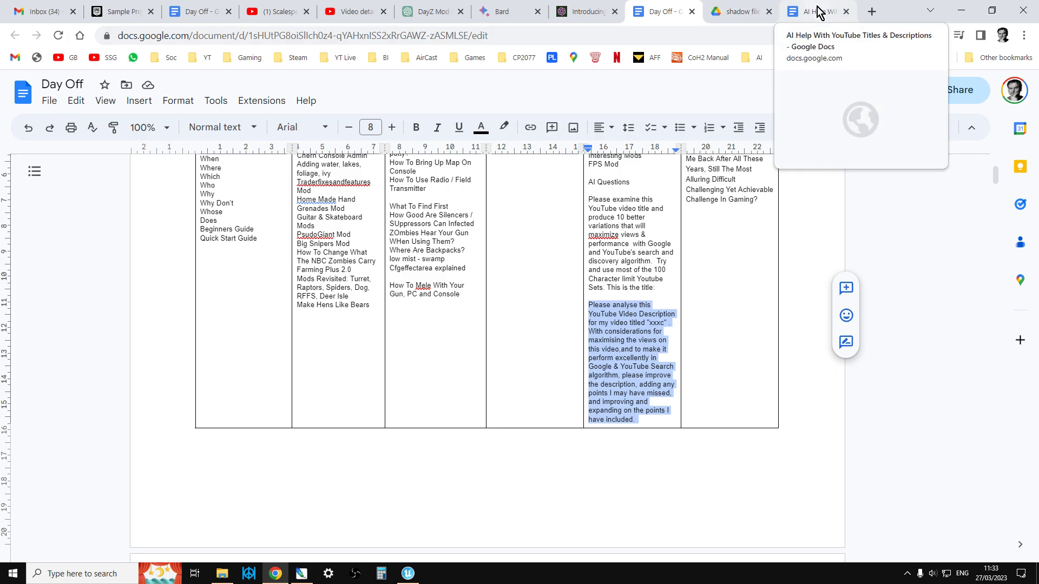
View the AI Help document's tag and hashtag prompts, then return to the video's details page
click(815, 11)
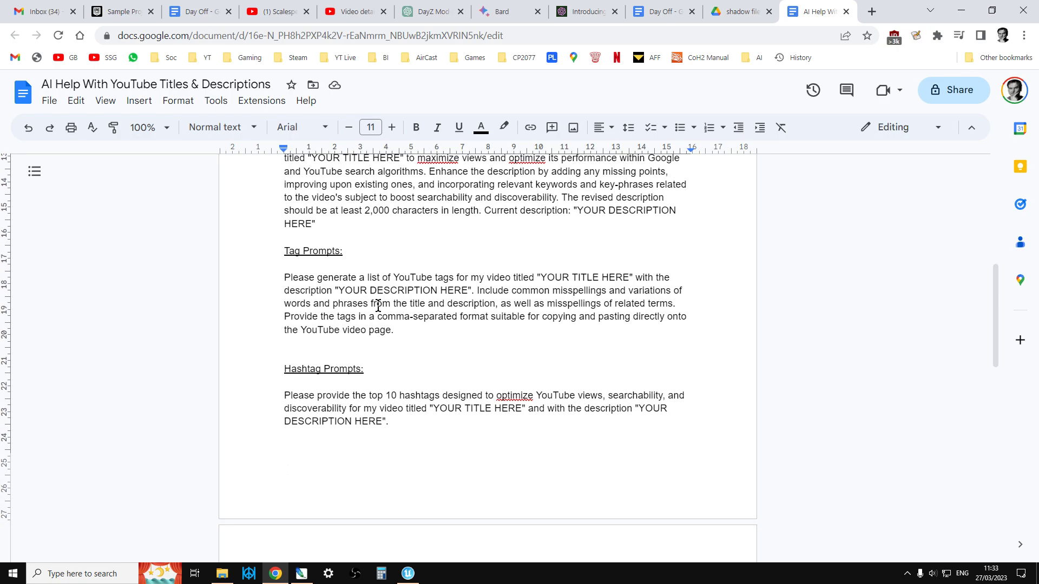
click(355, 11)
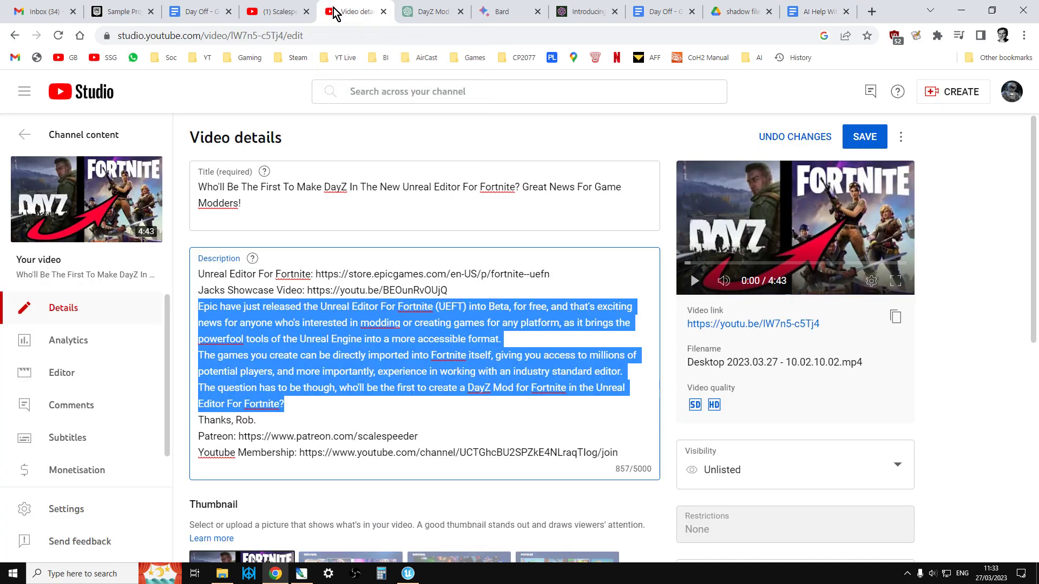
Confirm the video's Tags field is empty at 0/500, then return to the AI Help document
scroll(down, 3)
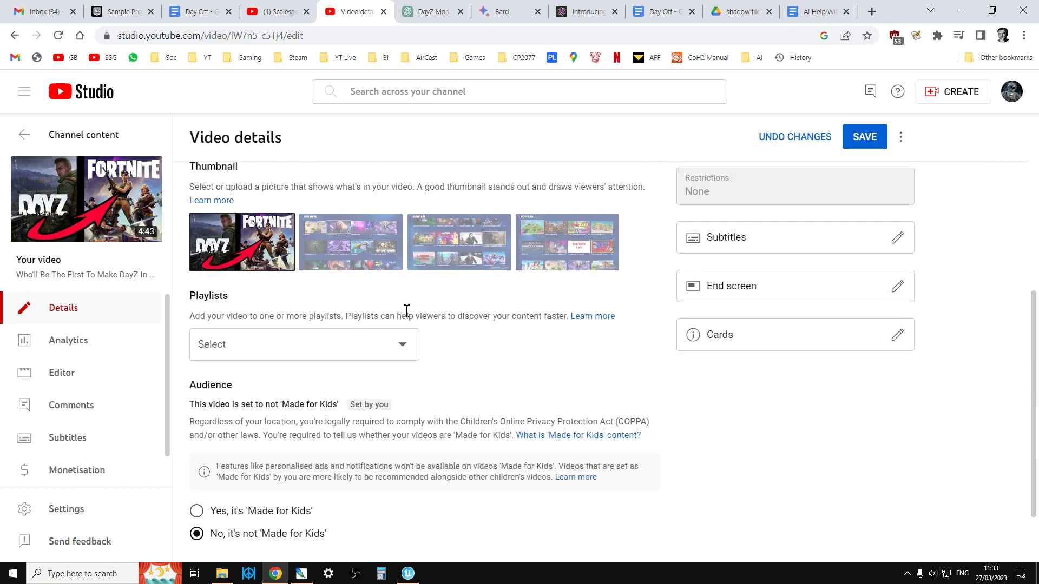
scroll(down, 3)
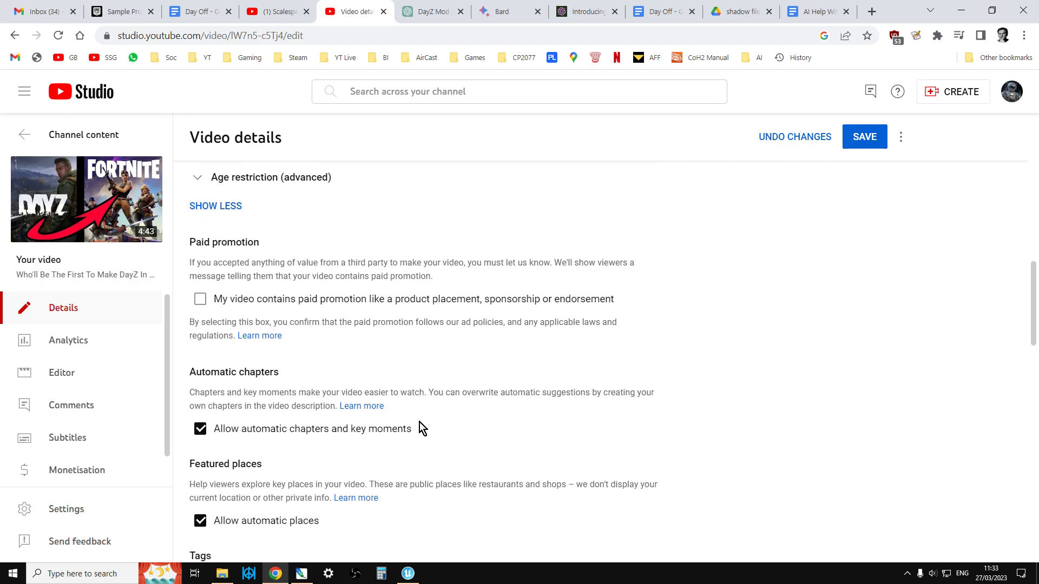
scroll(down, 3)
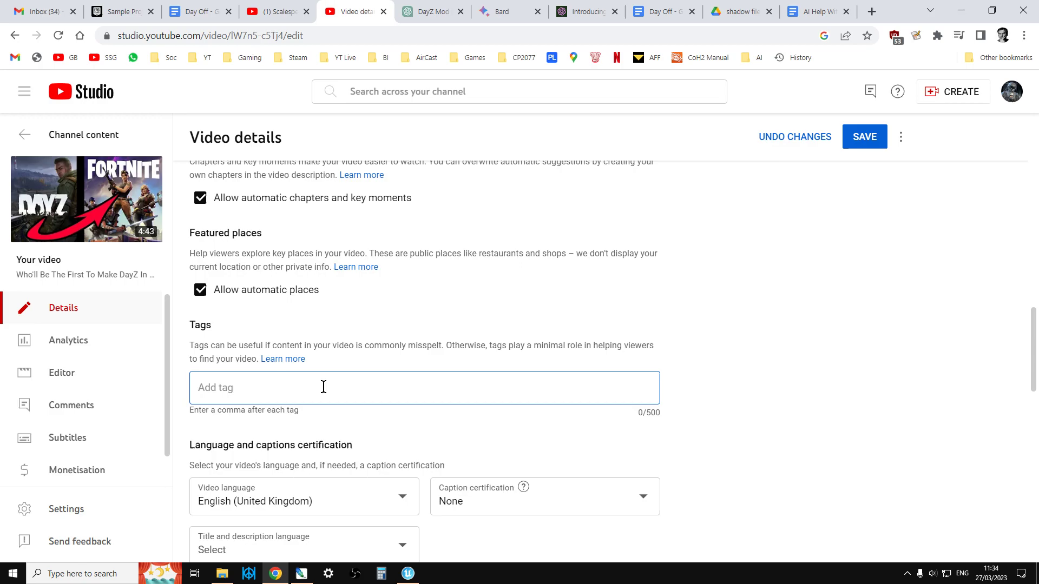
mouse_move(774, 11)
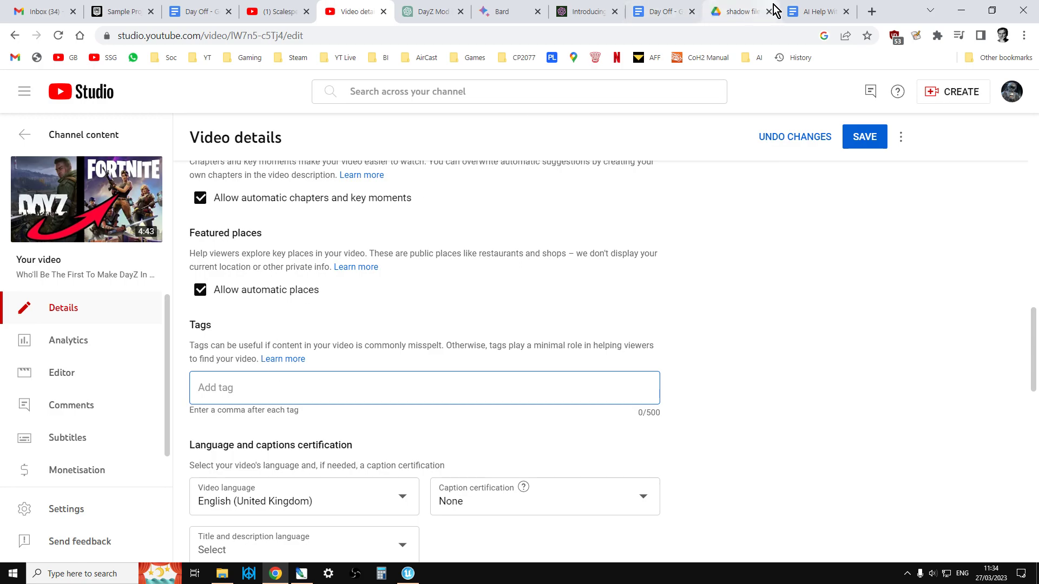
click(815, 11)
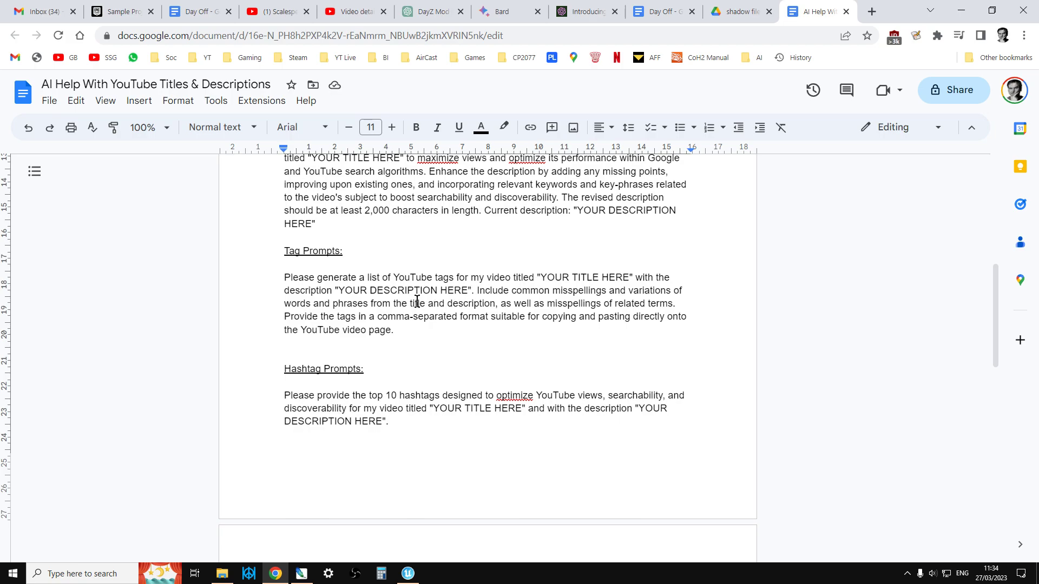
mouse_move(447, 321)
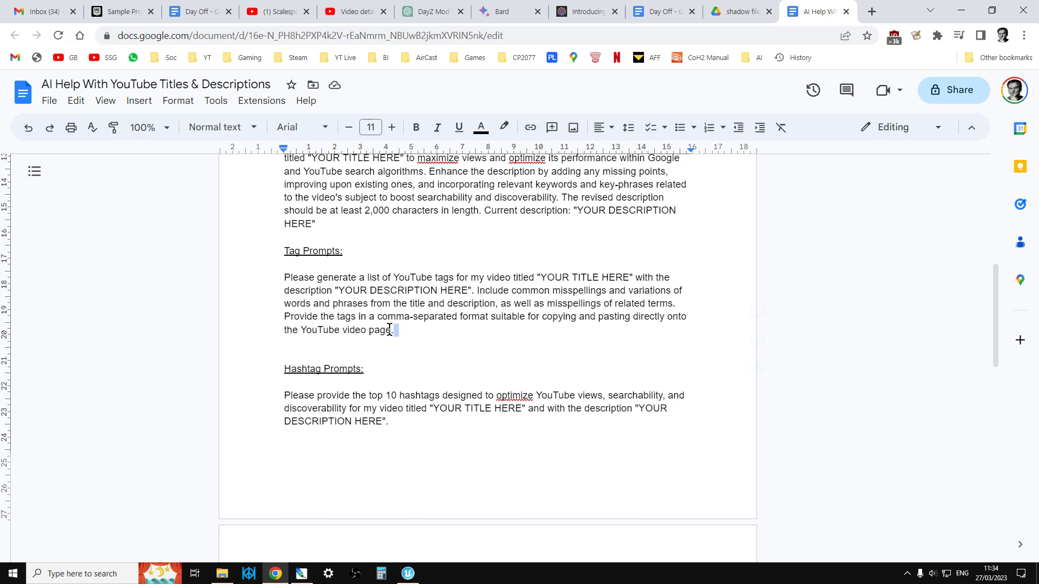
Copy the 'Please generate a list of YouTube tags…' prompt and switch to the ChatGPT DayZ Mod chat
right_click(388, 329)
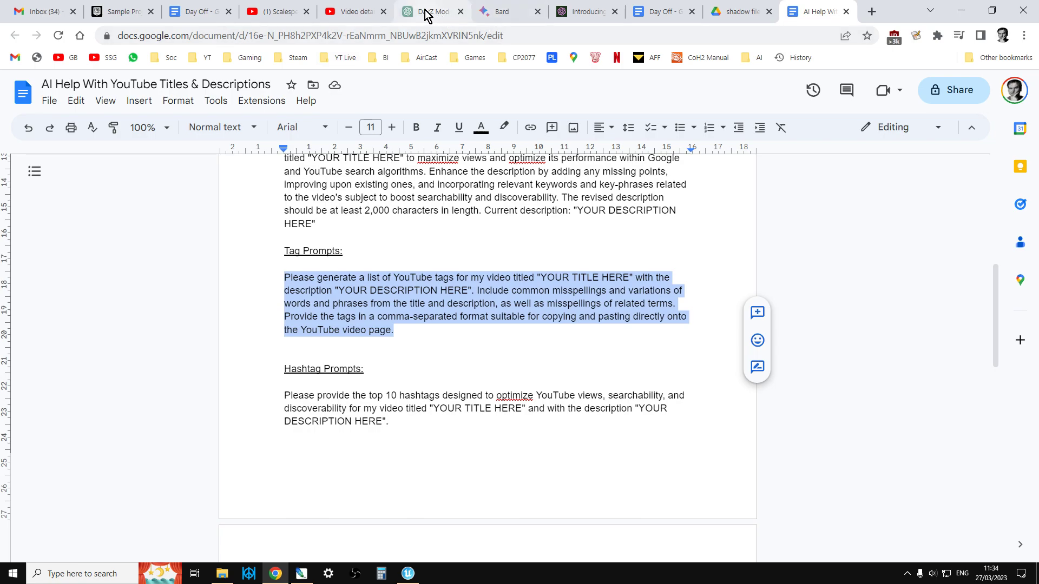
click(432, 11)
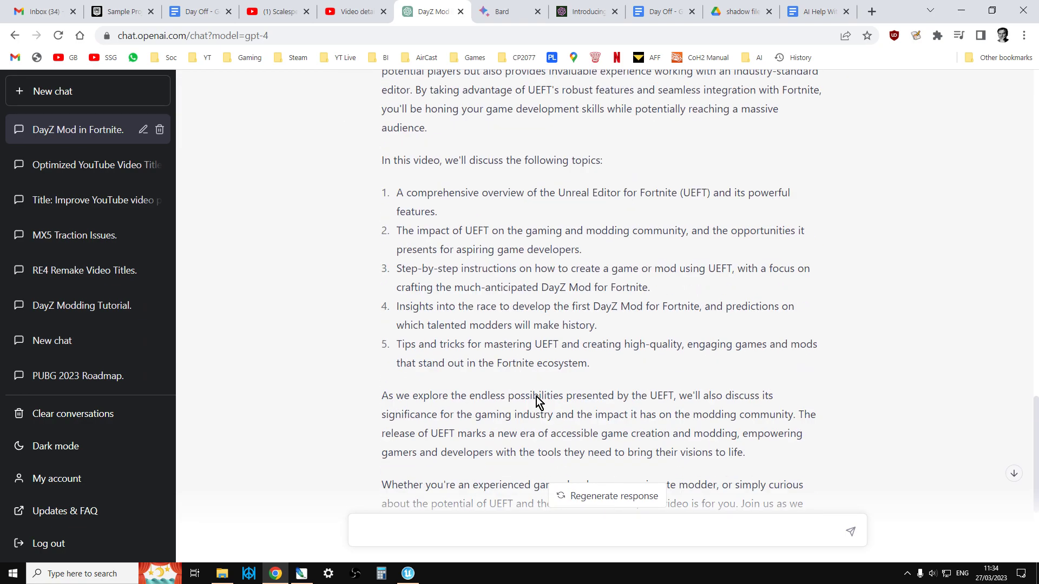
Replace YOUR TITLE HERE in ChatGPT's tag prompt with the video's real title from YouTube Studio
scroll(down, 3)
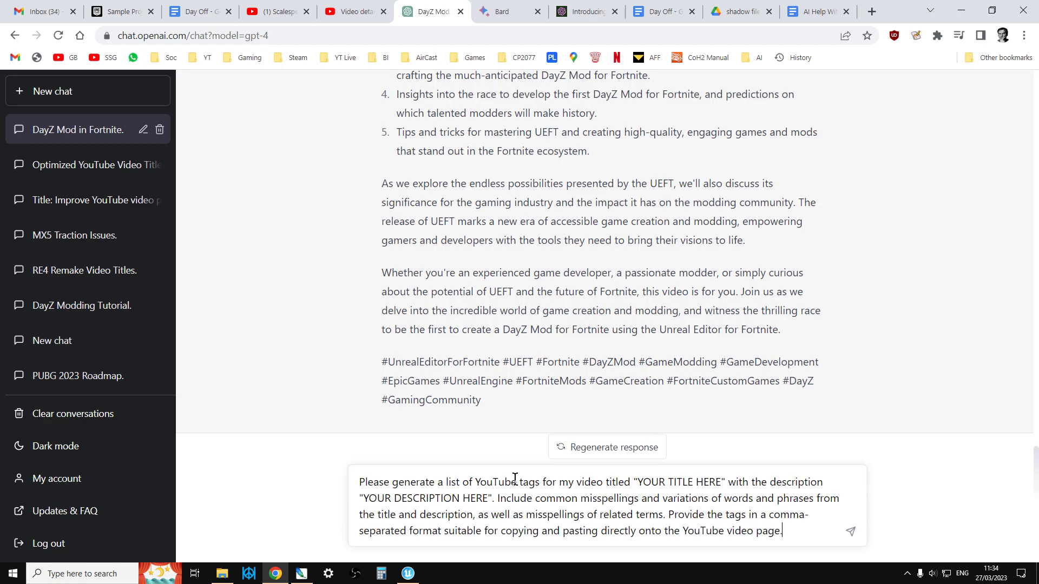
mouse_move(349, 11)
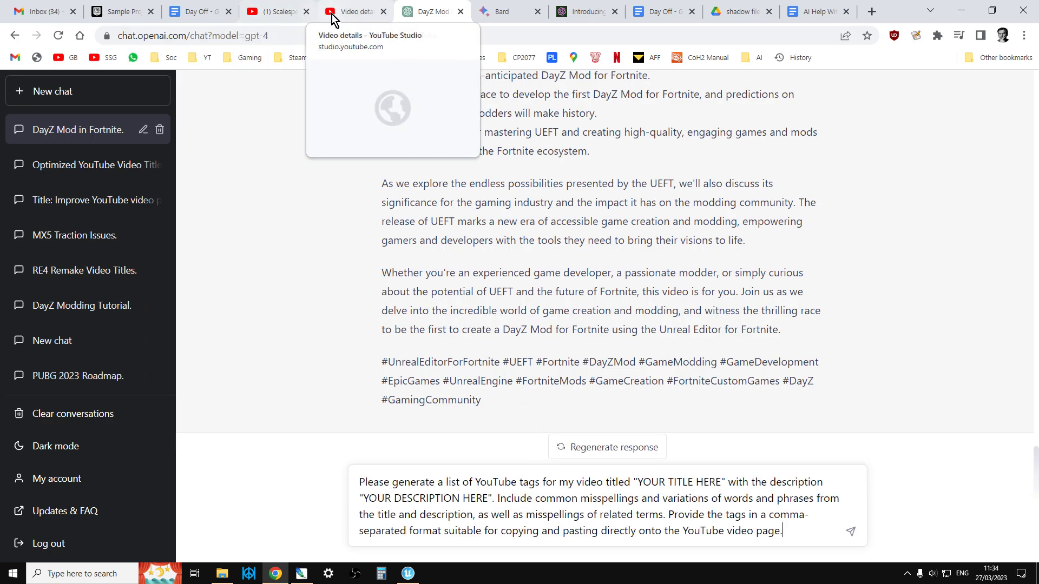
click(355, 10)
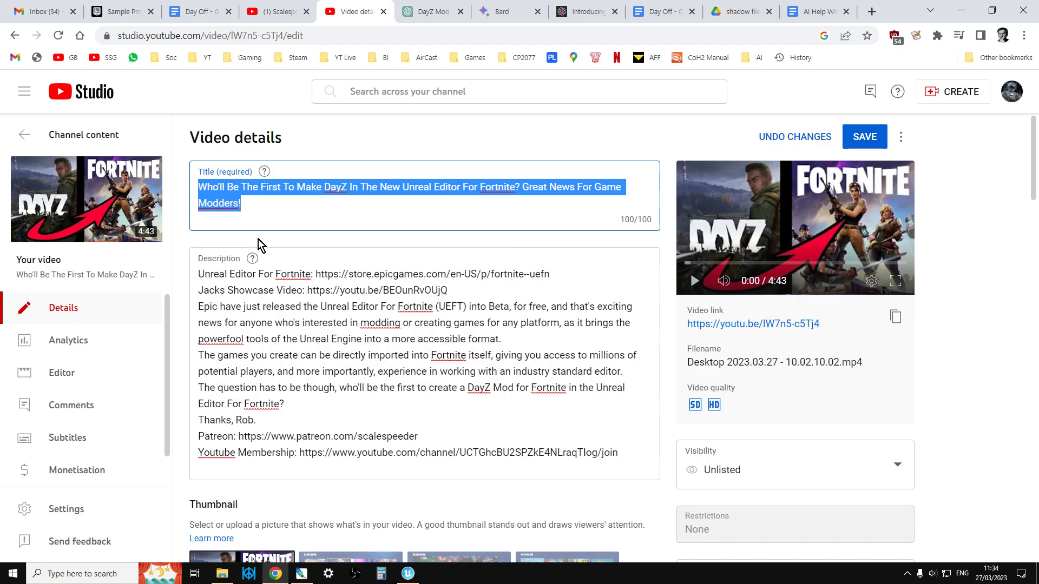
click(427, 11)
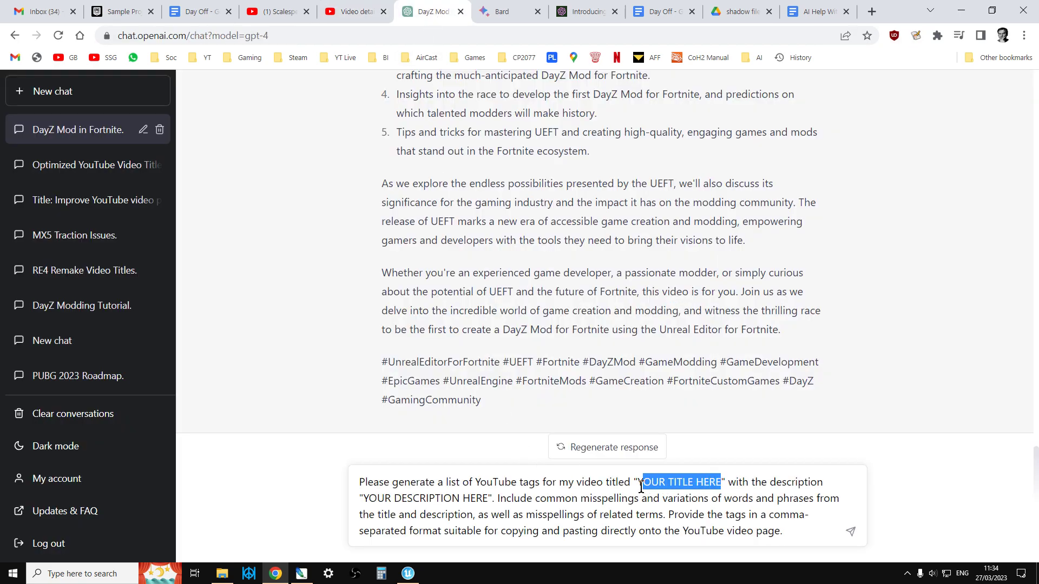
text(Who'll Be The First To Make DayZ In The New Unreal Editor For Fortnite? Great News For Game Modders!)
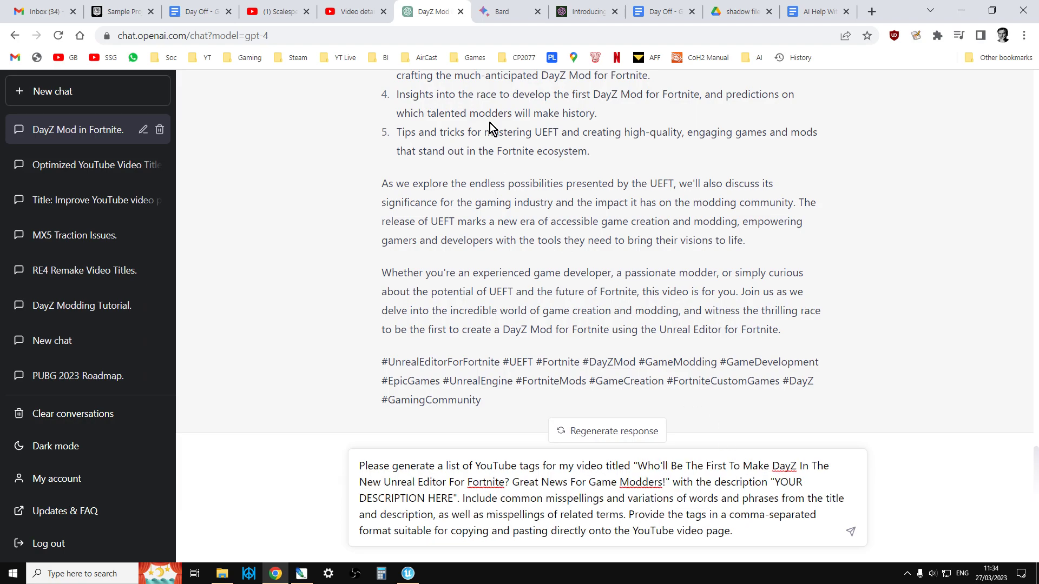
Replace YOUR DESCRIPTION HERE with the video's description paragraphs and copy the filled tag prompt
click(353, 11)
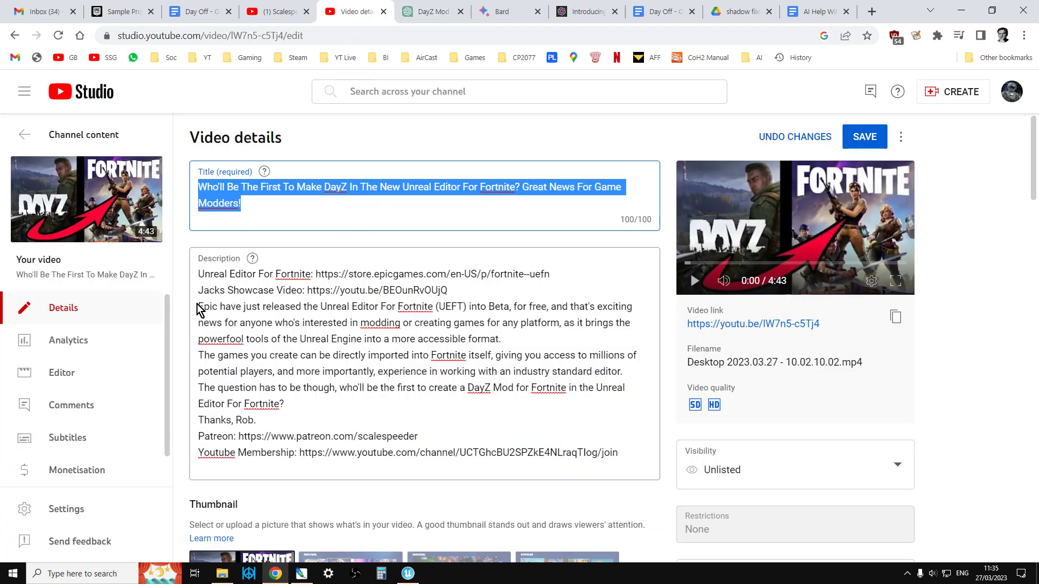
drag(197, 307, 258, 420)
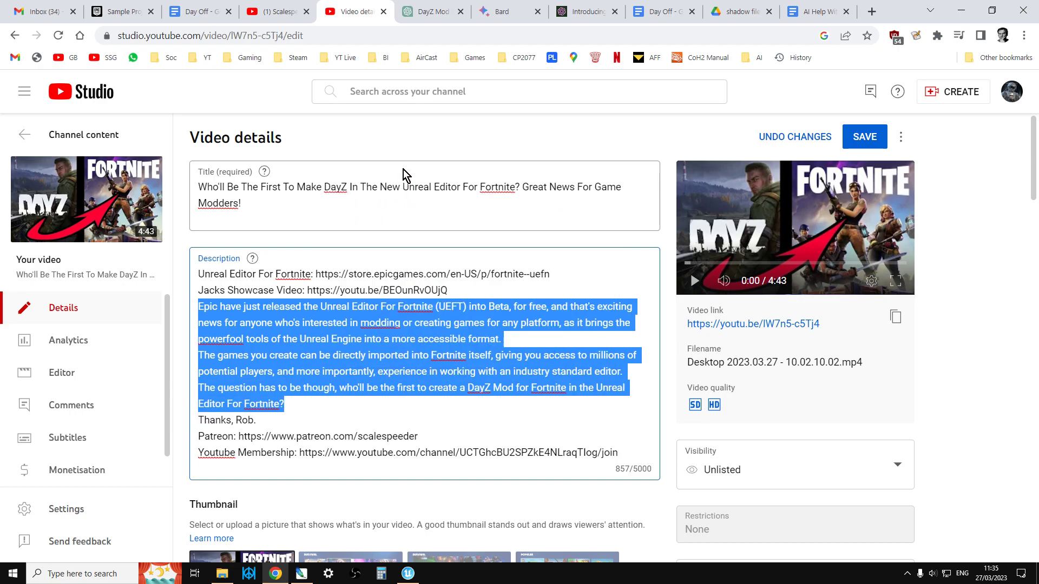
click(427, 11)
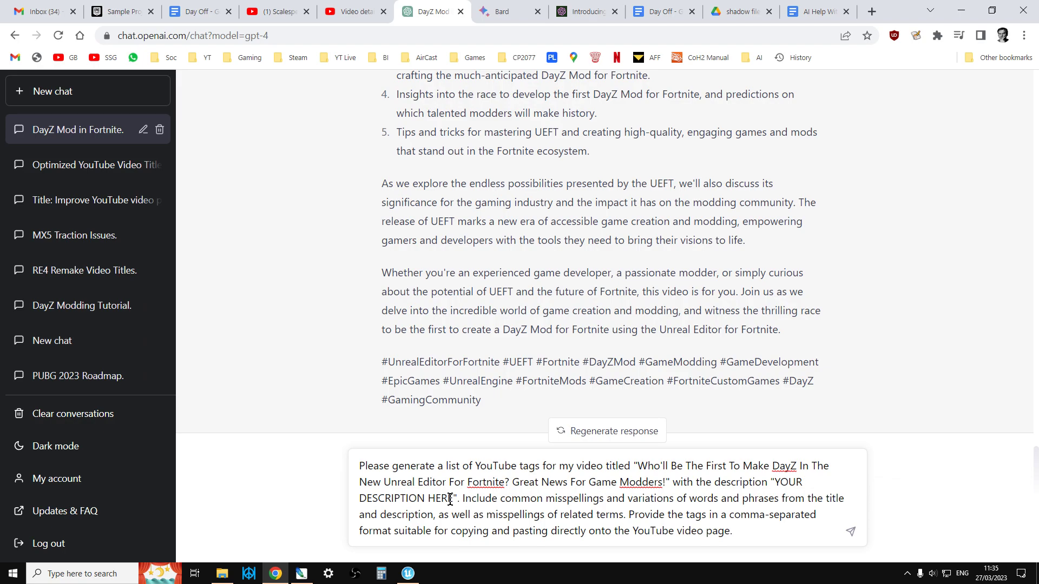
drag(775, 482, 453, 497)
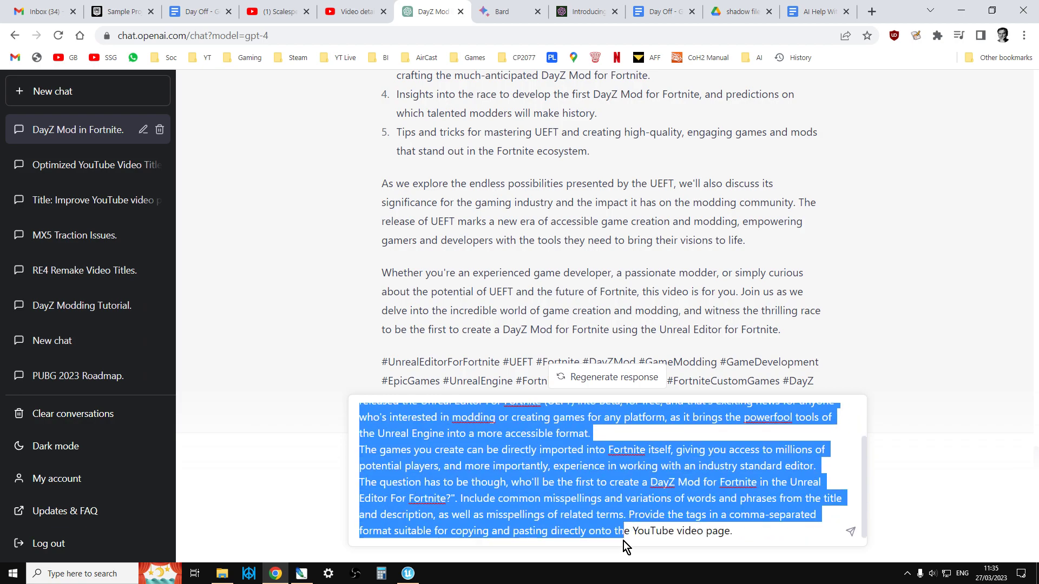
right_click(627, 547)
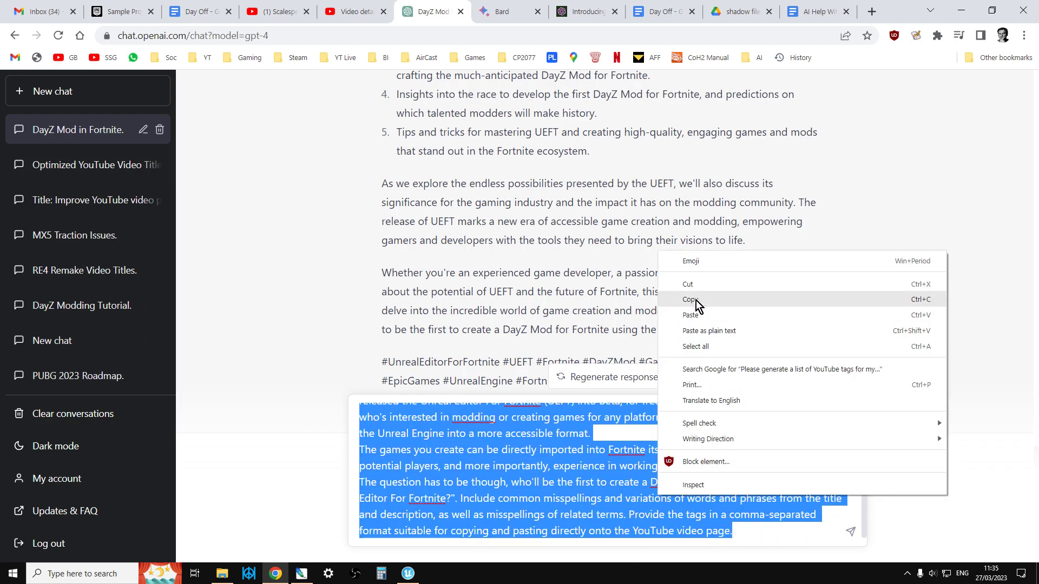
click(501, 10)
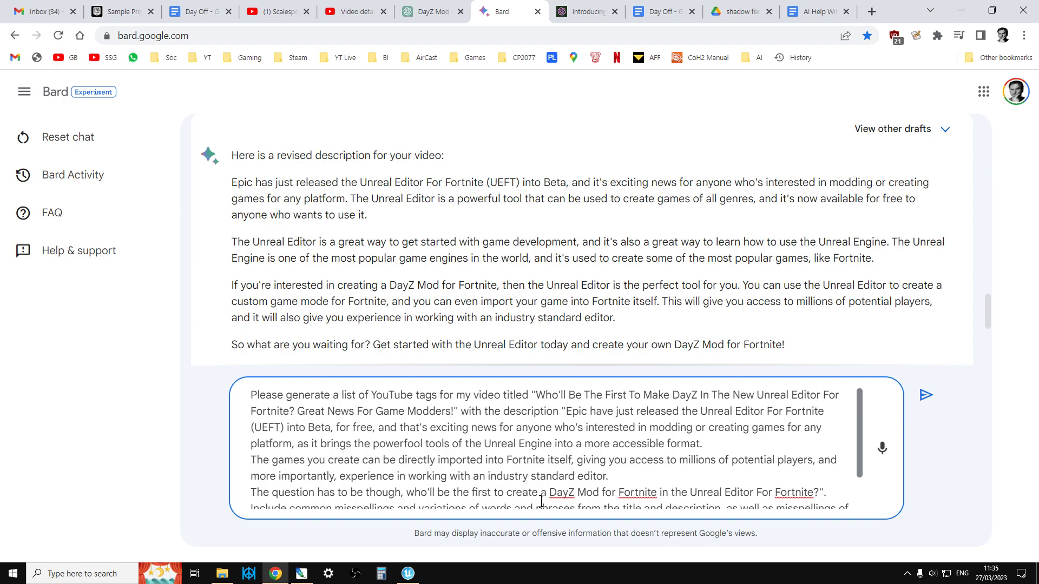
Send the filled tag prompt to Bard and review its bulleted list of YouTube tags
click(925, 395)
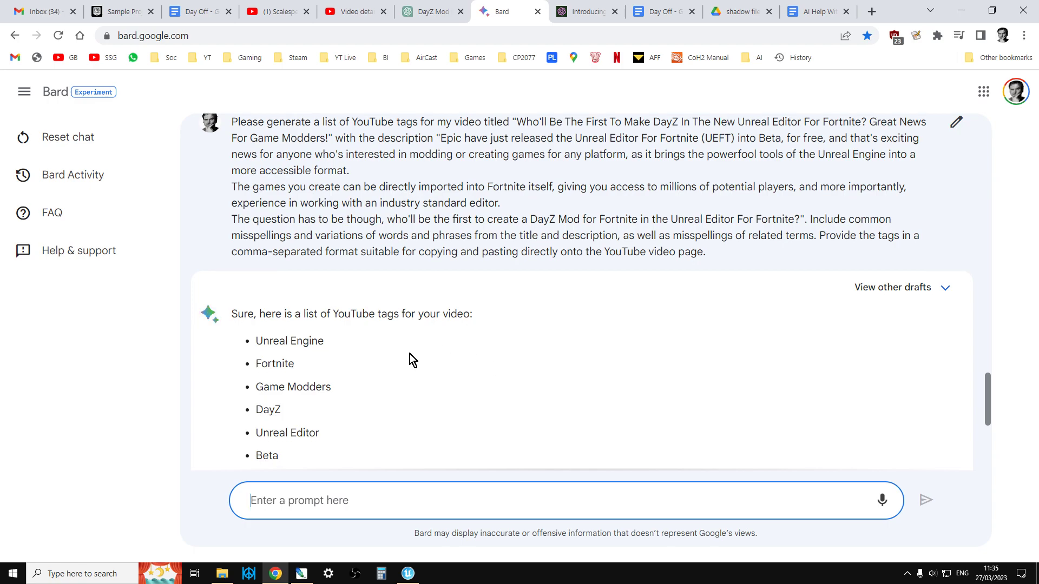
scroll(down, 3)
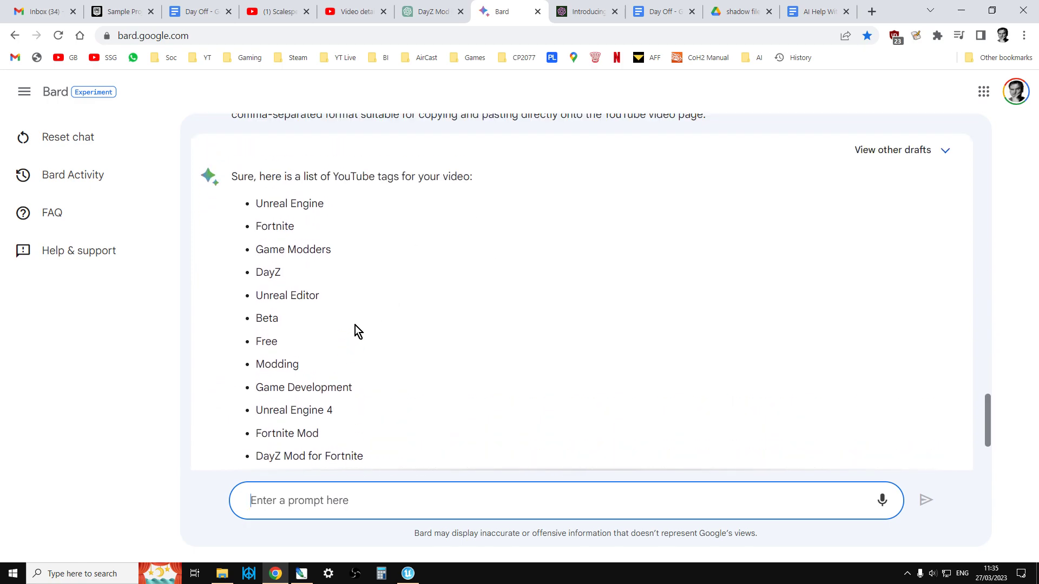
scroll(down, 3)
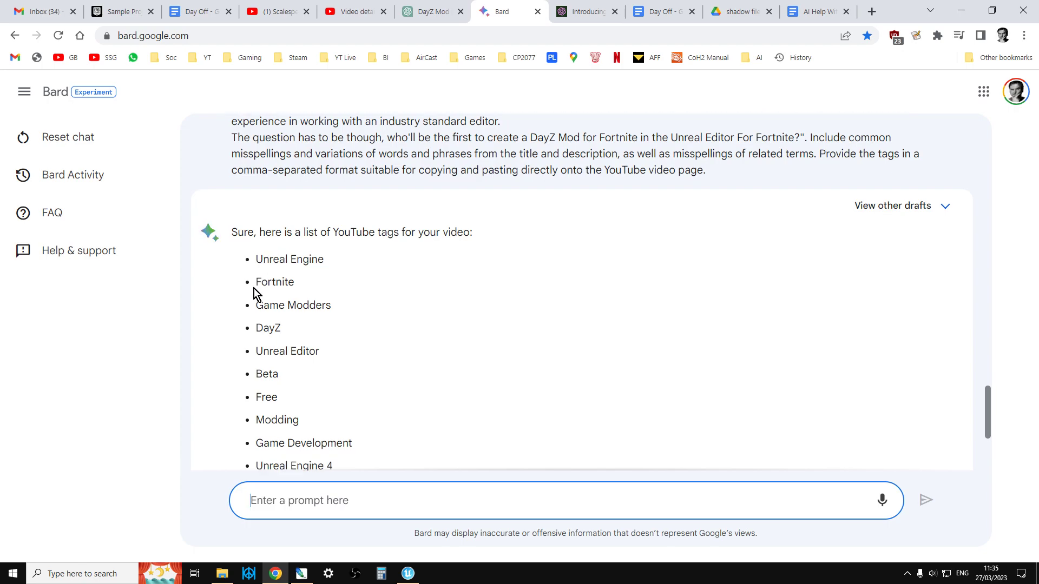
click(427, 10)
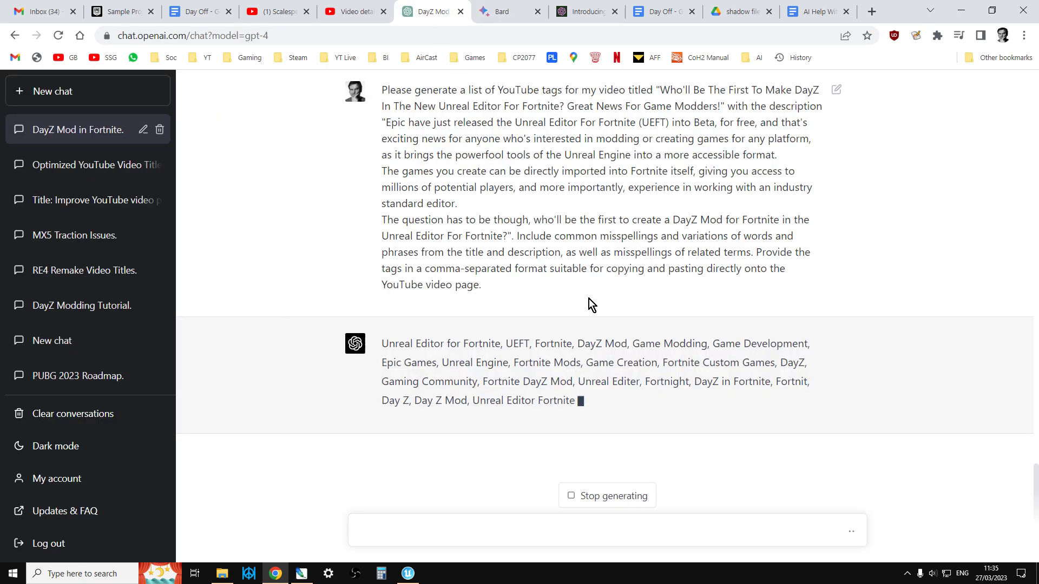
Copy ChatGPT's finished comma-separated tag list, ending in UEFT Beta
scroll(down, 3)
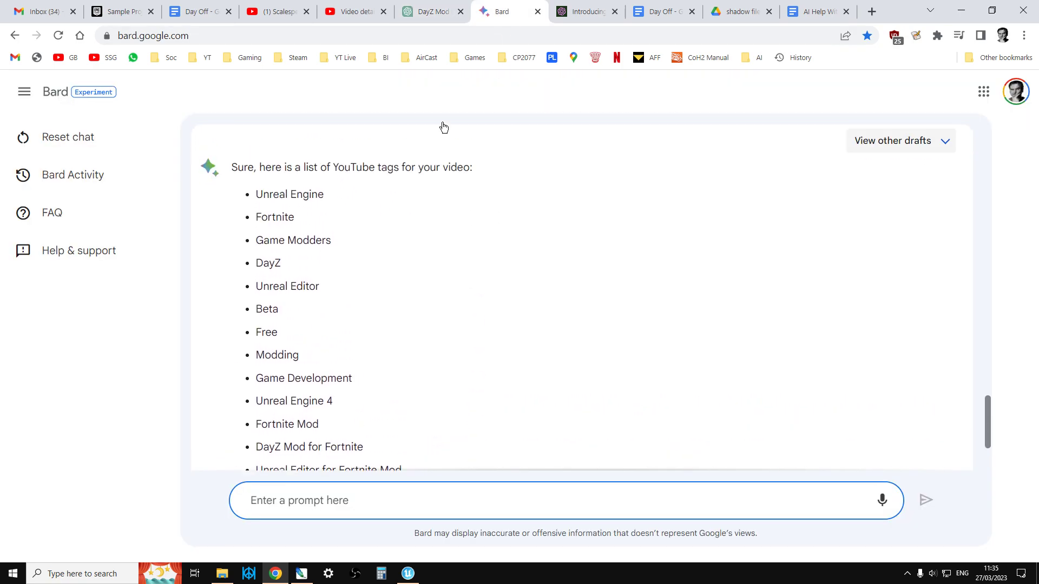
click(430, 11)
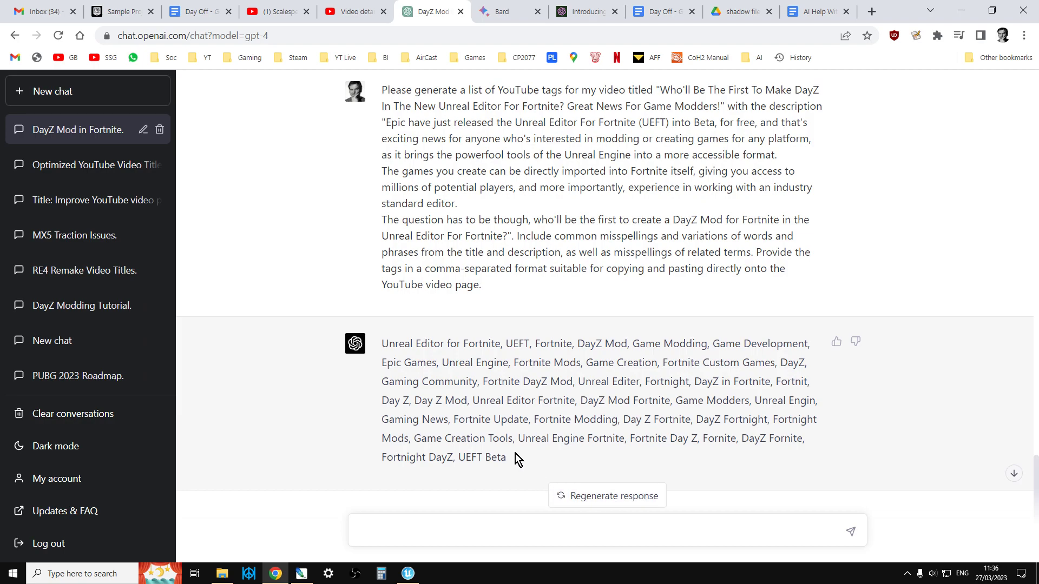
drag(382, 343, 506, 457)
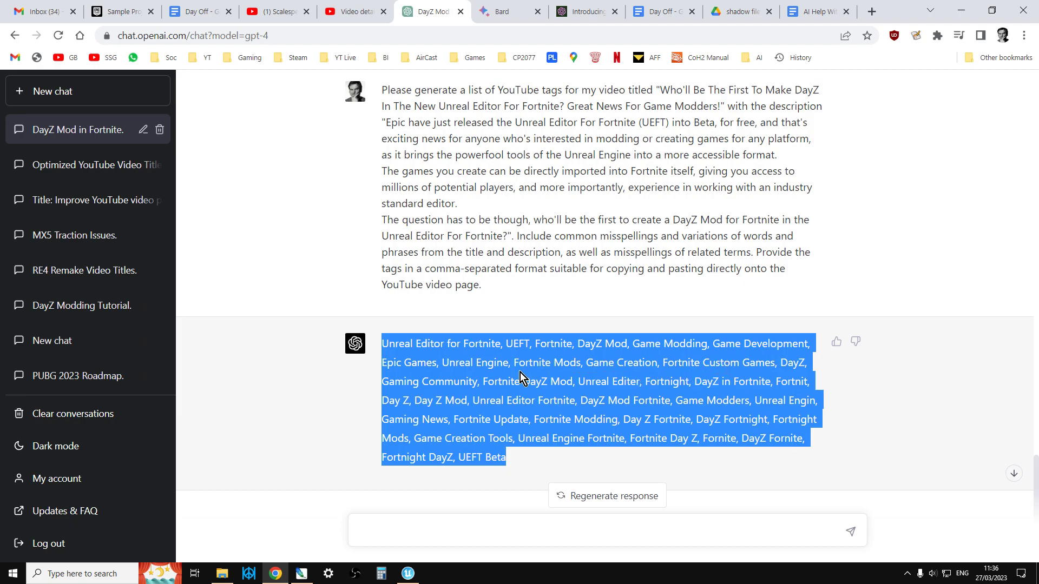
mouse_move(696, 393)
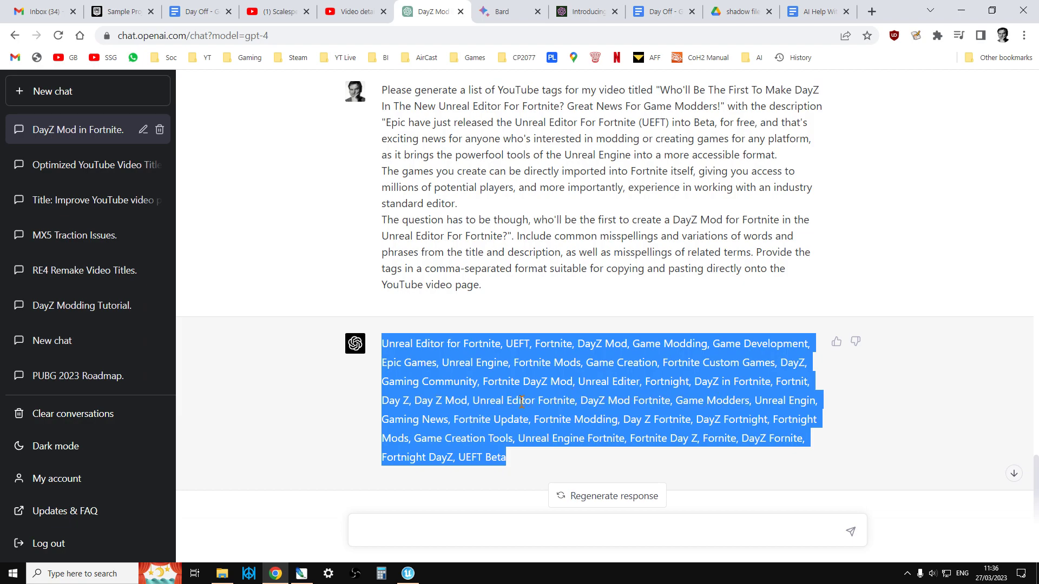
mouse_move(507, 401)
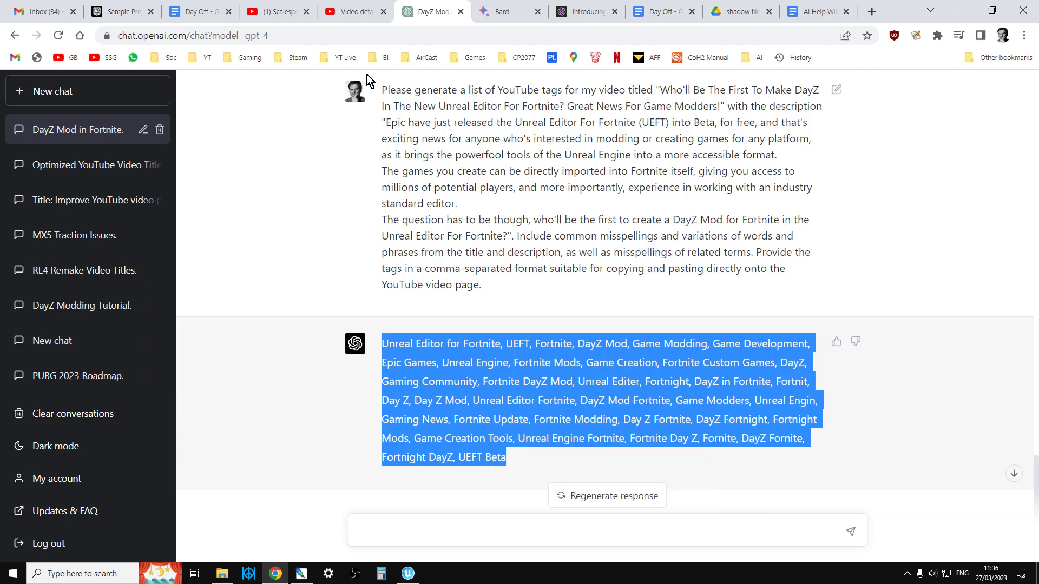
click(354, 11)
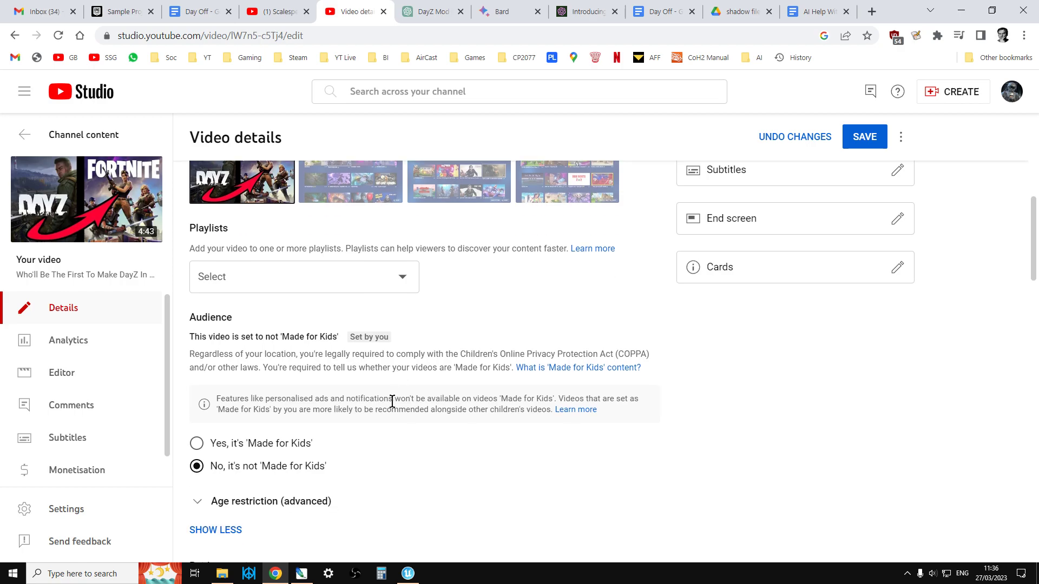
Paste ChatGPT's tags into the video's Tags field and remove trailing tags, leaving 536/500
scroll(down, 3)
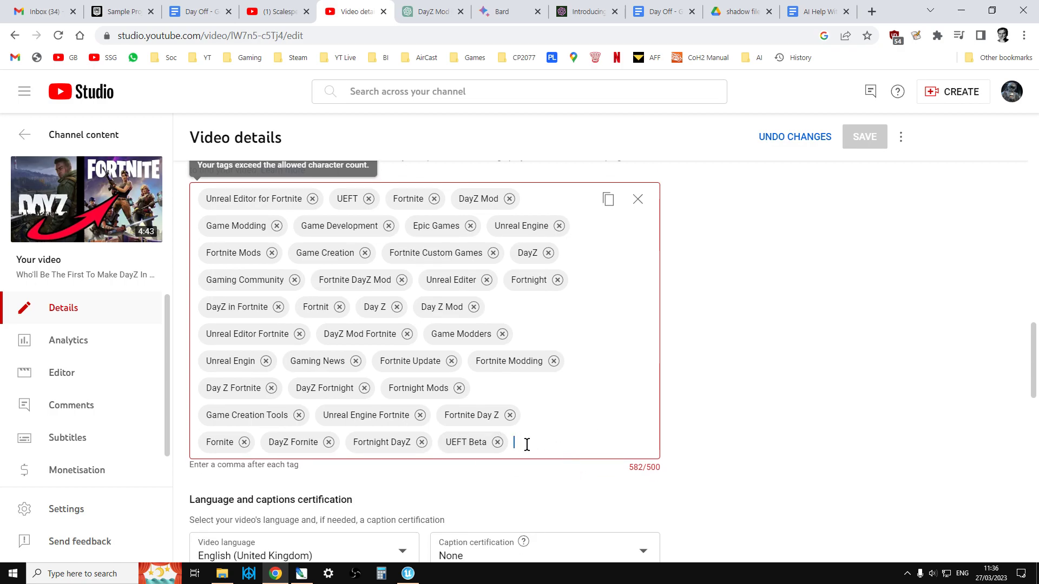
click(496, 442)
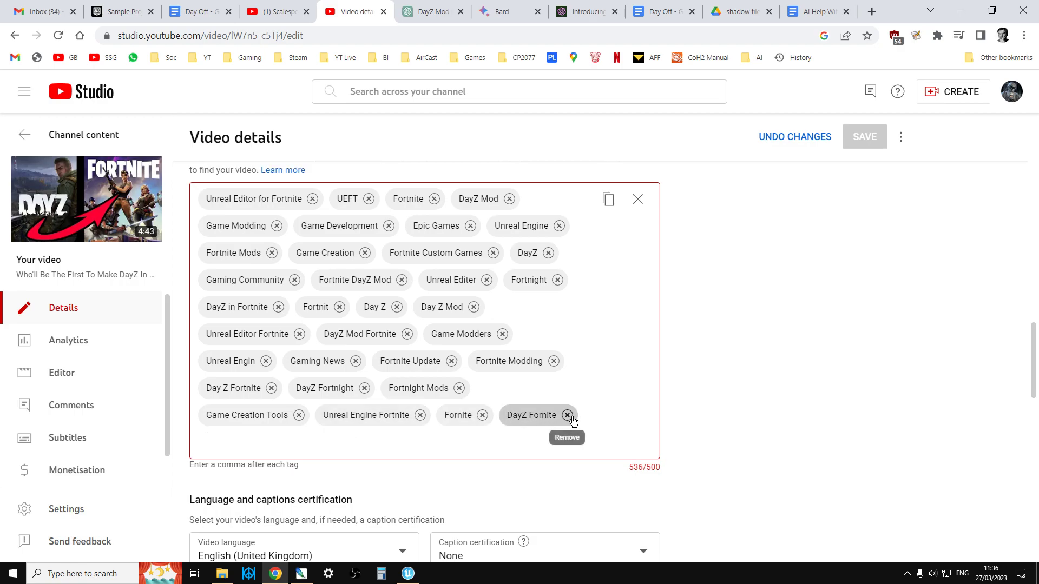
click(566, 416)
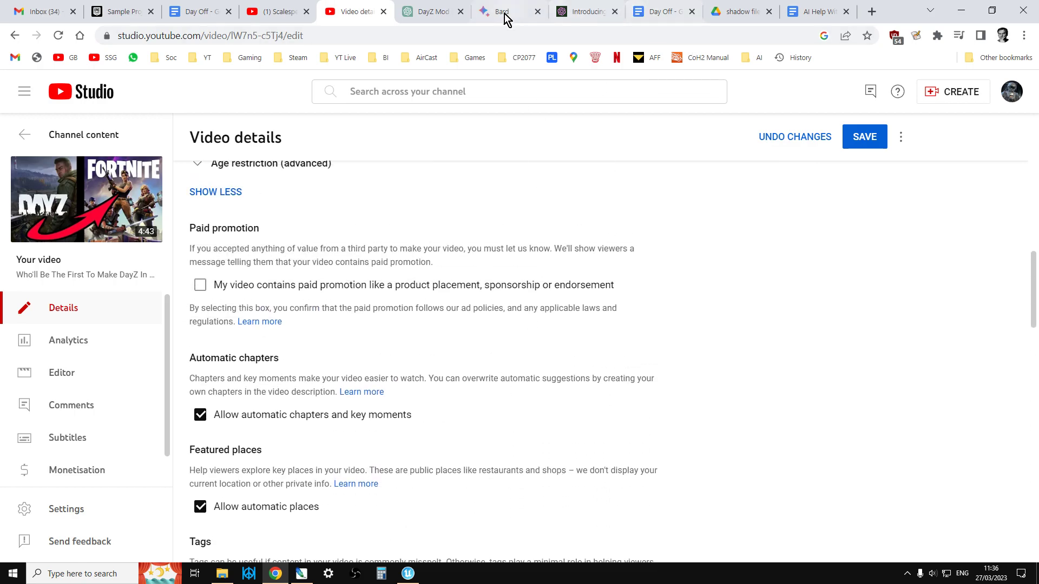
click(816, 11)
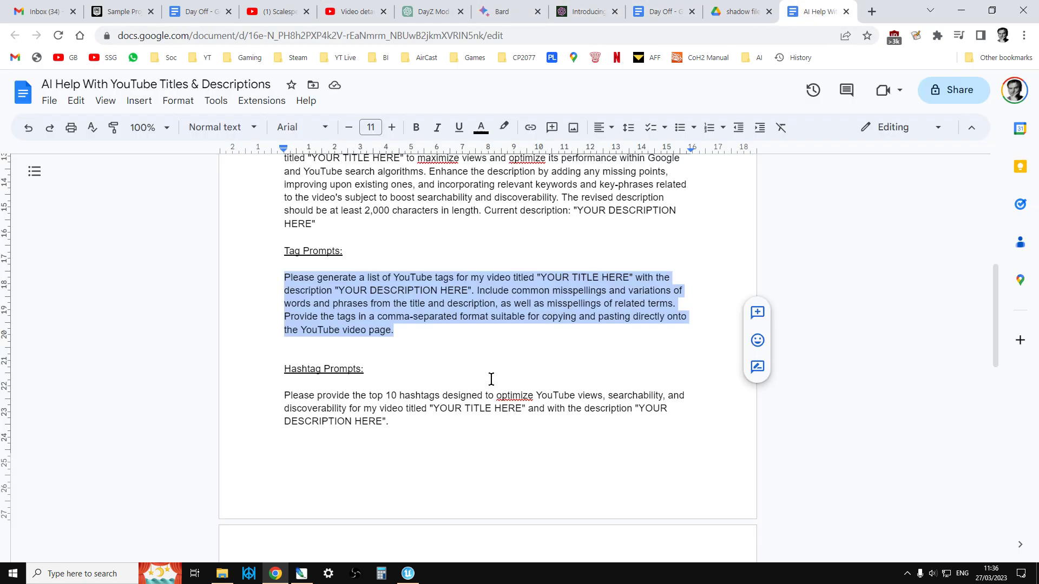
Copy the top-10 hashtag prompt from Google Docs into ChatGPT's message box, placeholders intact
click(389, 422)
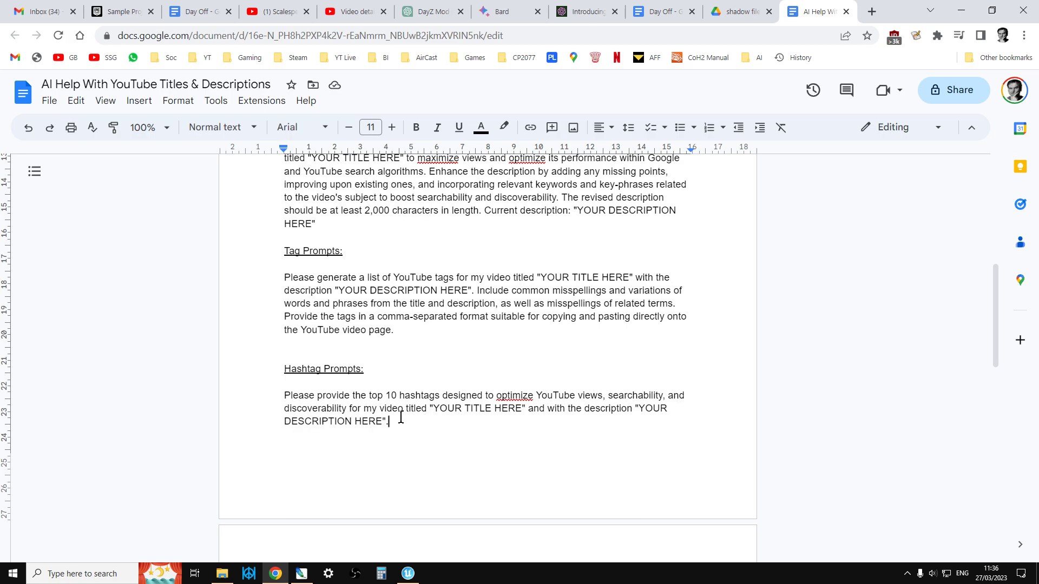
drag(285, 395, 390, 422)
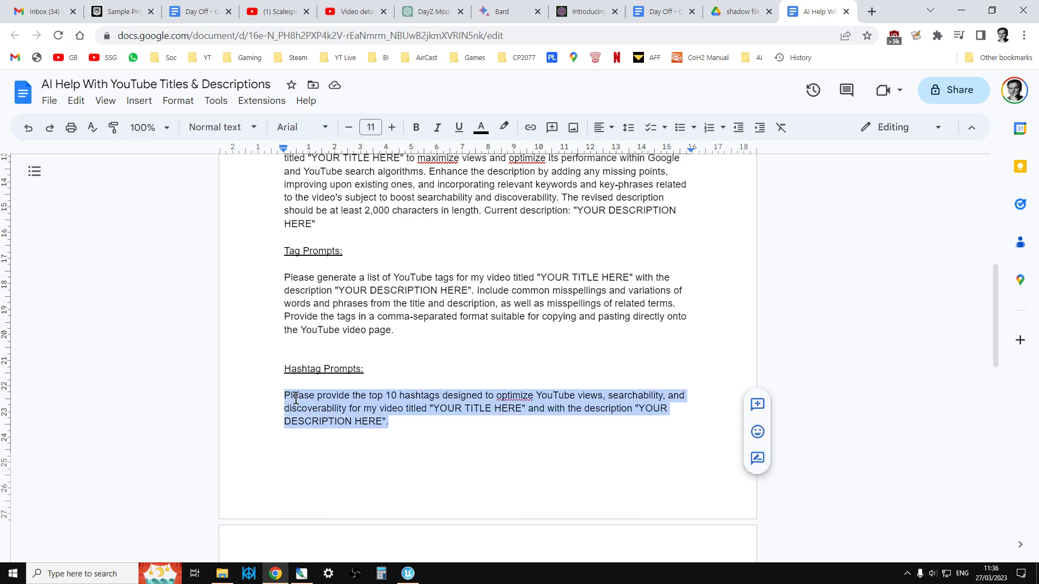
click(428, 11)
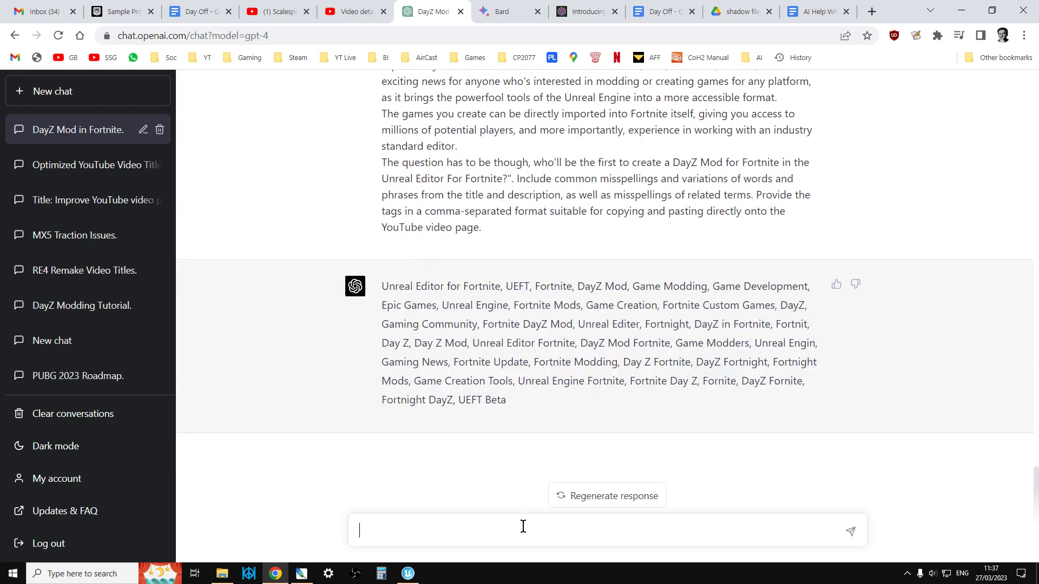
click(814, 11)
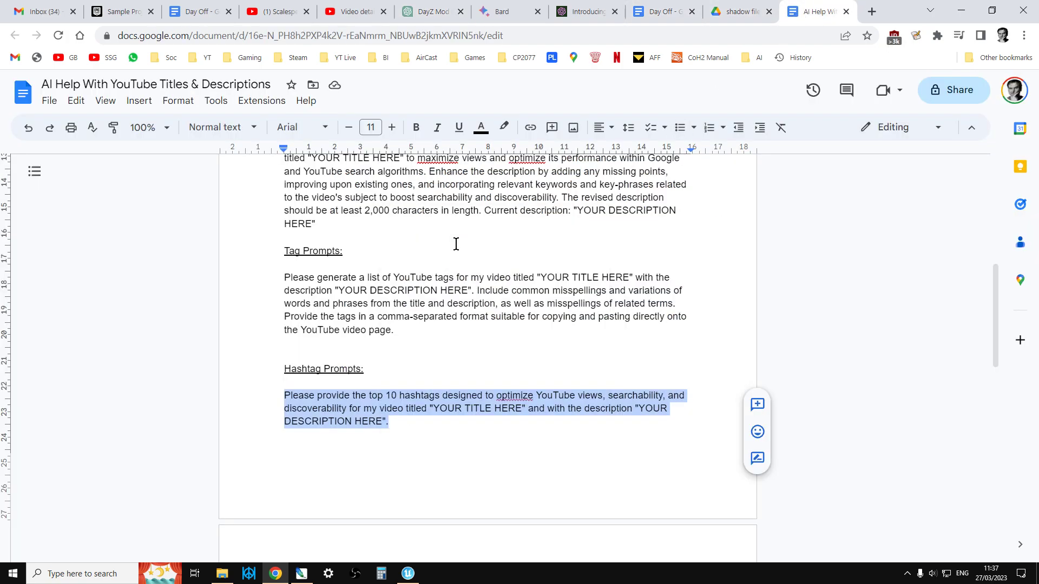
click(427, 11)
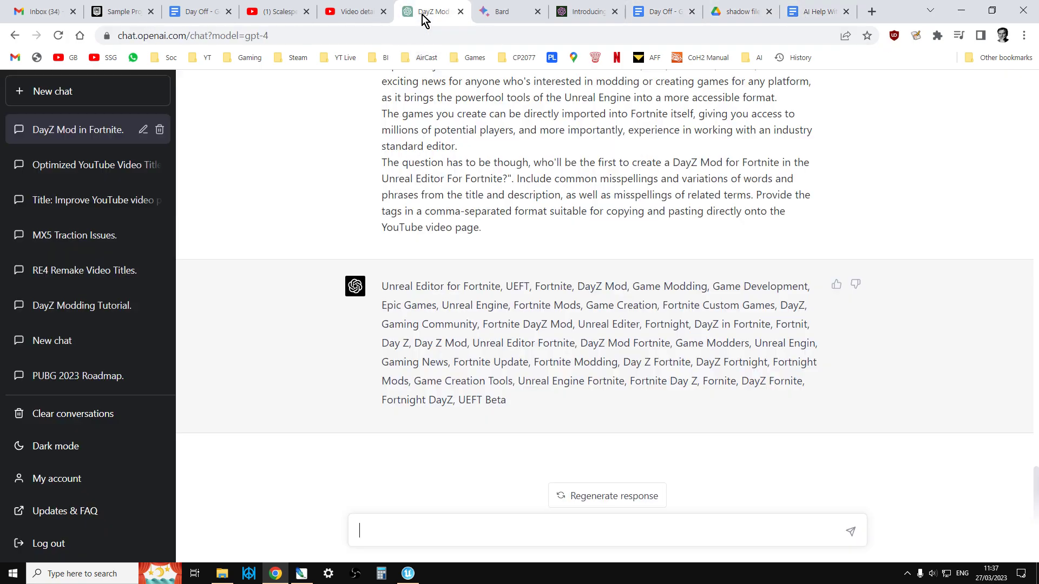
text(Please provide the top 10 hashtags designed to optimize YouTube views, searchability, and discoverability for my video titled "YOUR TITLE HERE" and with the description "YOUR DESCRIPTION HERE".)
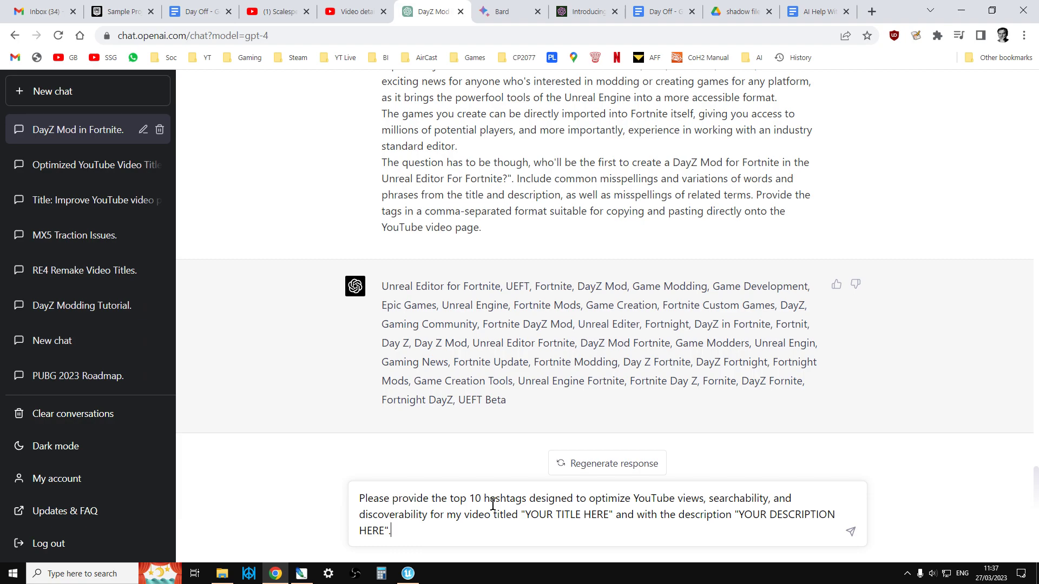
mouse_move(356, 10)
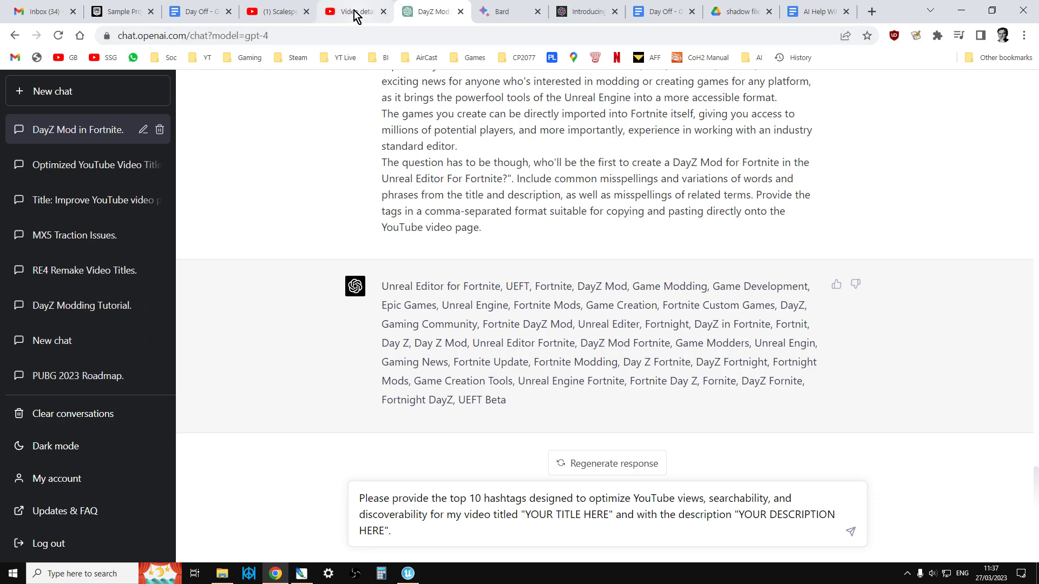
click(354, 10)
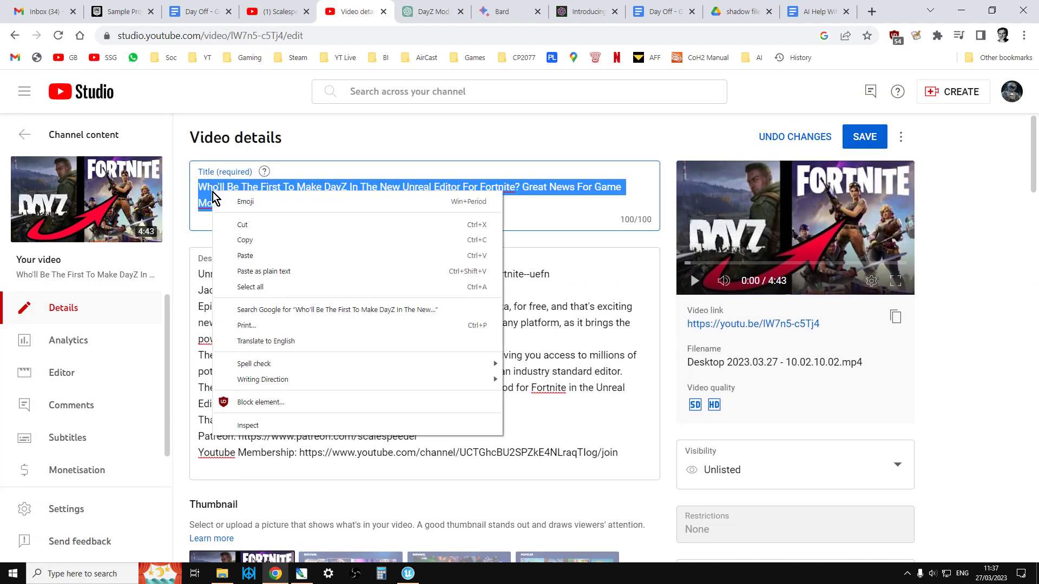
Fill the hashtag prompt's title and description placeholders with the video's real title and paragraphs
click(533, 178)
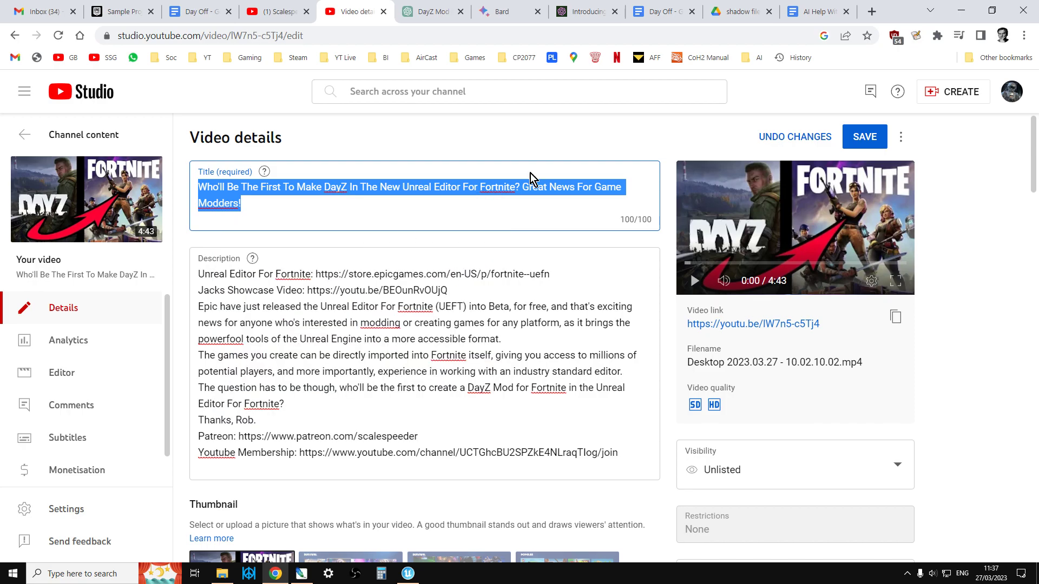
click(427, 11)
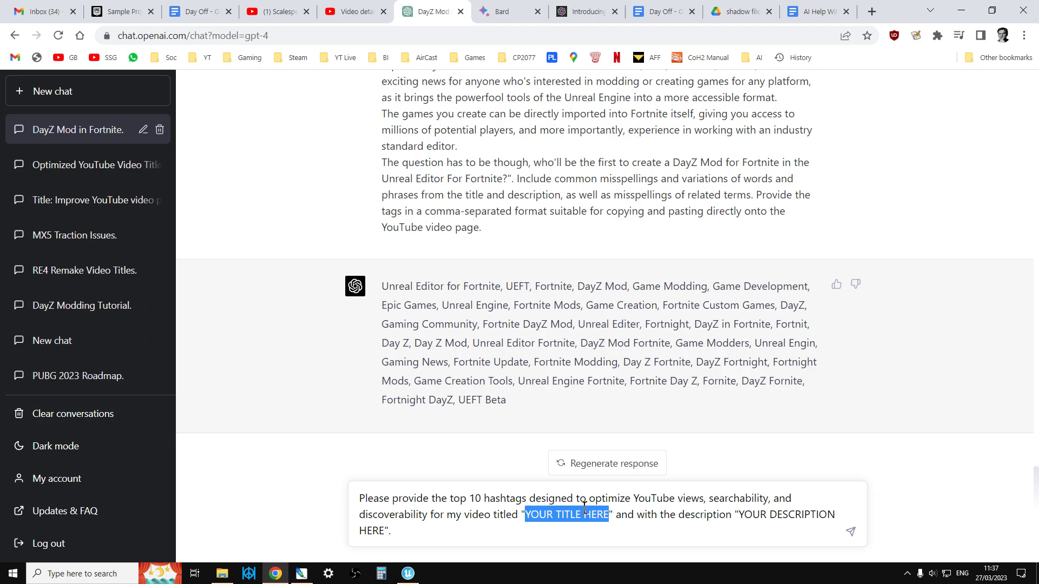
text(Who'll Be The First To Make DayZ In The New Unreal Editor For Fortnite? Great News For Game Modders!)
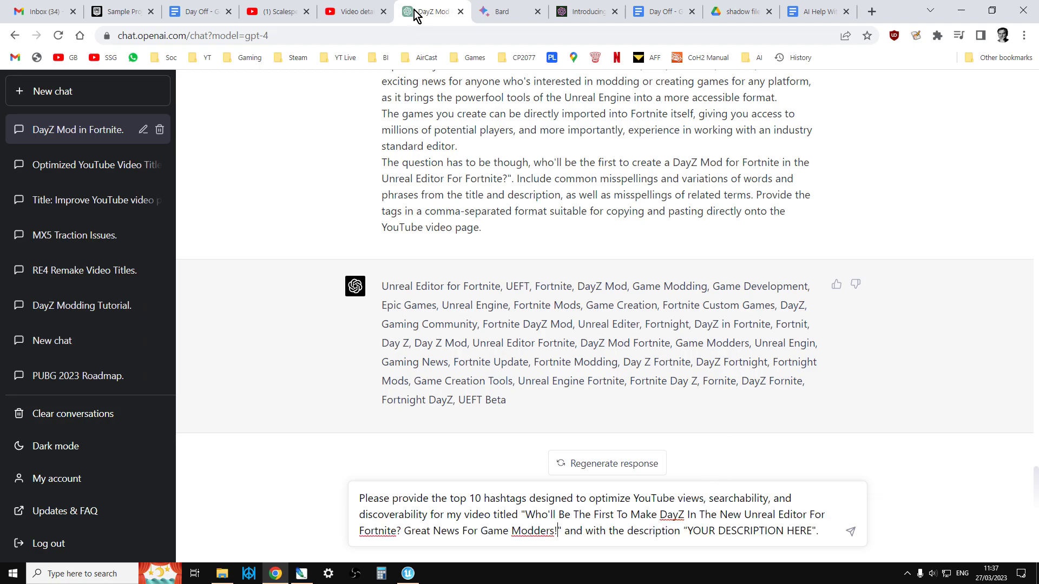
click(355, 11)
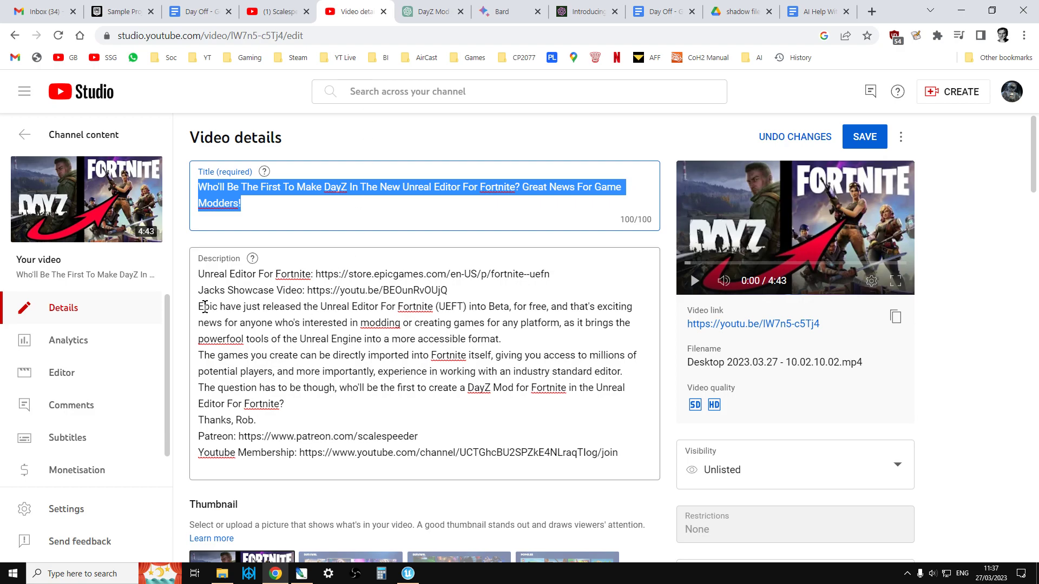
drag(199, 306, 284, 403)
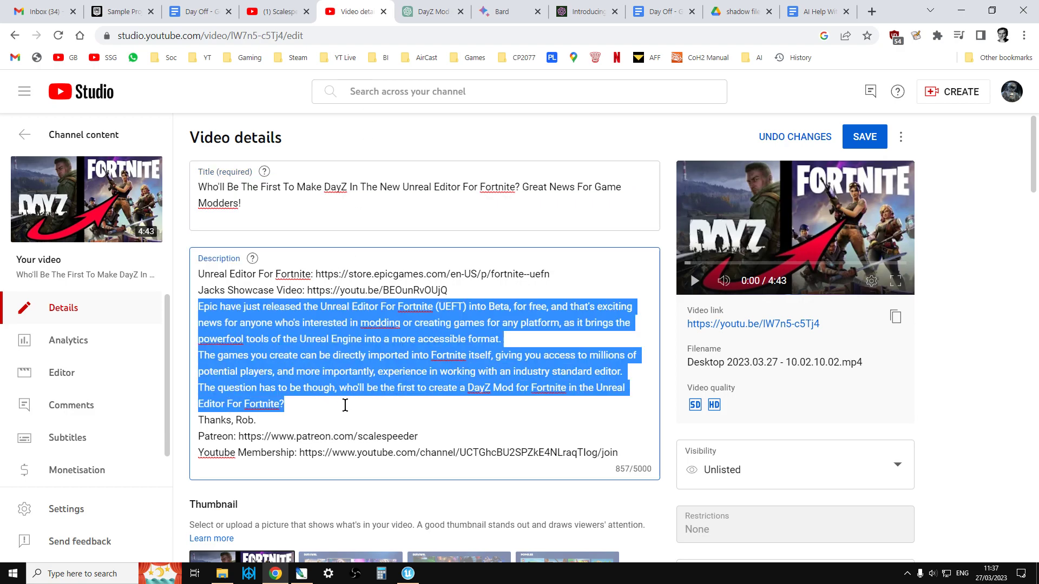
mouse_move(515, 60)
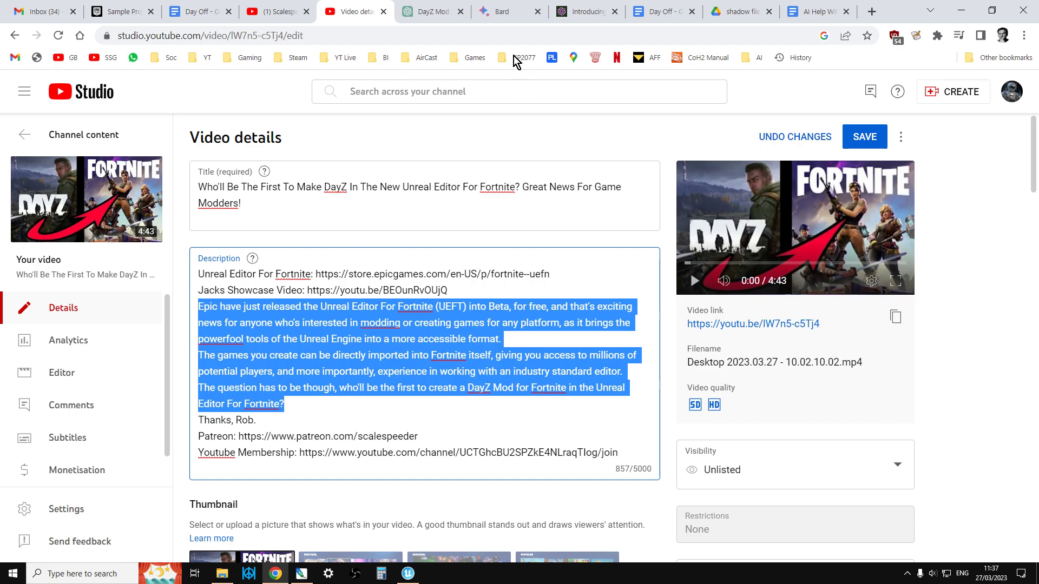
click(427, 11)
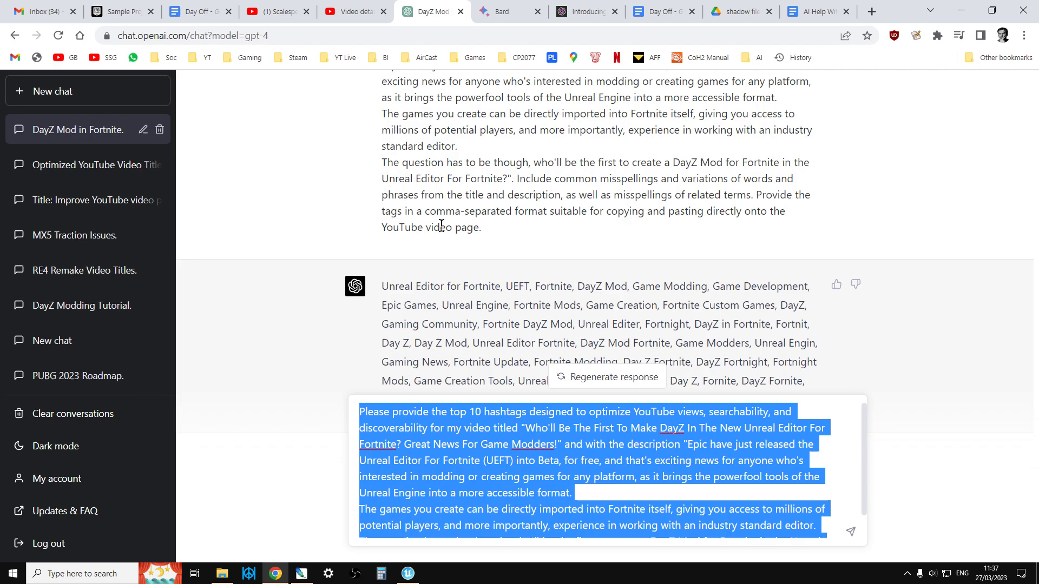
Submit the hashtag prompt to Bard and read its ten hashtags, #UnrealEngine through #UnrealEngine4
click(504, 10)
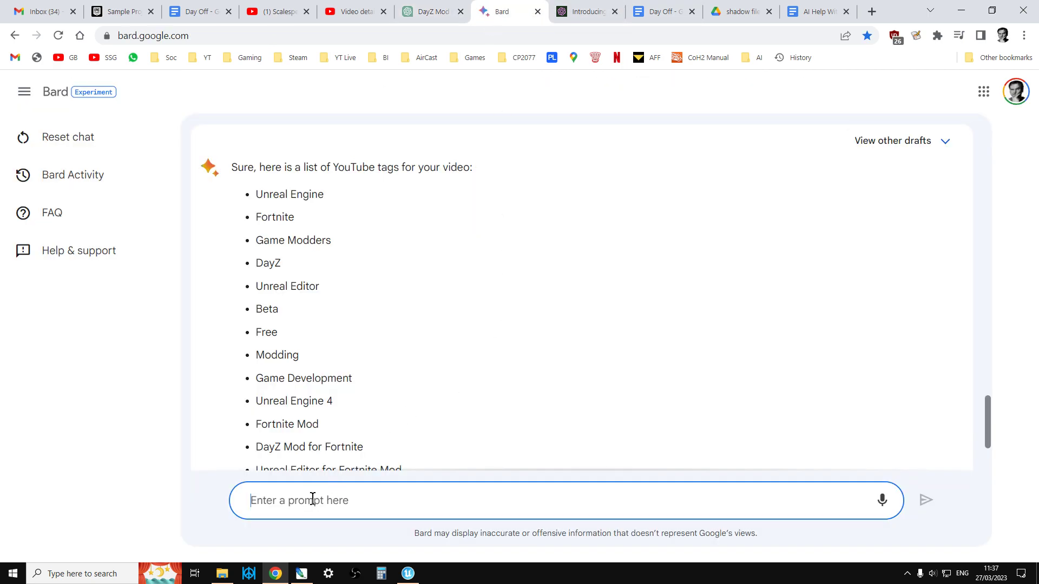
scroll(down, 3)
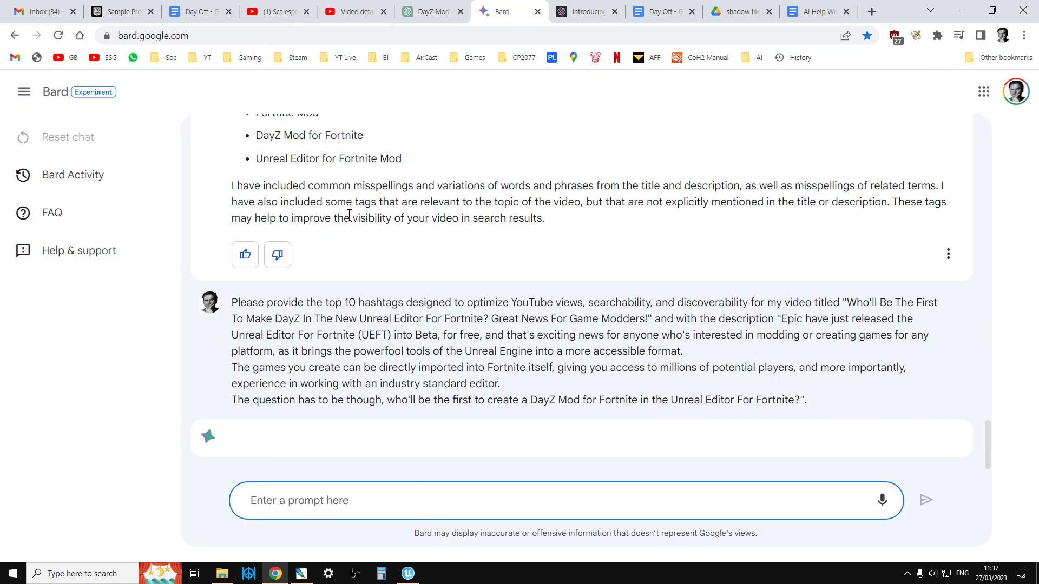
click(425, 10)
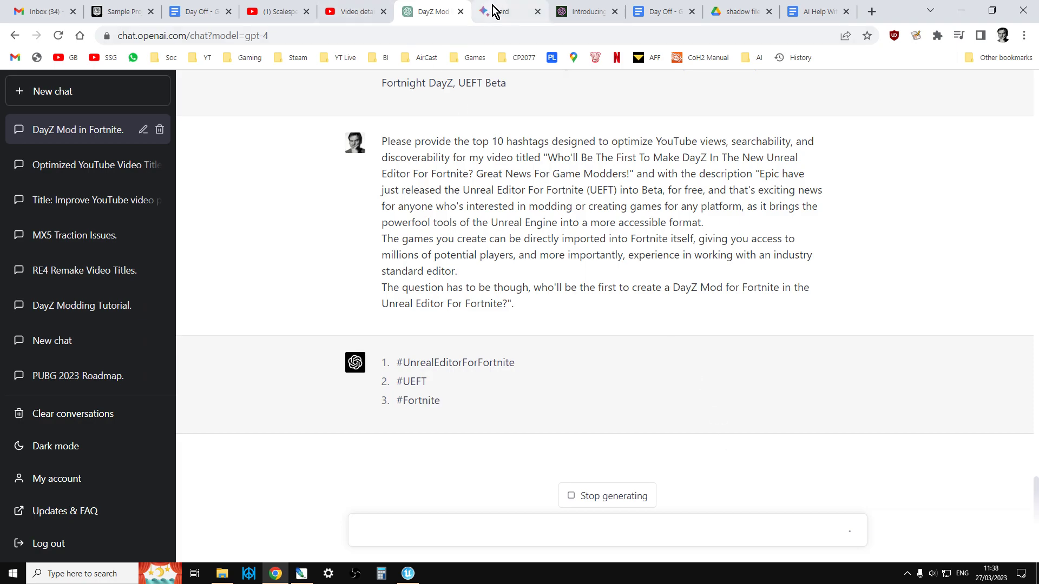
click(509, 11)
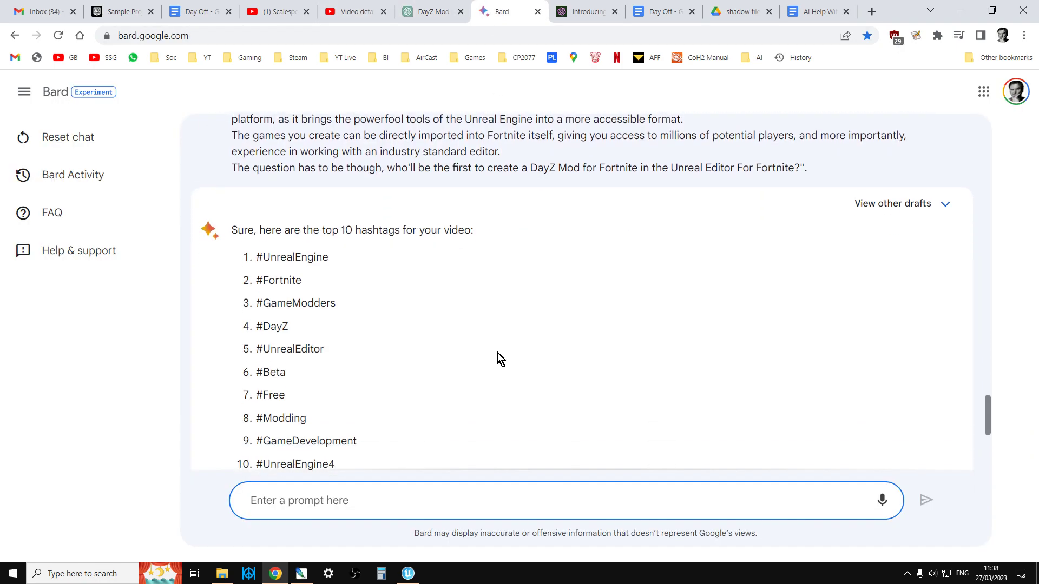
scroll(down, 3)
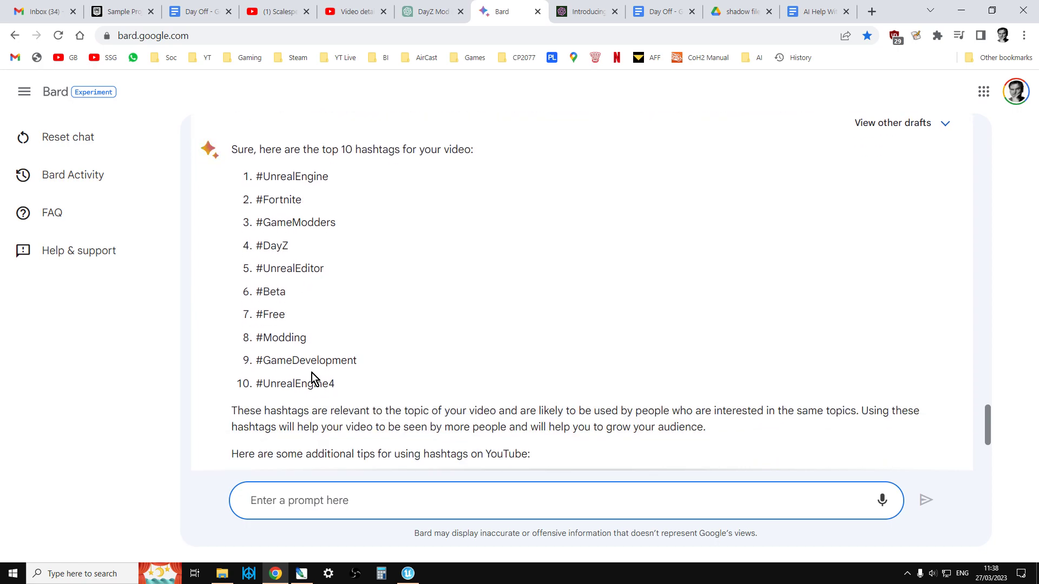
click(300, 500)
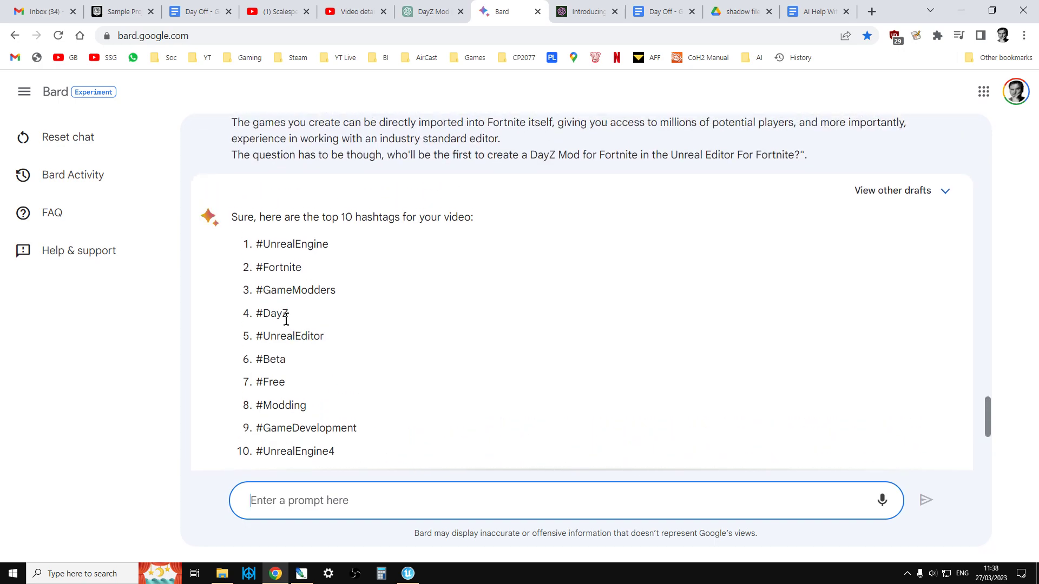
mouse_move(296, 270)
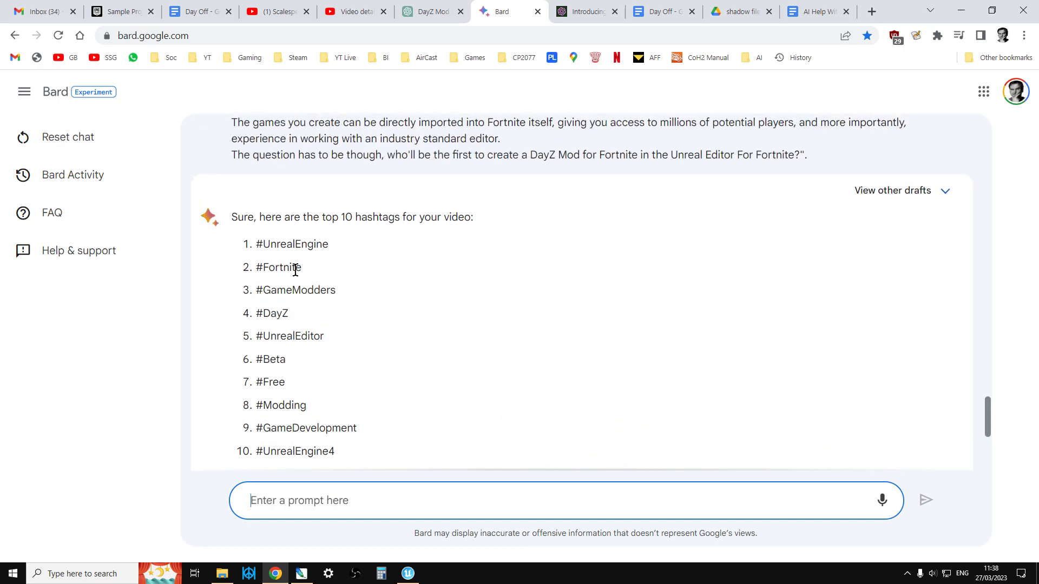
mouse_move(301, 288)
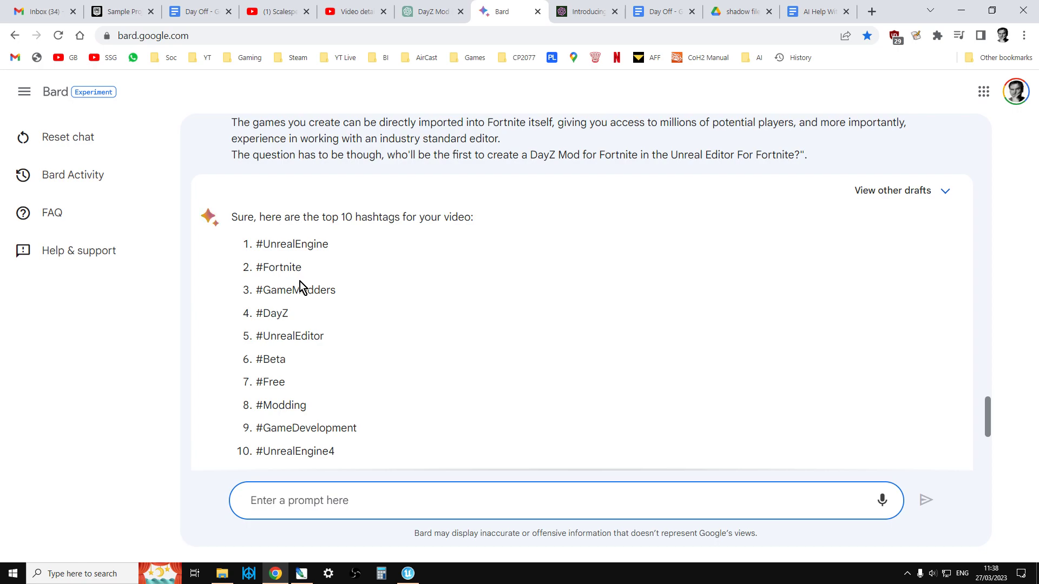
mouse_move(367, 314)
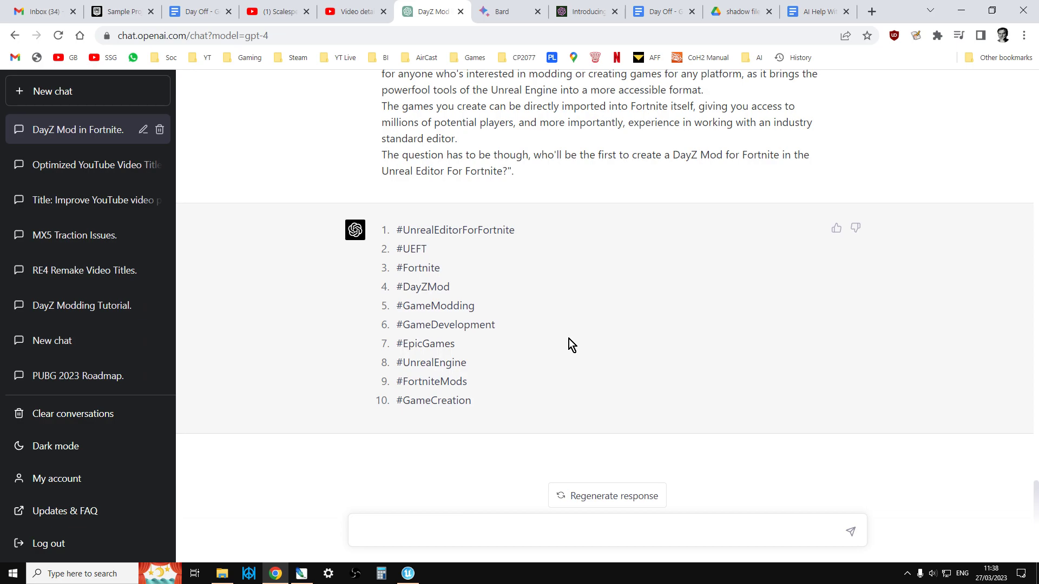
mouse_move(445, 255)
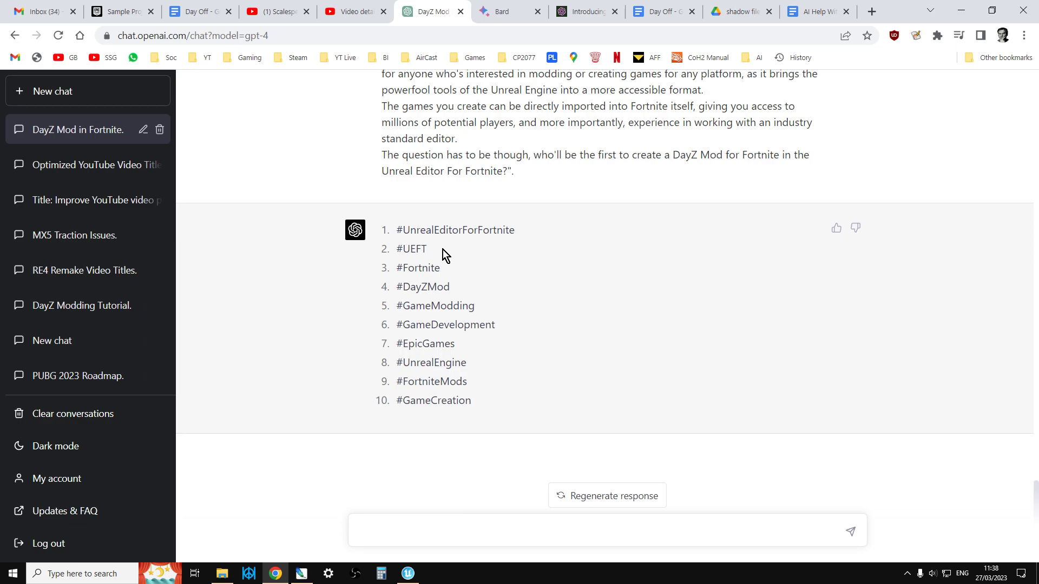
mouse_move(419, 263)
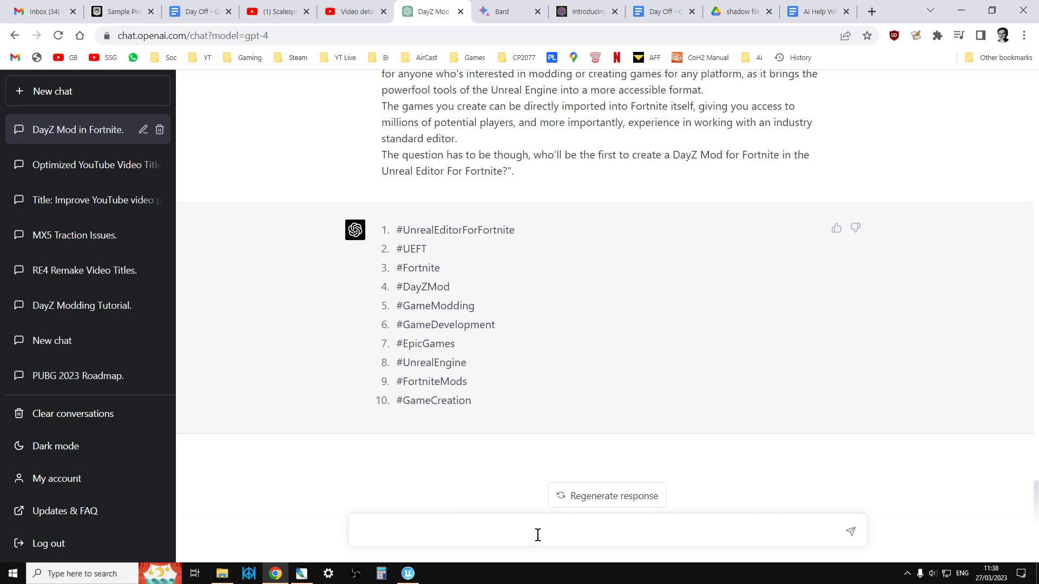
Ask ChatGPT for the latest DayZ version, answered as update 1.13, then show the prompts document
text(WHAT IOS)
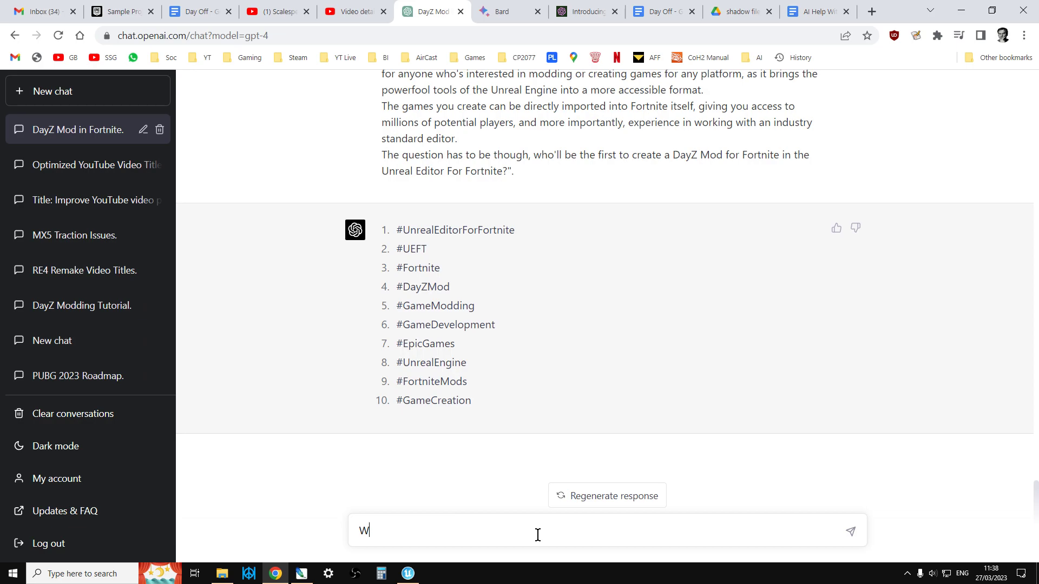
text(hat is the)
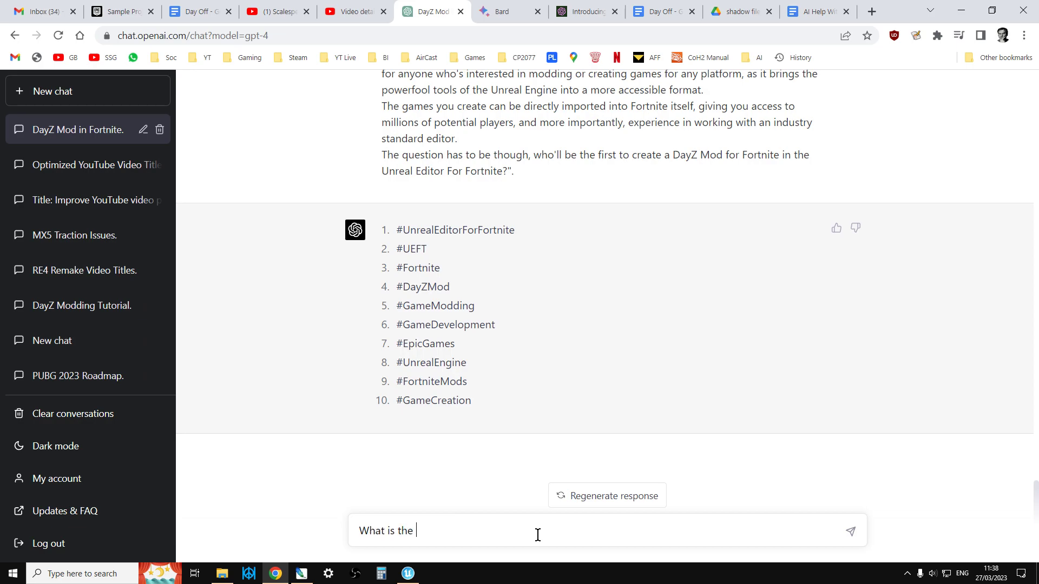
text(latest ve)
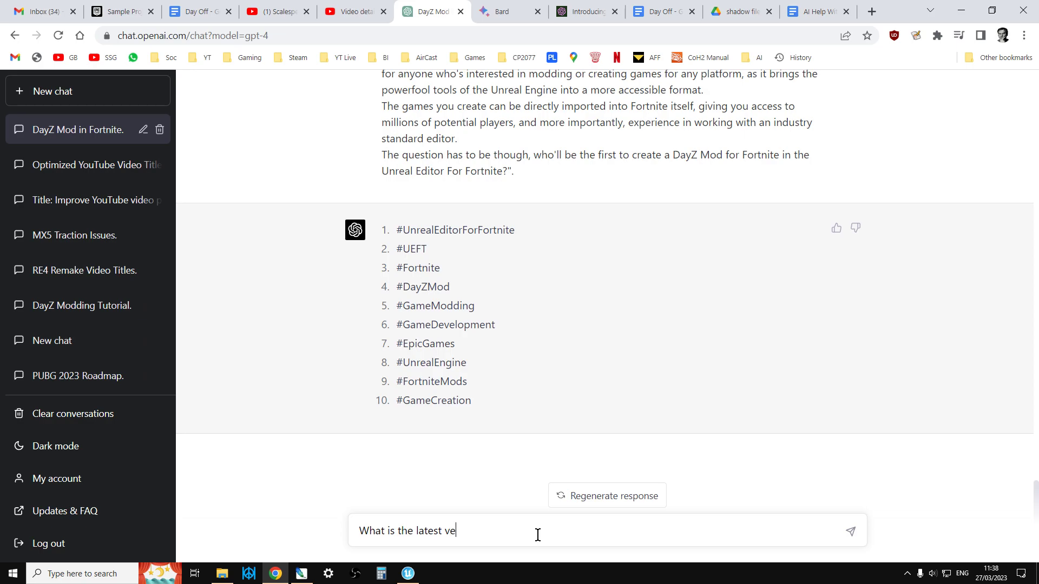
text(rsion of dayz they)
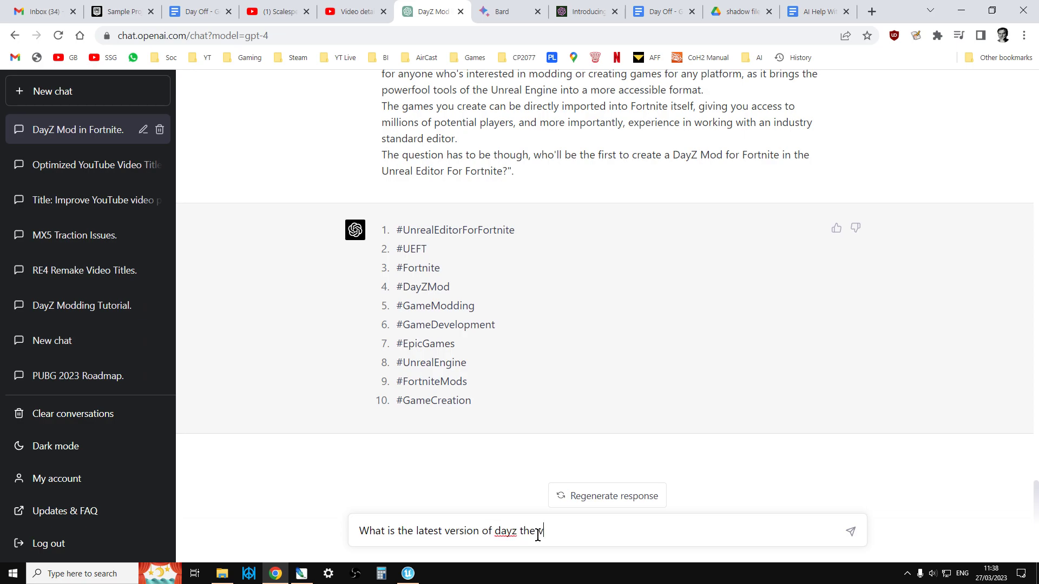
text(video game tha)
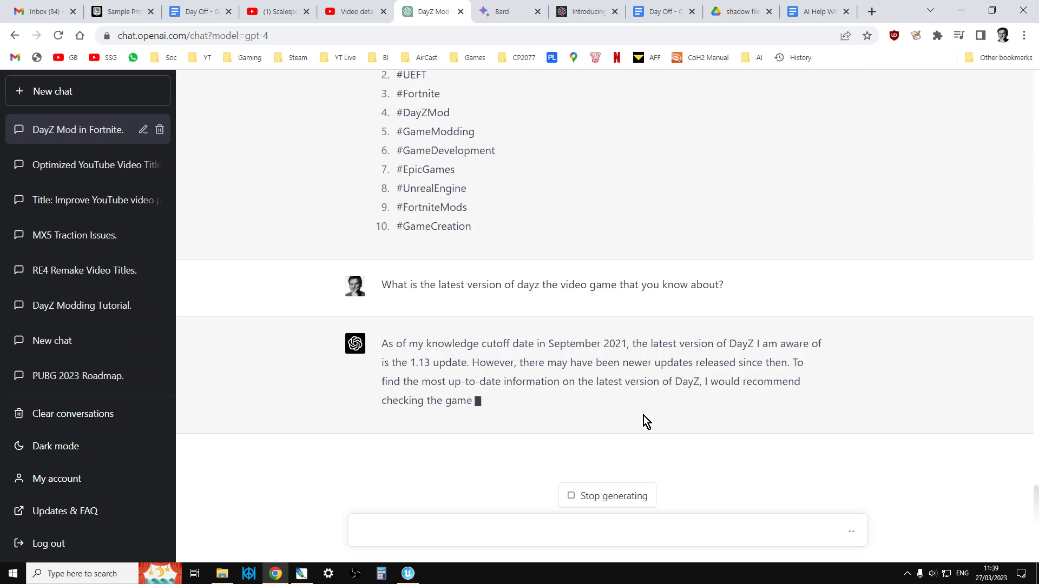
click(816, 11)
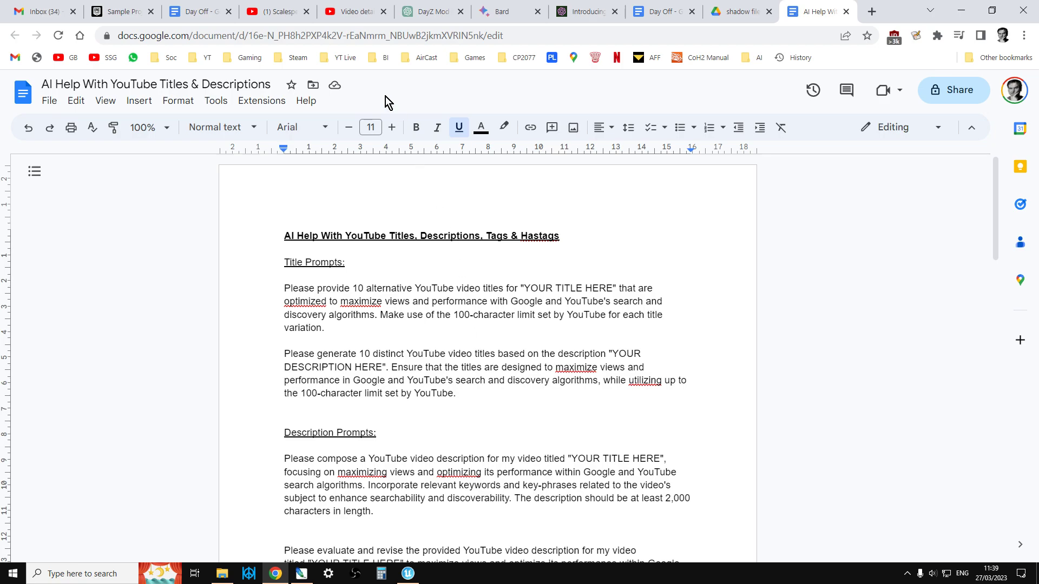
mouse_move(495, 11)
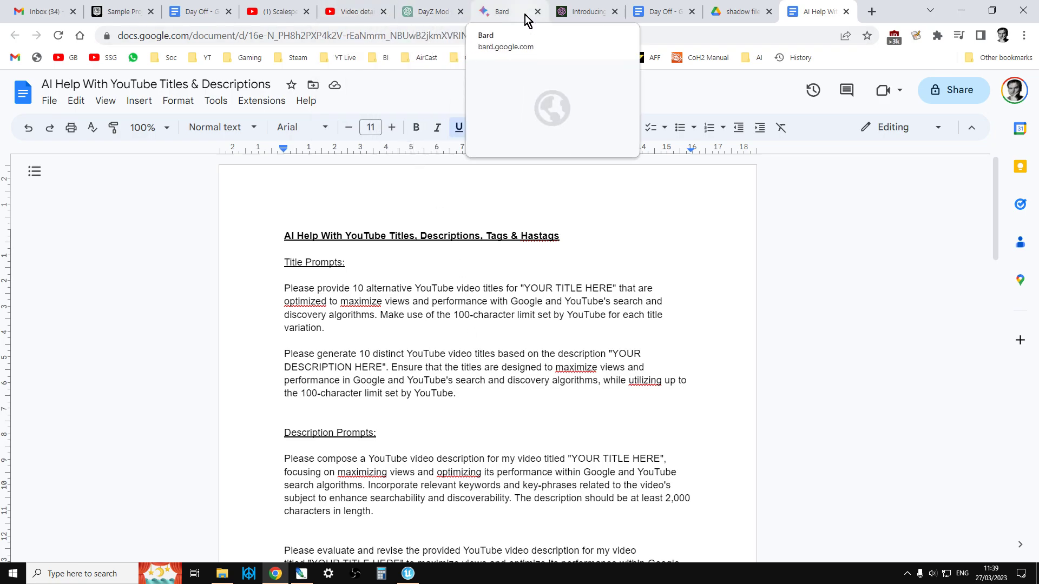
Revisit ChatGPT's 10 title suggestions and start editing the video's title in YouTube Studio
click(427, 11)
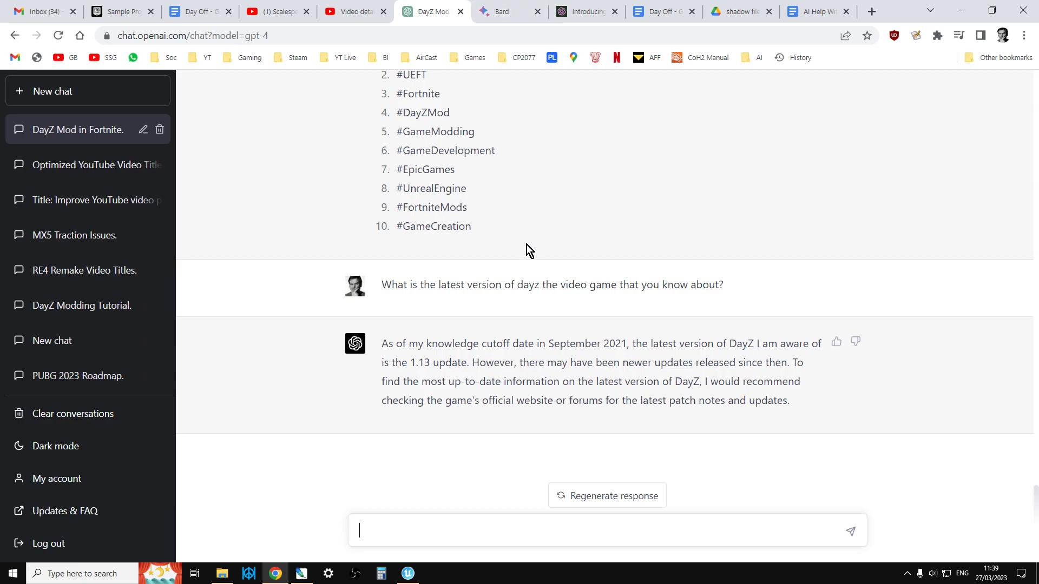
scroll(down, 3)
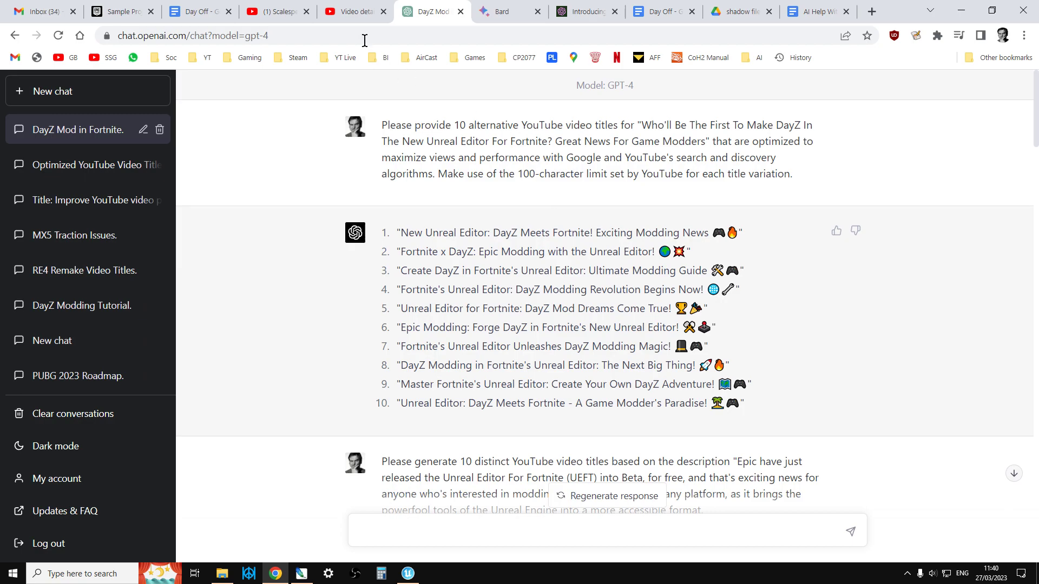
click(353, 11)
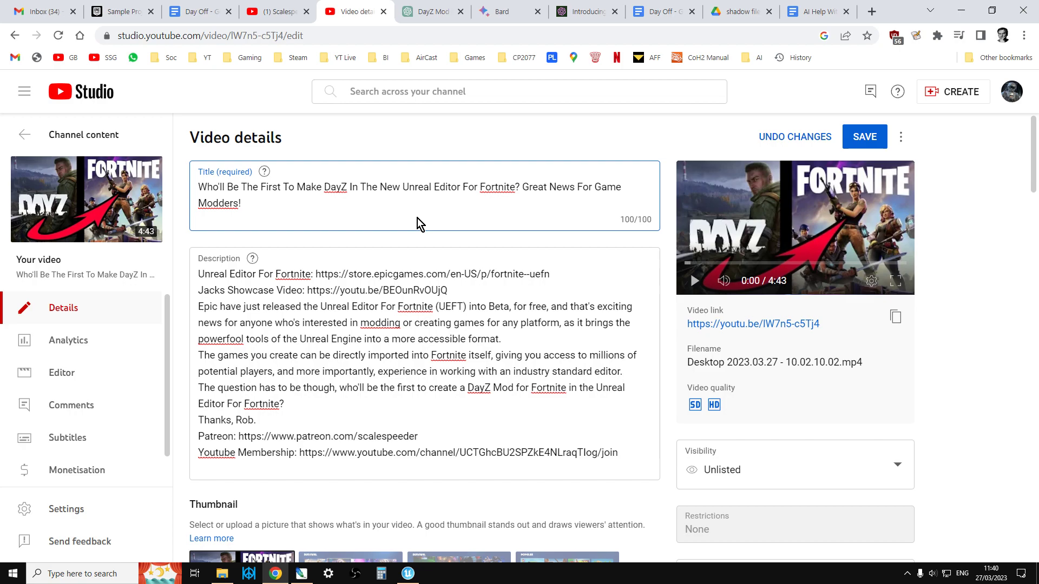
click(197, 187)
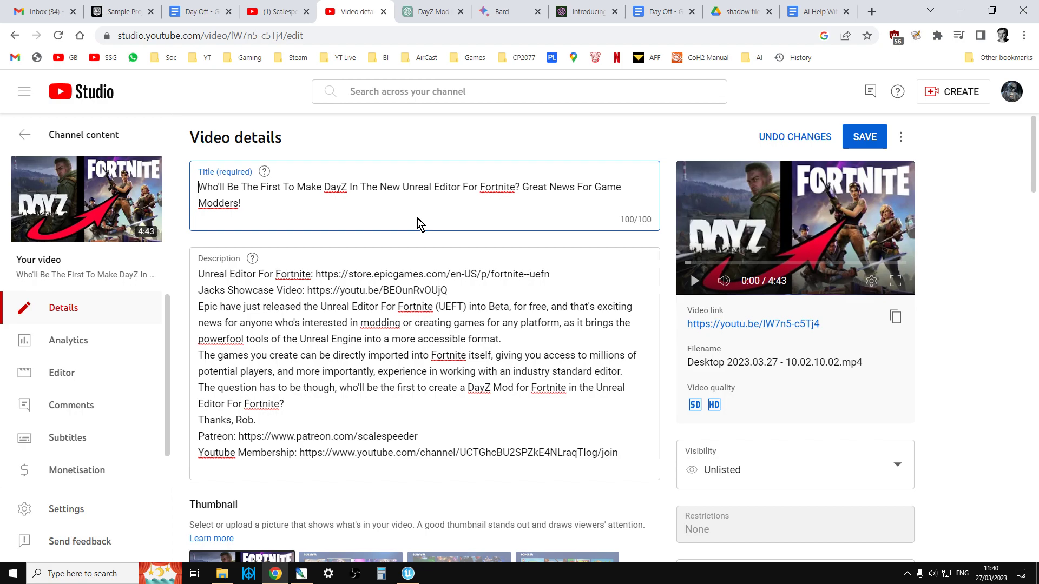